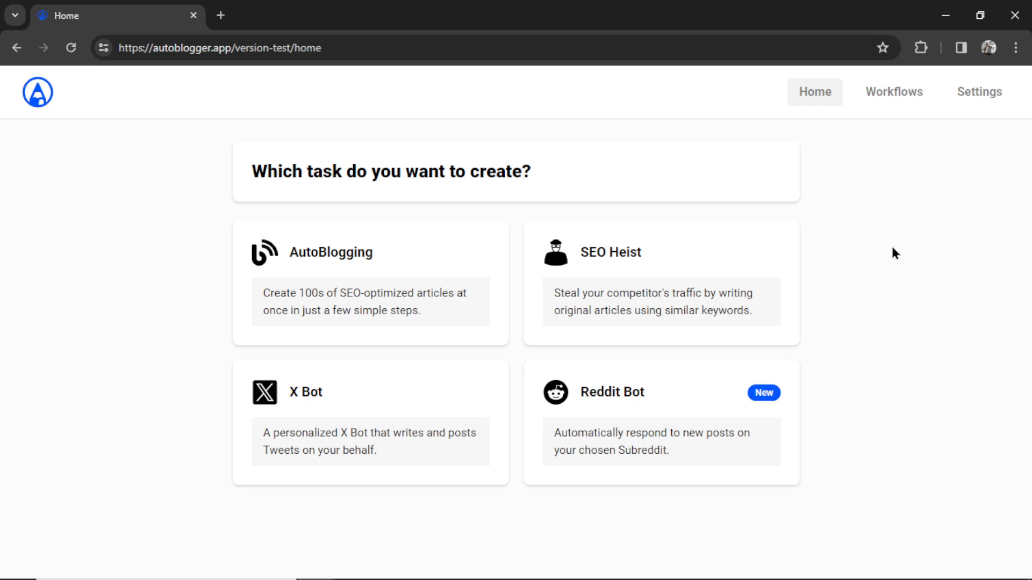
{"action": "mouse_move", "coordinate": [717, 416]}
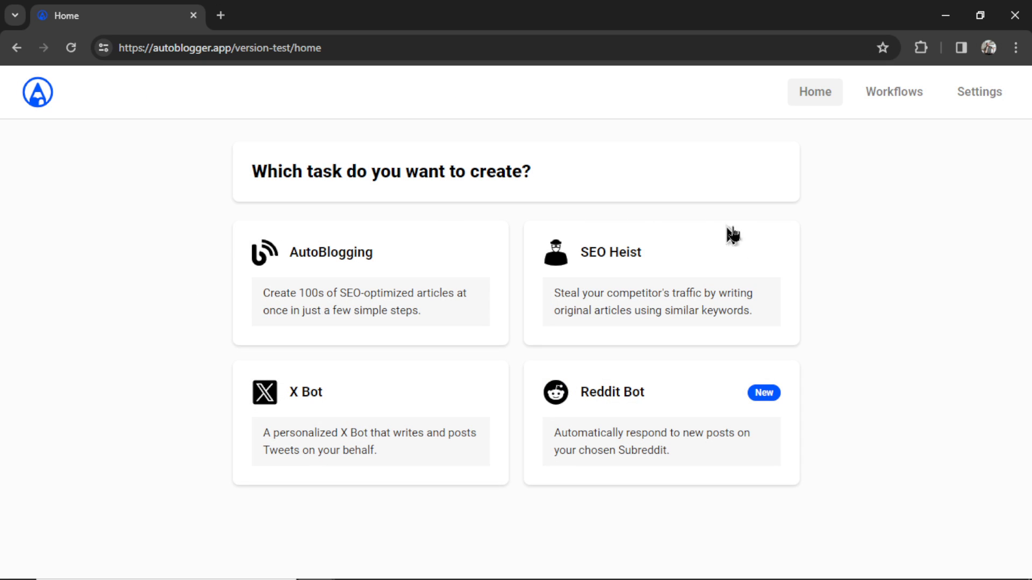
{"action": "mouse_move", "coordinate": [805, 274]}
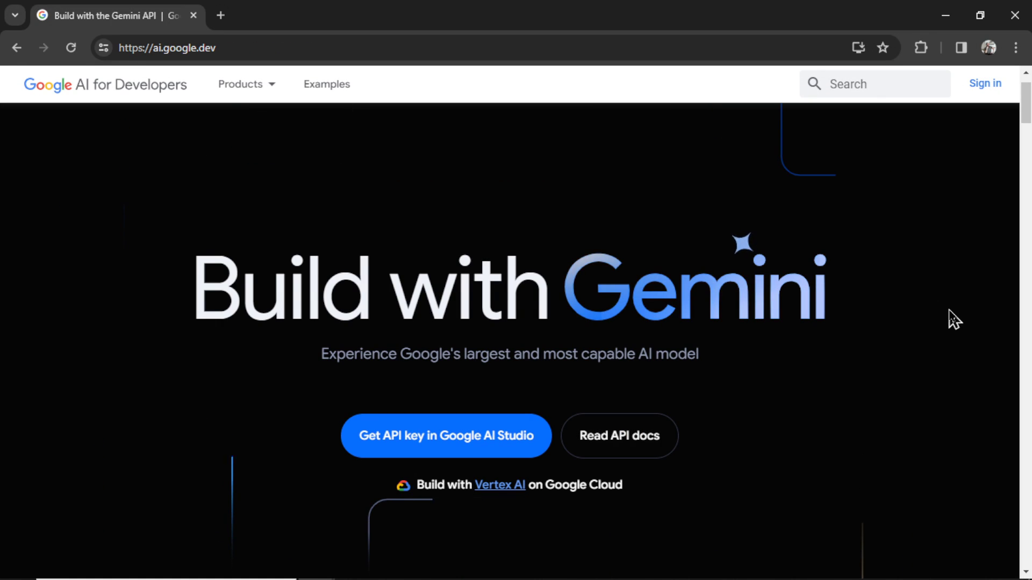
{"action": "mouse_move", "coordinate": [945, 316]}
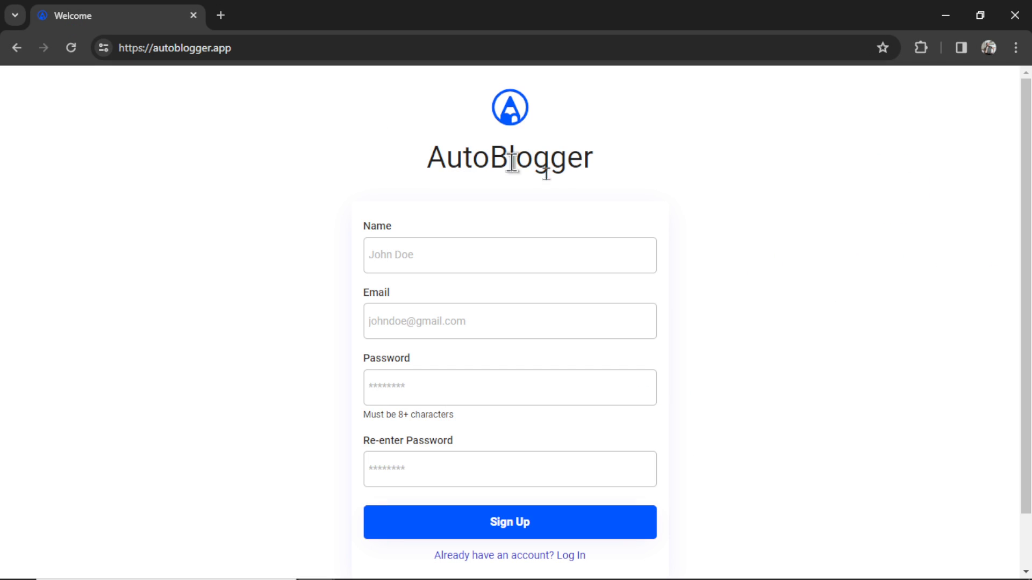
{"action": "mouse_move", "coordinate": [570, 258]}
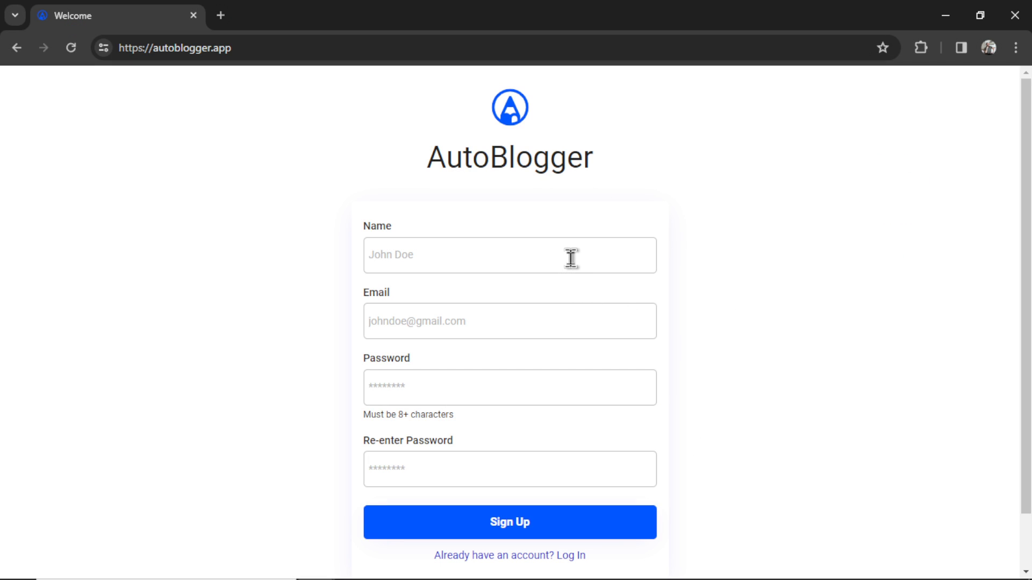
{"action": "mouse_move", "coordinate": [531, 402]}
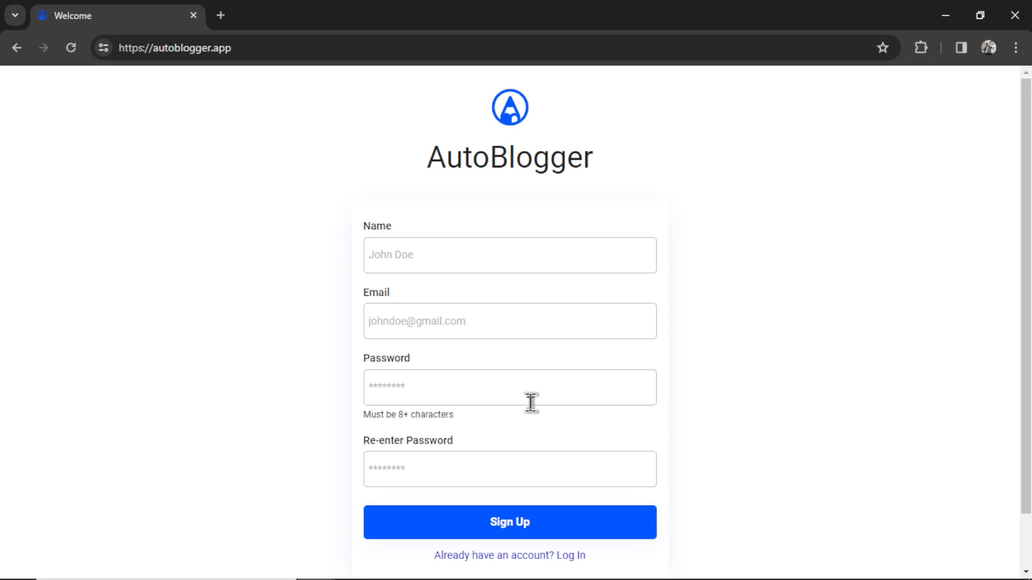
{"action": "mouse_move", "coordinate": [506, 473]}
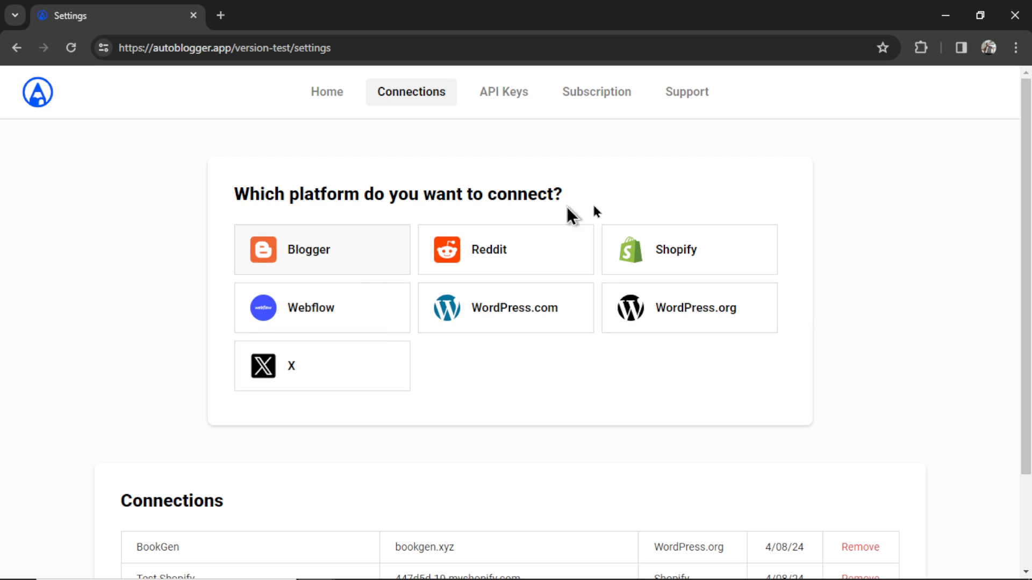
{"action": "mouse_move", "coordinate": [831, 333]}
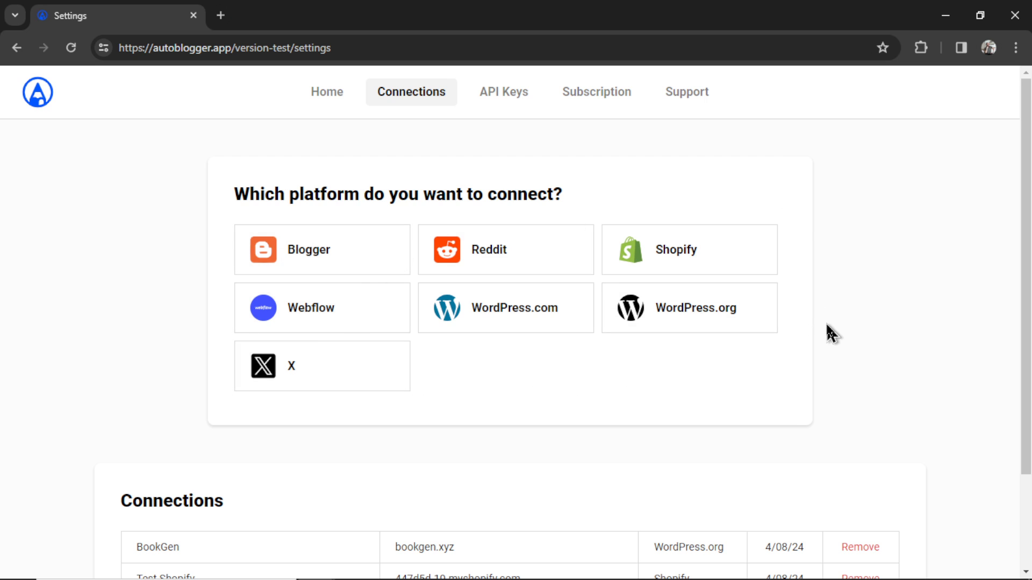
{"action": "mouse_move", "coordinate": [422, 329]}
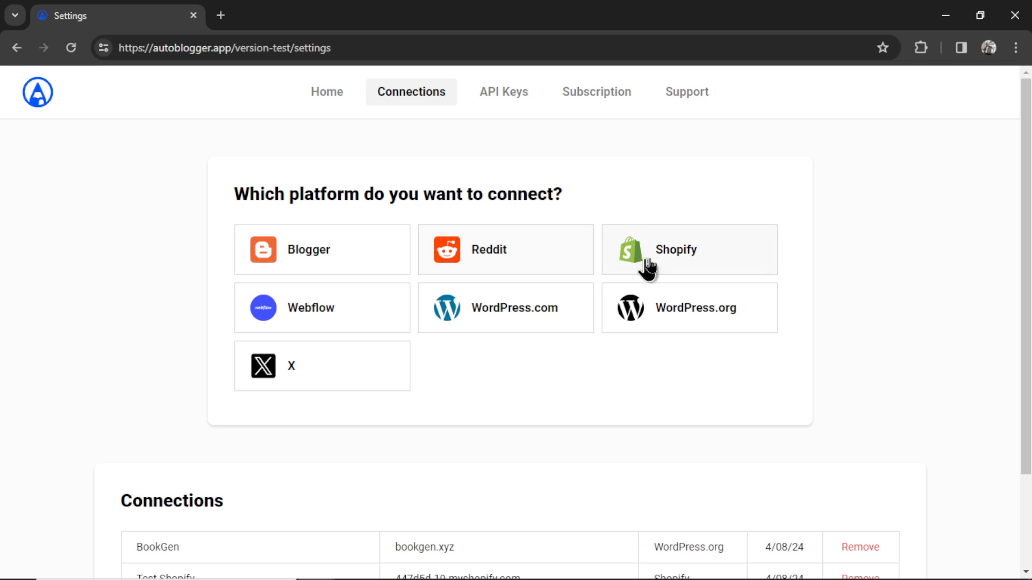
{"action": "mouse_move", "coordinate": [361, 318]}
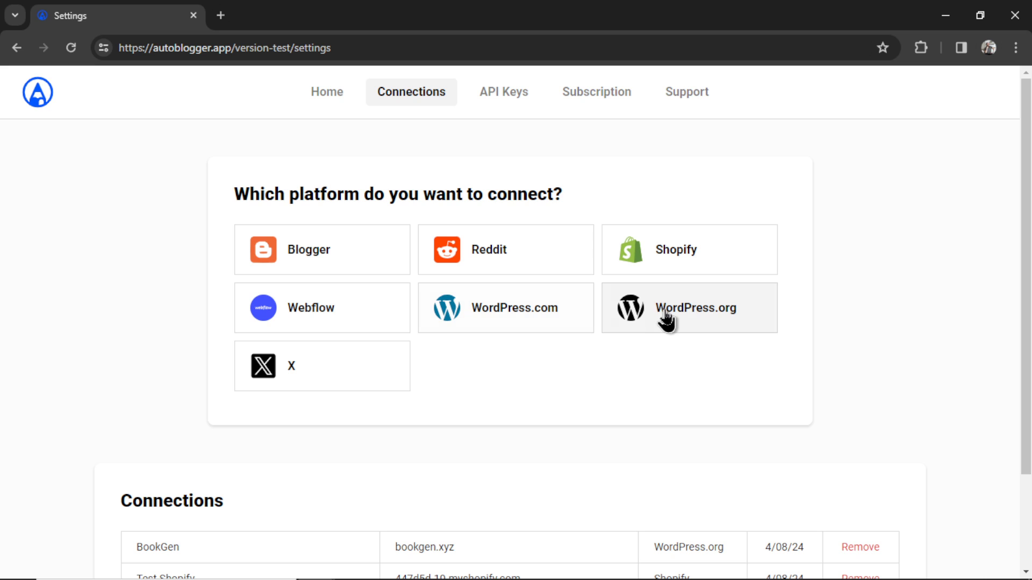
{"action": "mouse_move", "coordinate": [342, 376]}
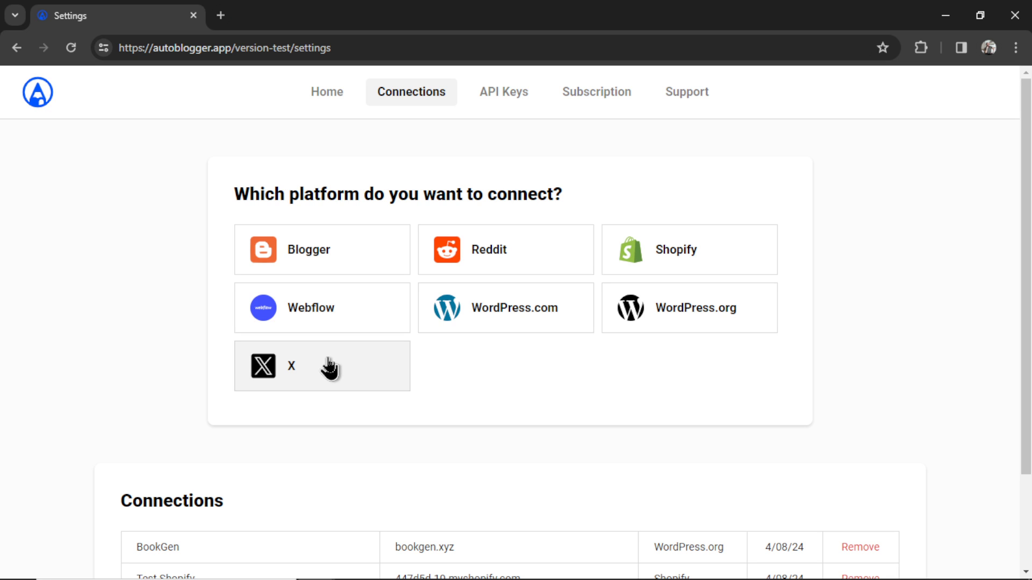
{"action": "mouse_move", "coordinate": [502, 356]}
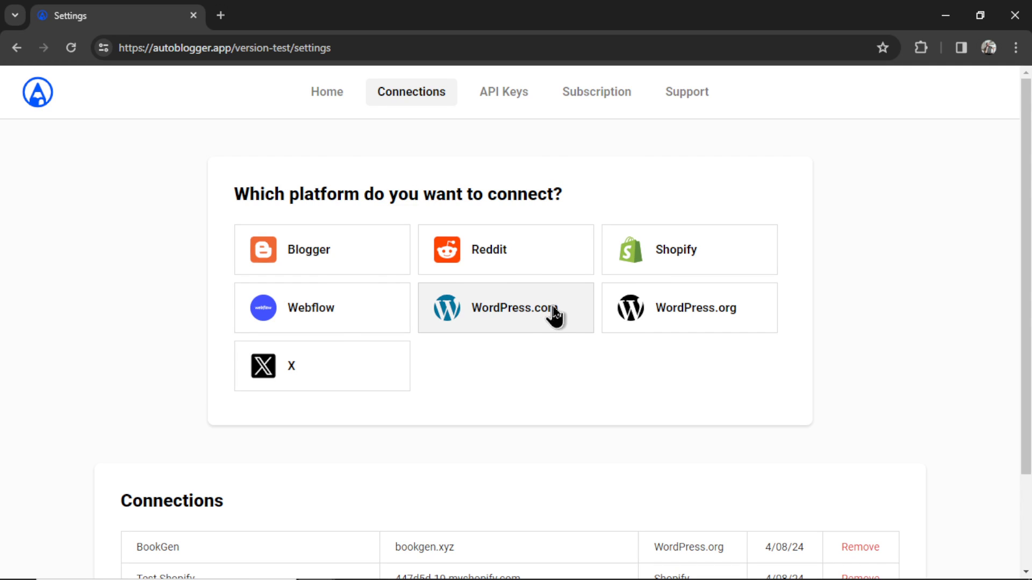
Step: Connect a WordPress.com site named Business Idea Farm and approve AutoBlogger's access
{"action": "left_click", "coordinate": [504, 308]}
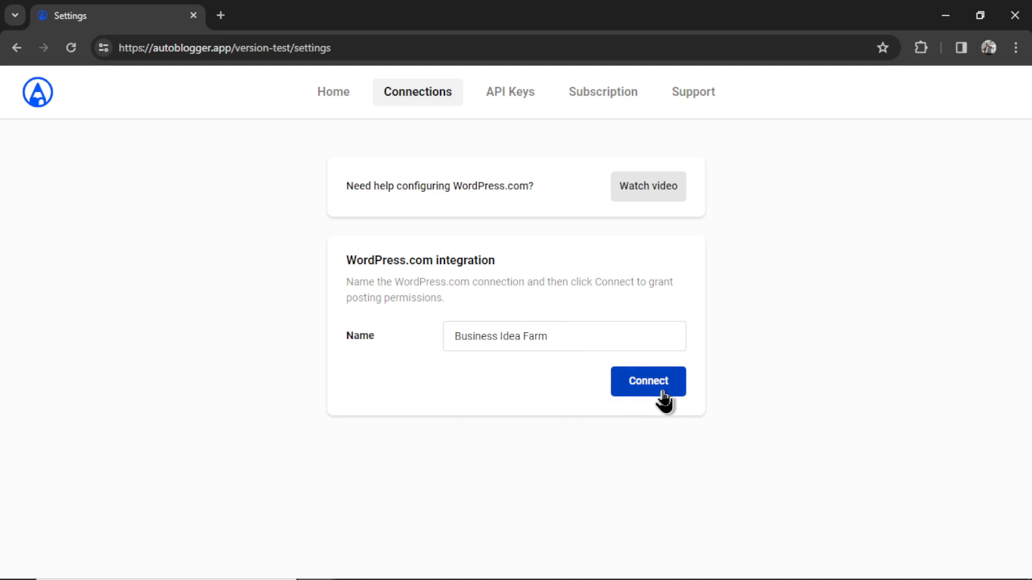
{"action": "left_click", "coordinate": [647, 380]}
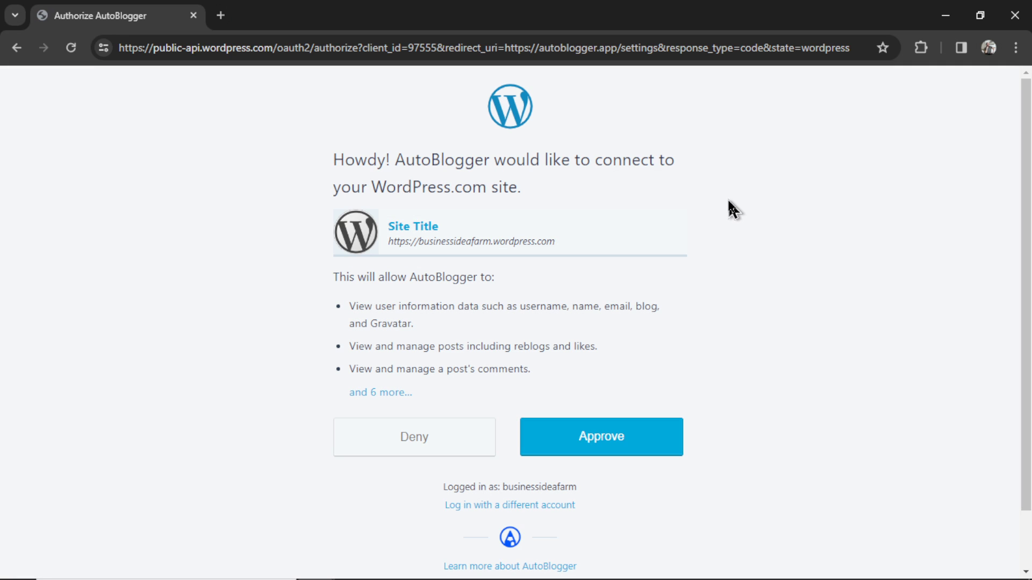
{"action": "left_click", "coordinate": [600, 437]}
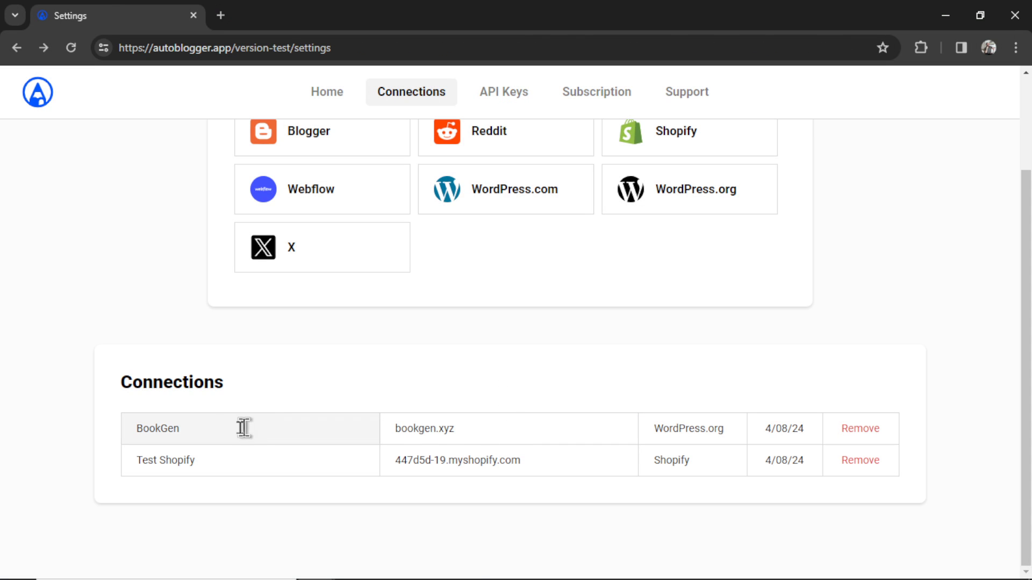
{"action": "mouse_move", "coordinate": [726, 435]}
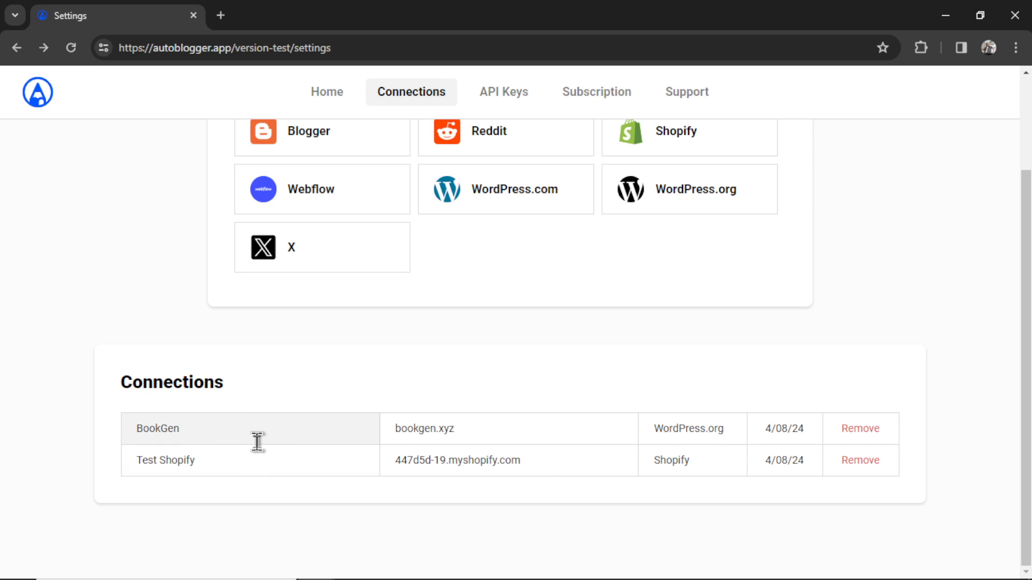
{"action": "left_click", "coordinate": [687, 131]}
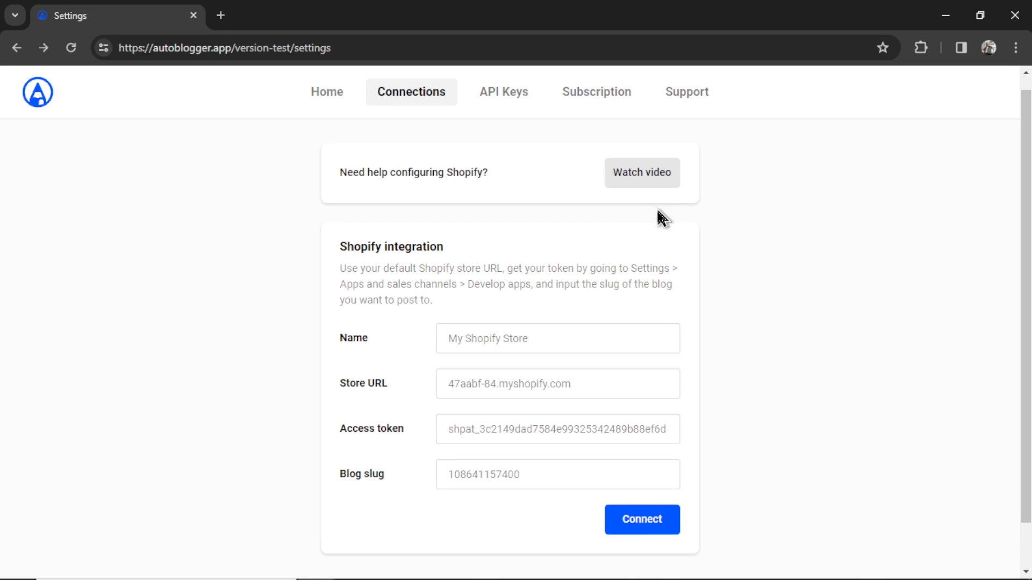
{"action": "mouse_move", "coordinate": [648, 421]}
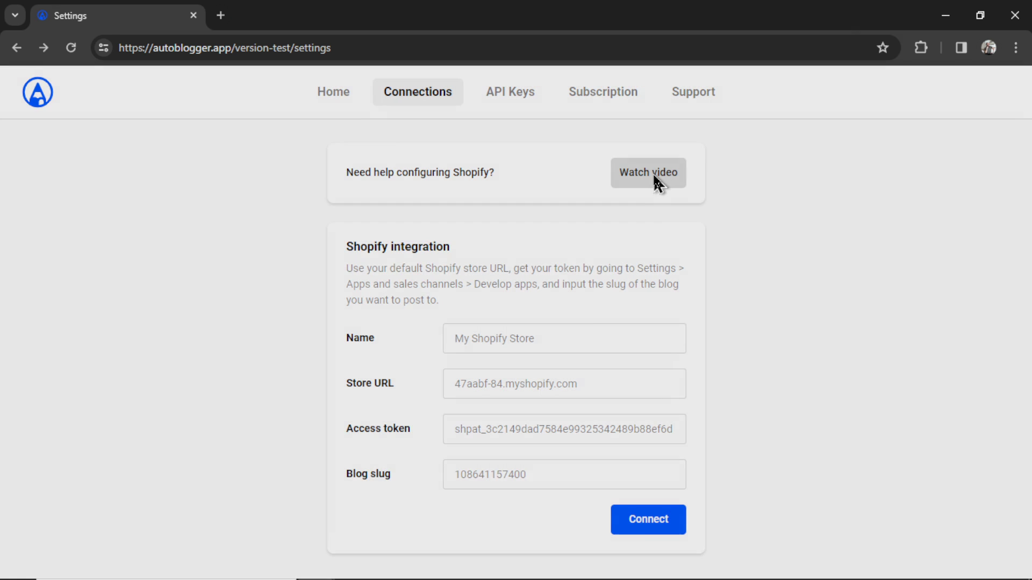
{"action": "left_click", "coordinate": [647, 172]}
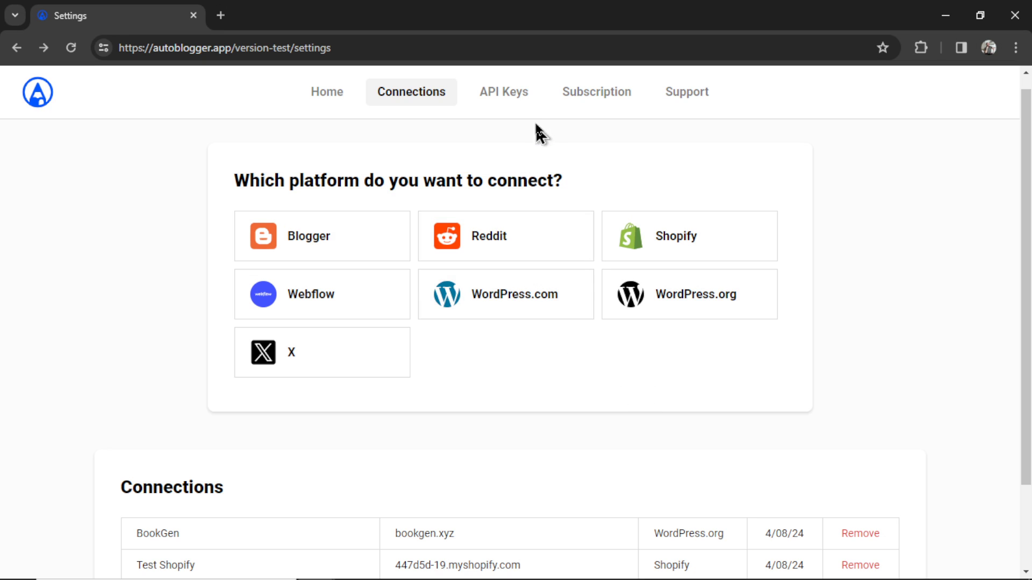
Step: Review the API Keys settings with the OpenAI, Gemini and Stable Diffusion 3 key fields
{"action": "left_click", "coordinate": [503, 92]}
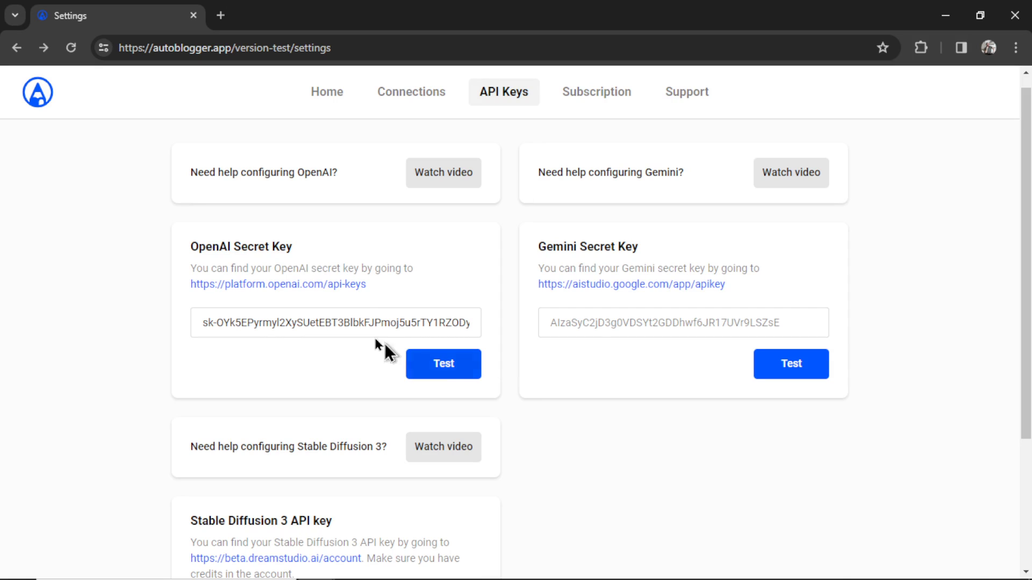
{"action": "mouse_move", "coordinate": [315, 254]}
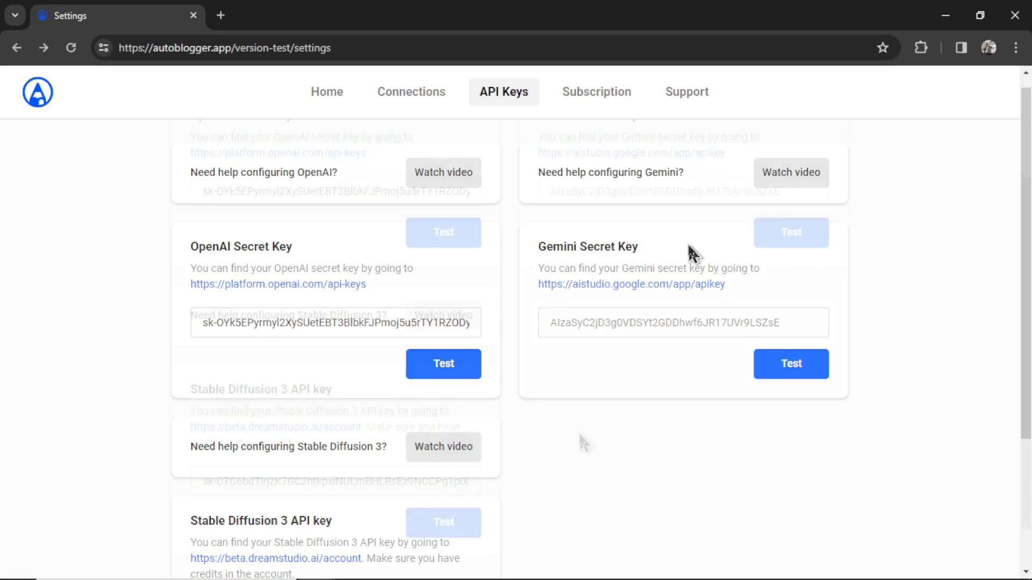
{"action": "scroll", "scroll_direction": "down", "scroll_amount": 3}
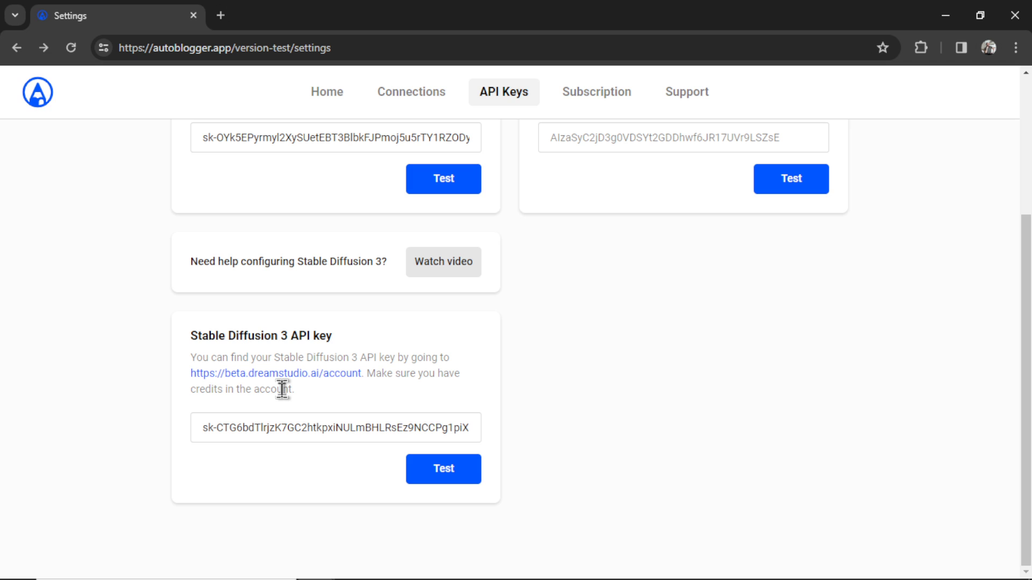
{"action": "scroll", "scroll_direction": "up", "scroll_amount": 3}
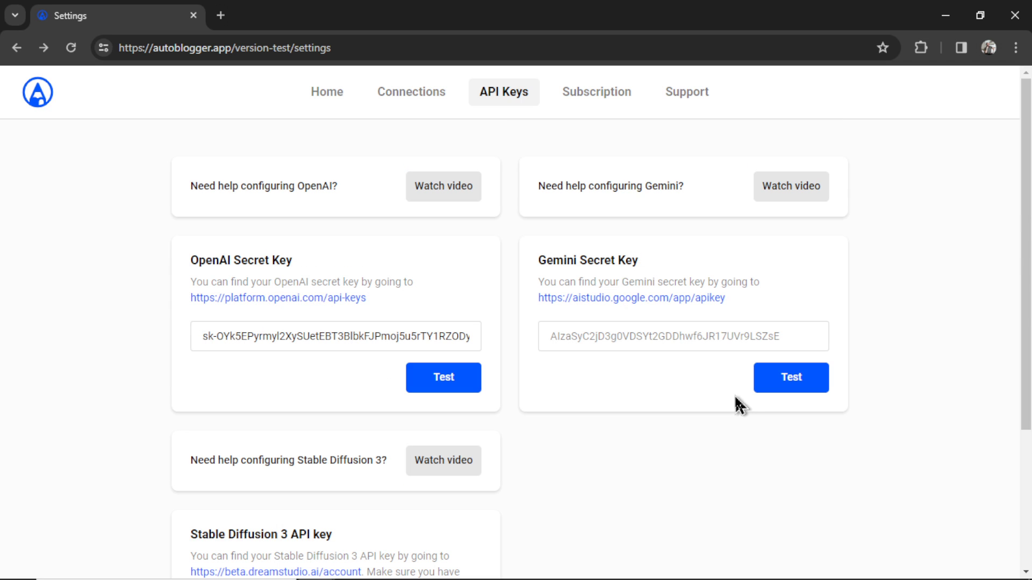
{"action": "mouse_move", "coordinate": [648, 373]}
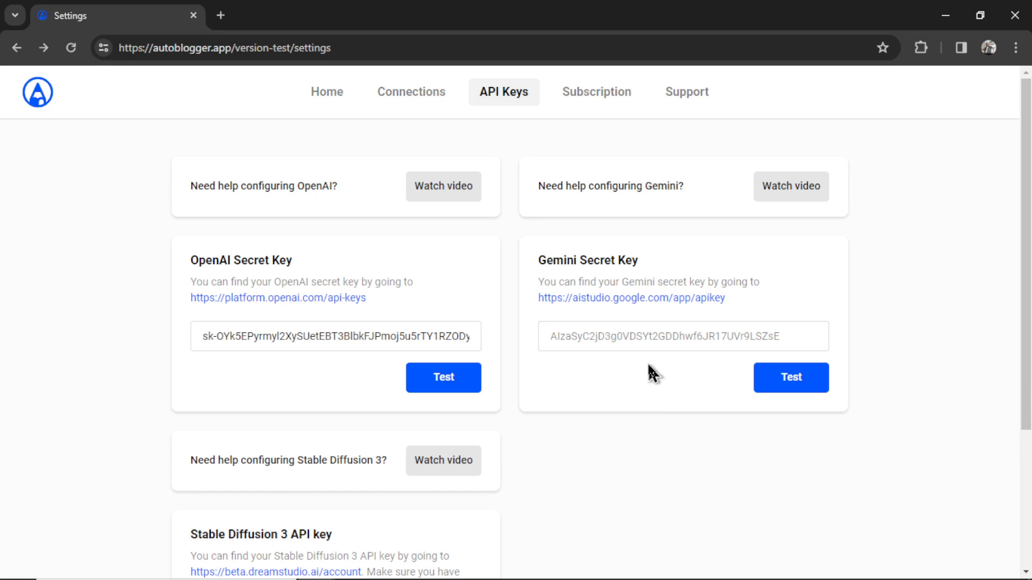
Step: Create a new Gemini API key in the Generative Language Client project and copy it
{"action": "left_click", "coordinate": [631, 297]}
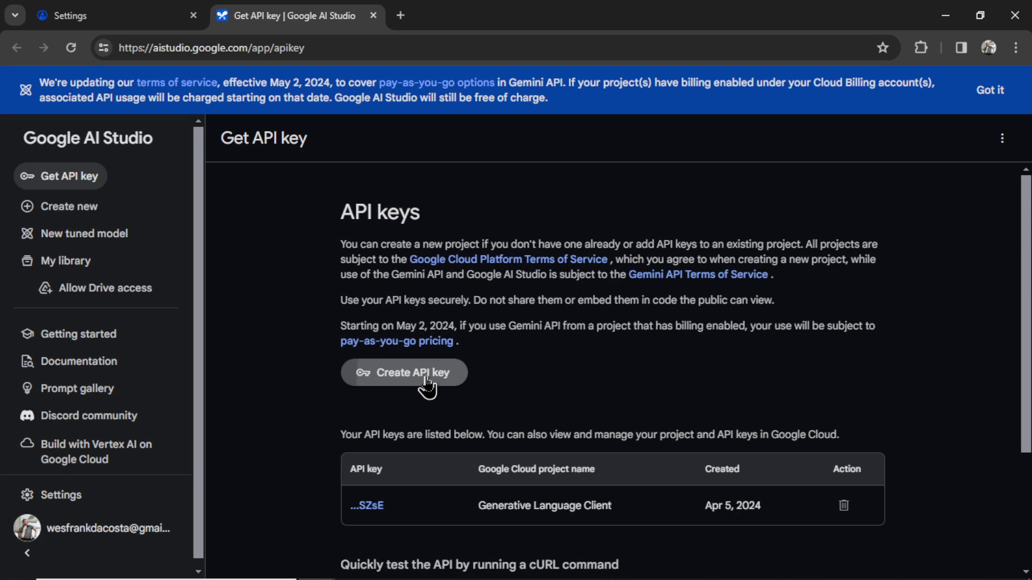
{"action": "left_click", "coordinate": [404, 373]}
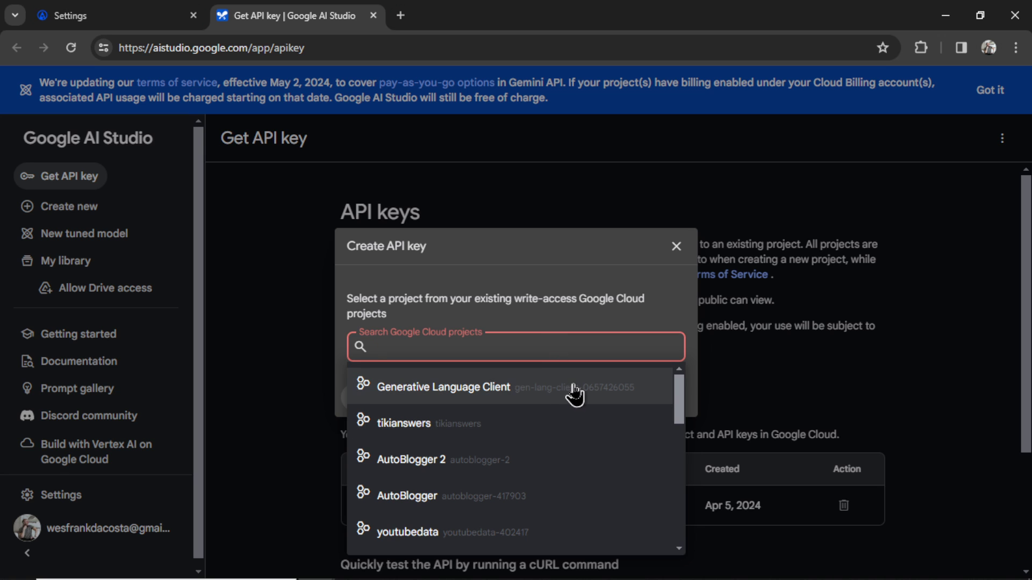
{"action": "left_click", "coordinate": [444, 387]}
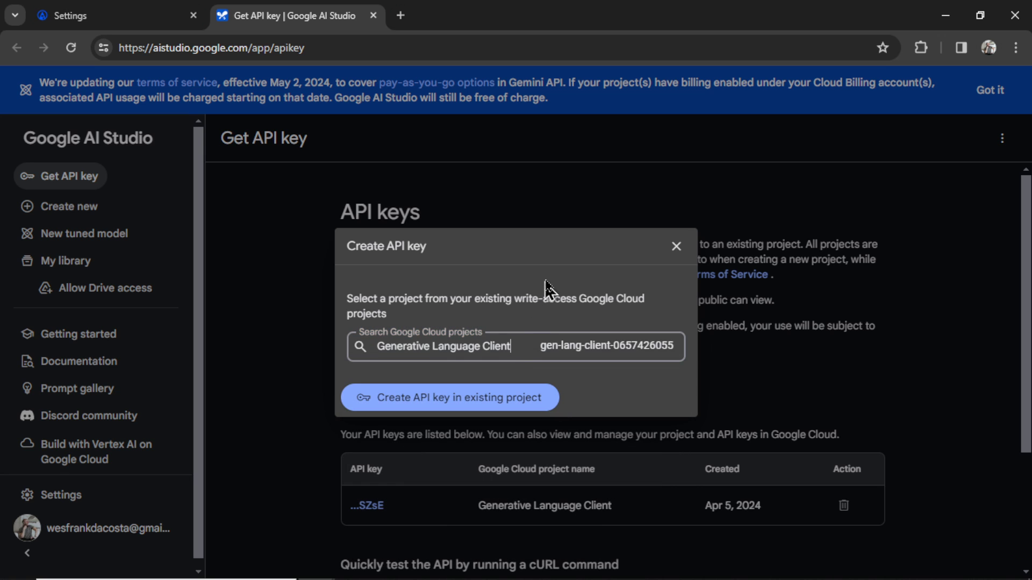
{"action": "left_click", "coordinate": [449, 397]}
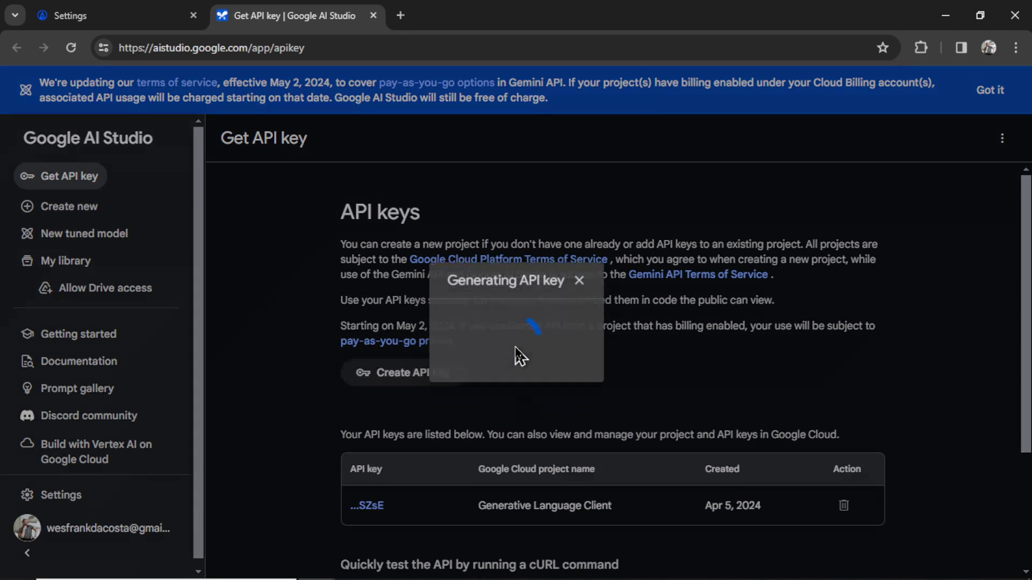
{"action": "left_click", "coordinate": [594, 353]}
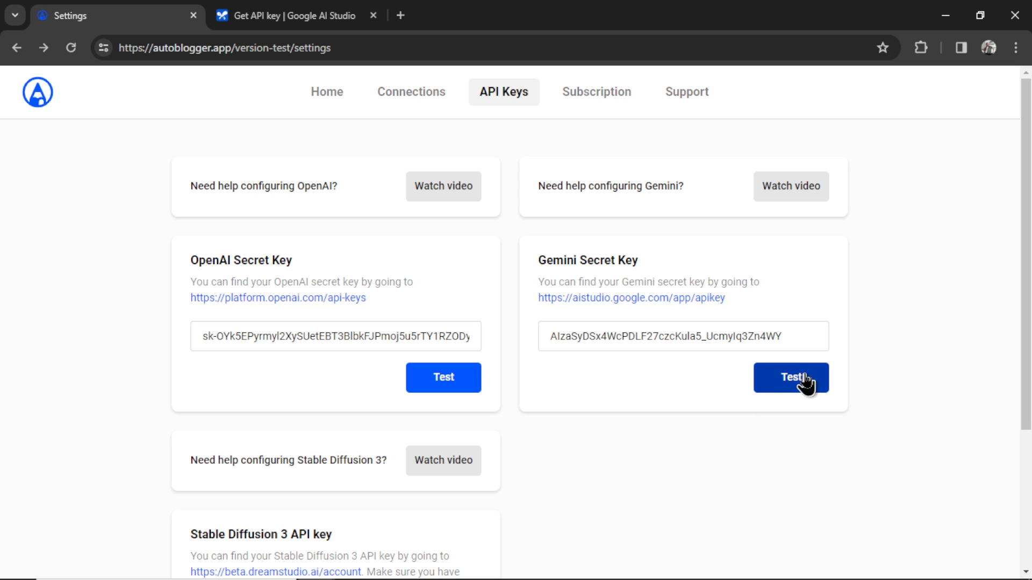
Step: Test the newly pasted Gemini Secret Key
{"action": "left_click", "coordinate": [790, 378]}
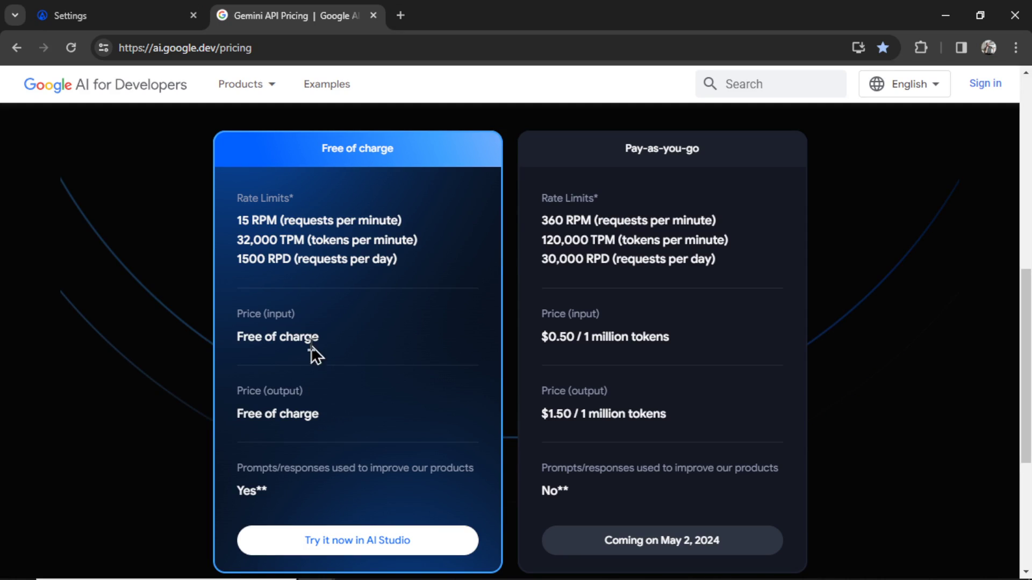
{"action": "mouse_move", "coordinate": [329, 367]}
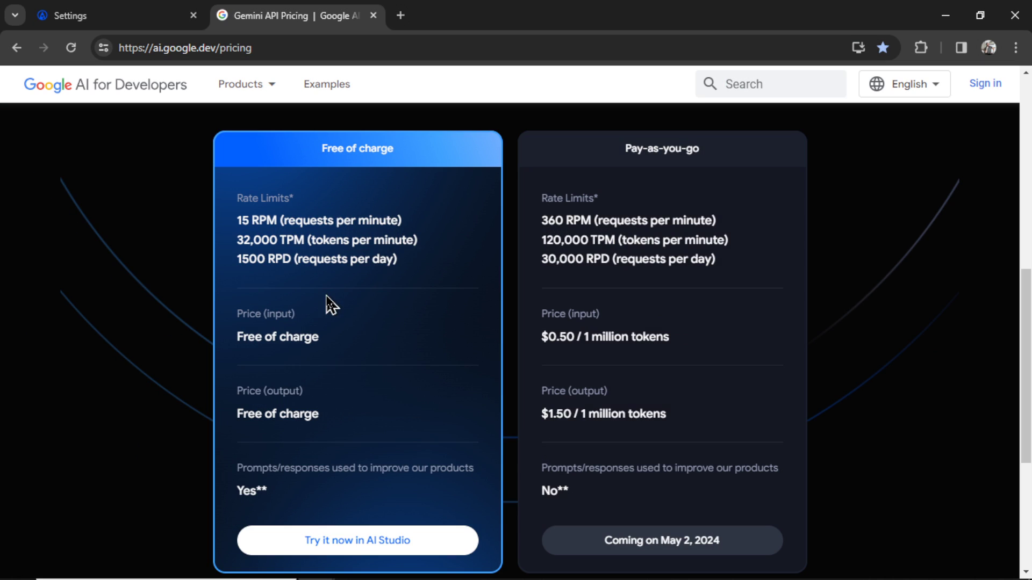
{"action": "mouse_move", "coordinate": [351, 423]}
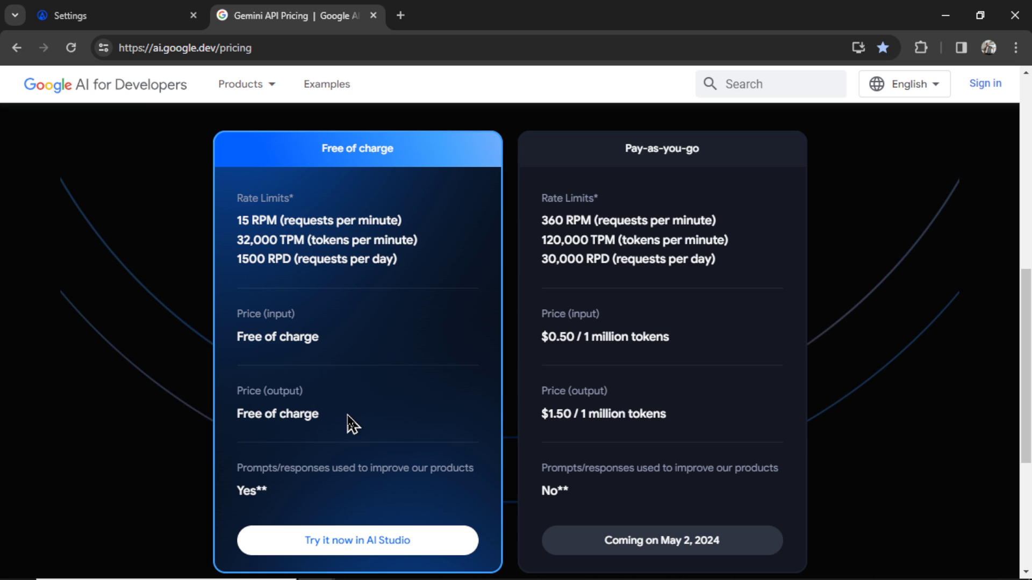
Step: Switch the pricing page to Gemini 1.5 Pro and view its preview rate cards
{"action": "scroll", "scroll_direction": "up", "scroll_amount": 3}
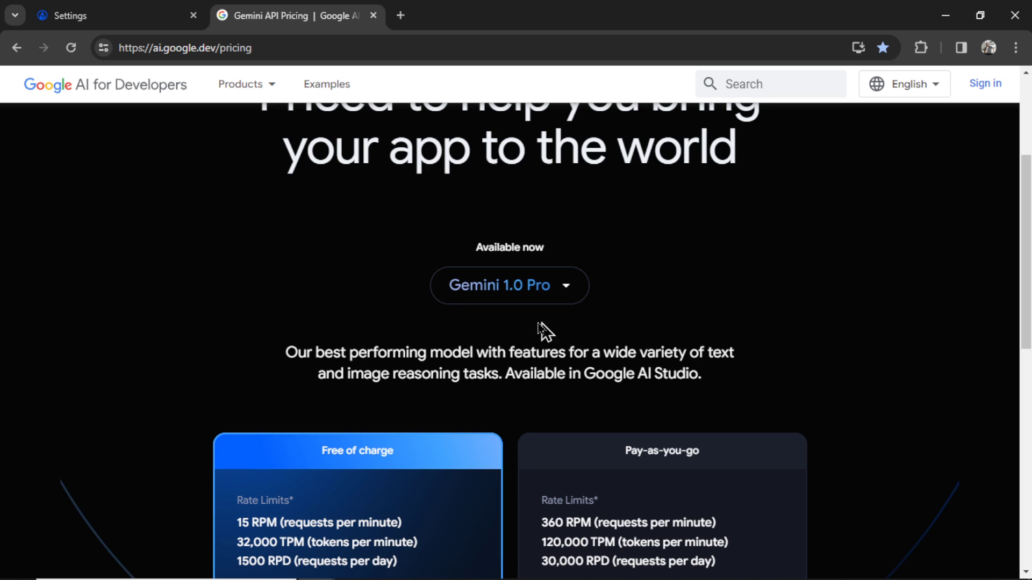
{"action": "mouse_move", "coordinate": [520, 323]}
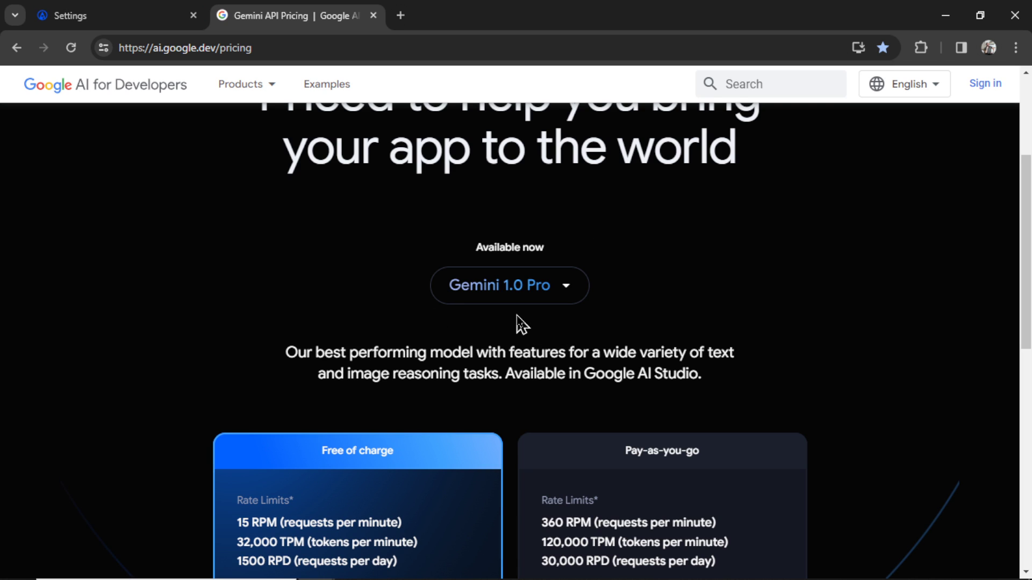
{"action": "left_click", "coordinate": [509, 285]}
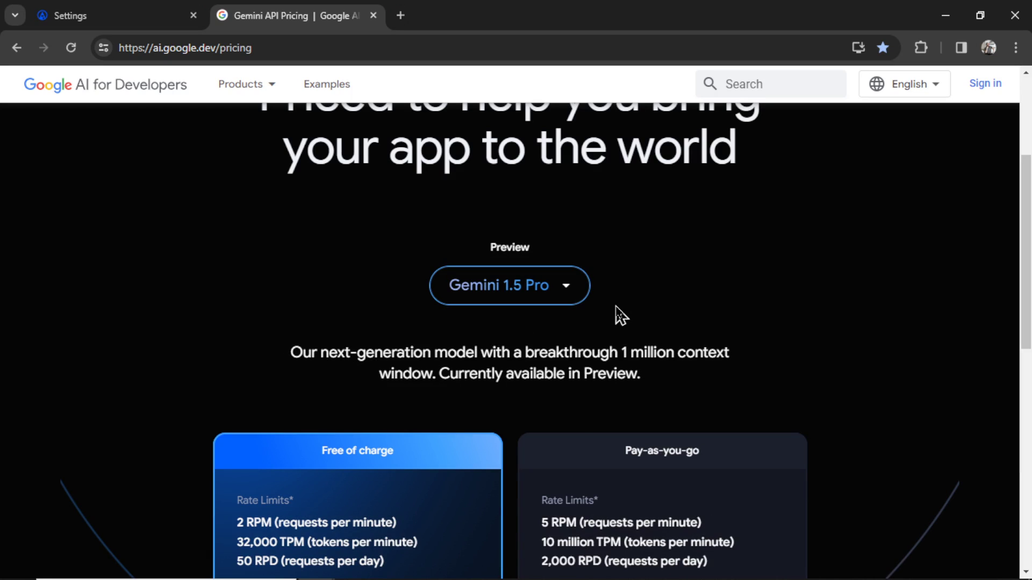
{"action": "mouse_move", "coordinate": [539, 331]}
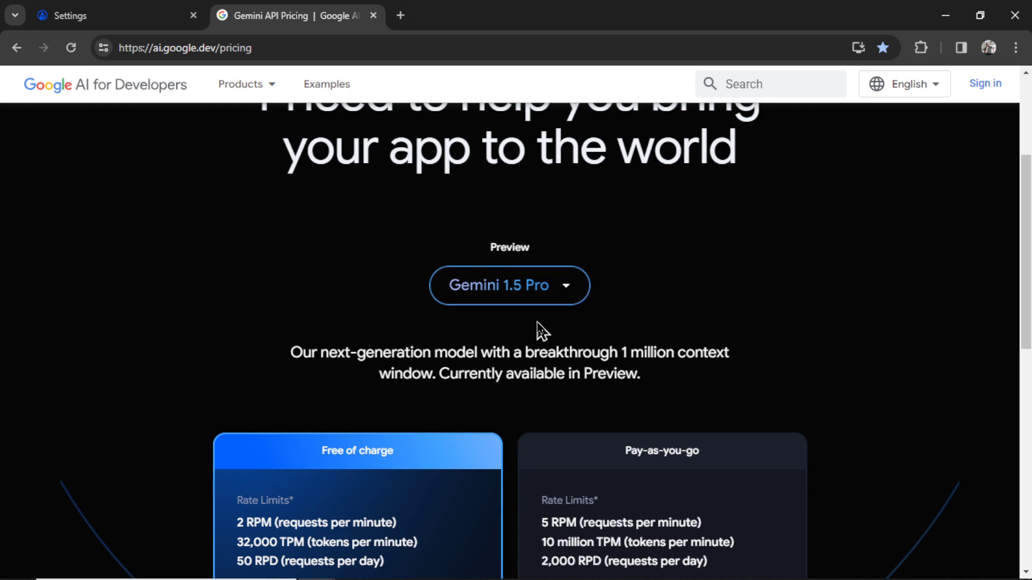
{"action": "scroll", "scroll_direction": "down", "scroll_amount": 3}
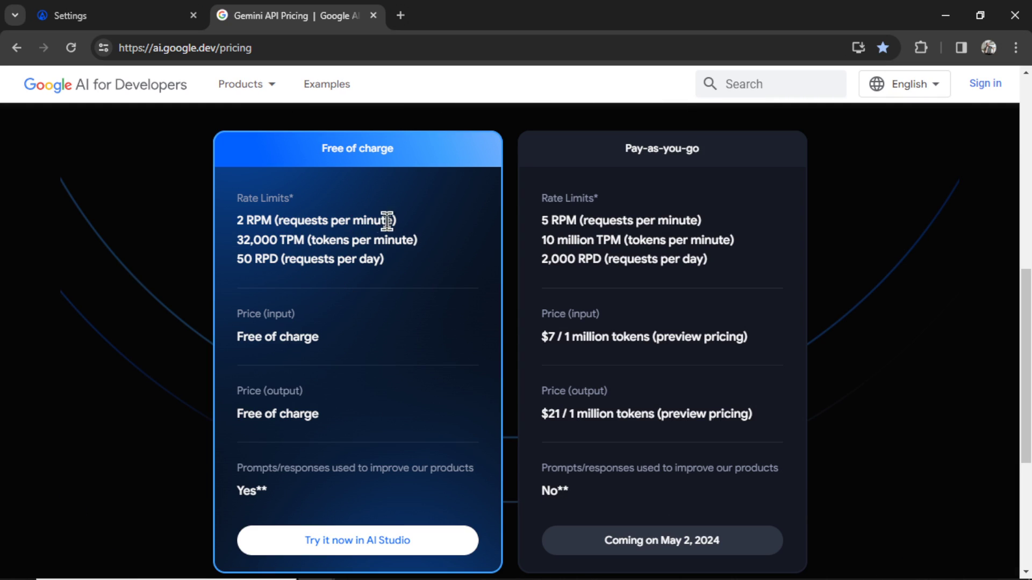
{"action": "mouse_move", "coordinate": [351, 399]}
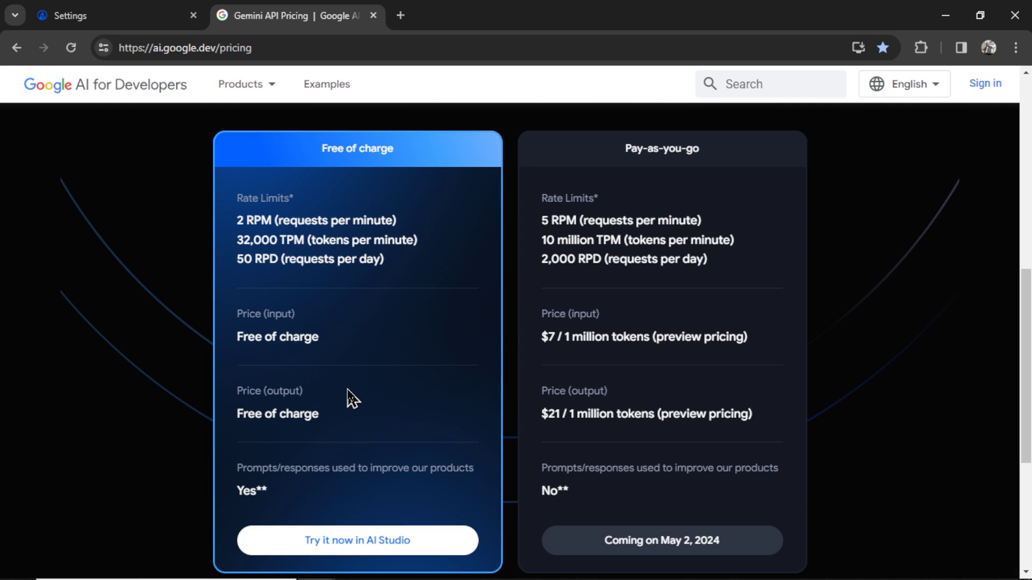
{"action": "mouse_move", "coordinate": [403, 279]}
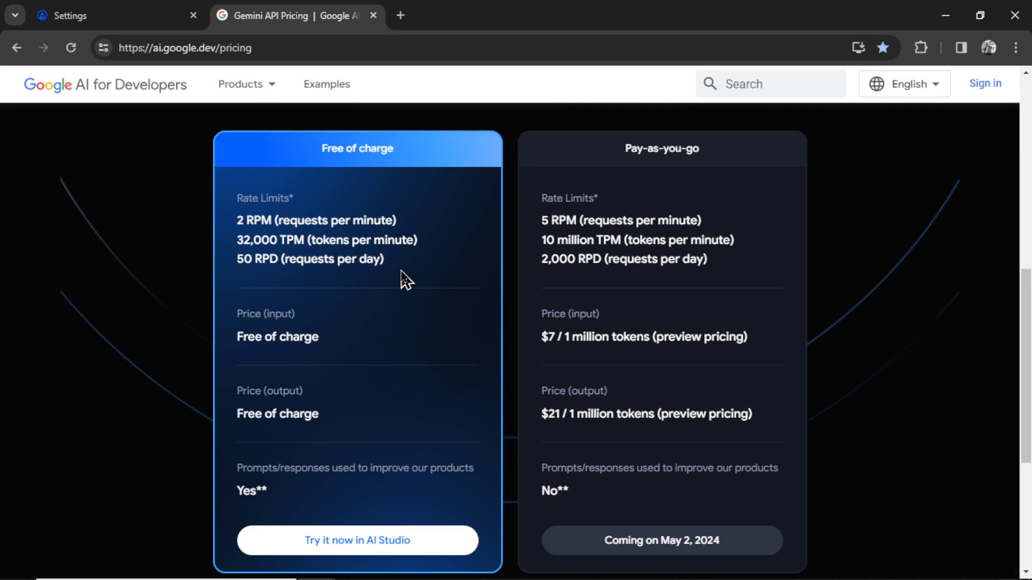
{"action": "mouse_move", "coordinate": [378, 261]}
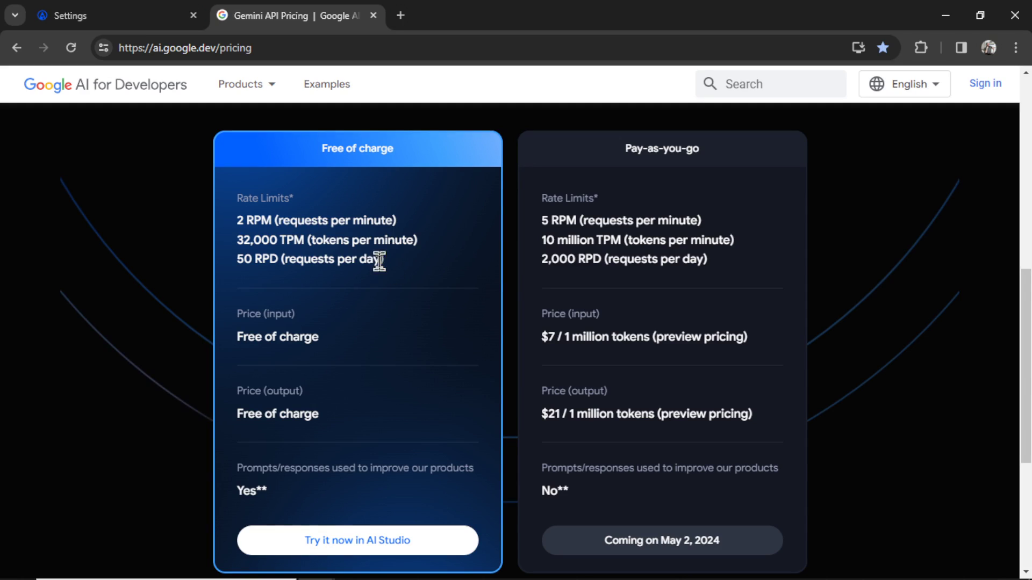
{"action": "mouse_move", "coordinate": [720, 262]}
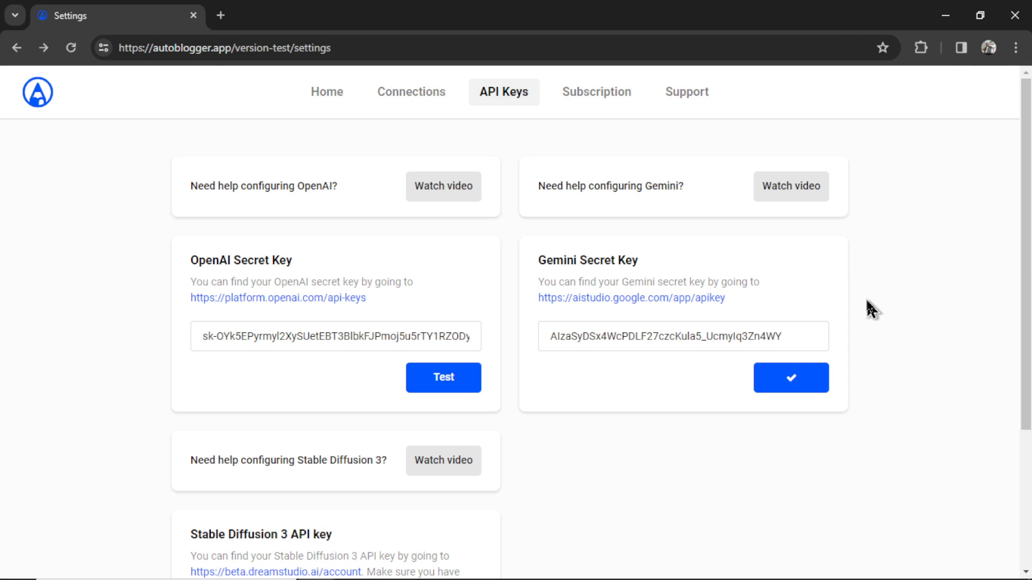
{"action": "mouse_move", "coordinate": [596, 92]}
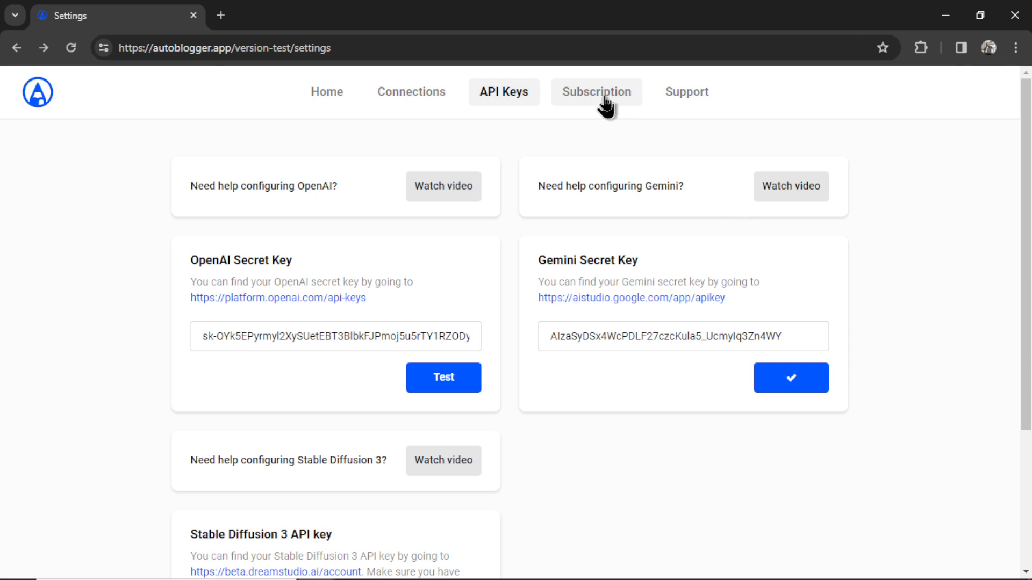
Step: Start the $9.00-per-month AutoBlogger subscription checkout from the Subscription settings
{"action": "left_click", "coordinate": [596, 91]}
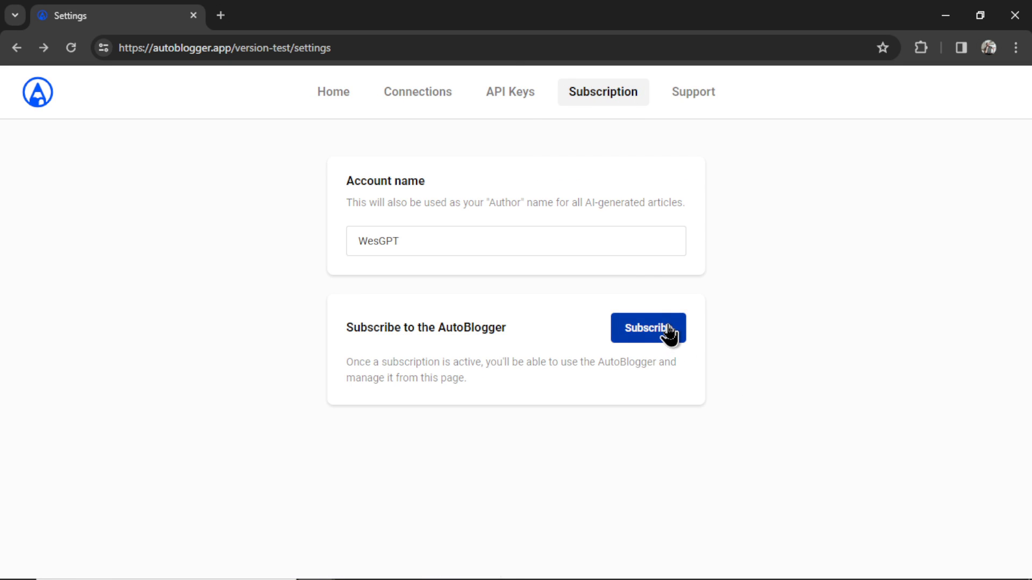
{"action": "left_click", "coordinate": [647, 329]}
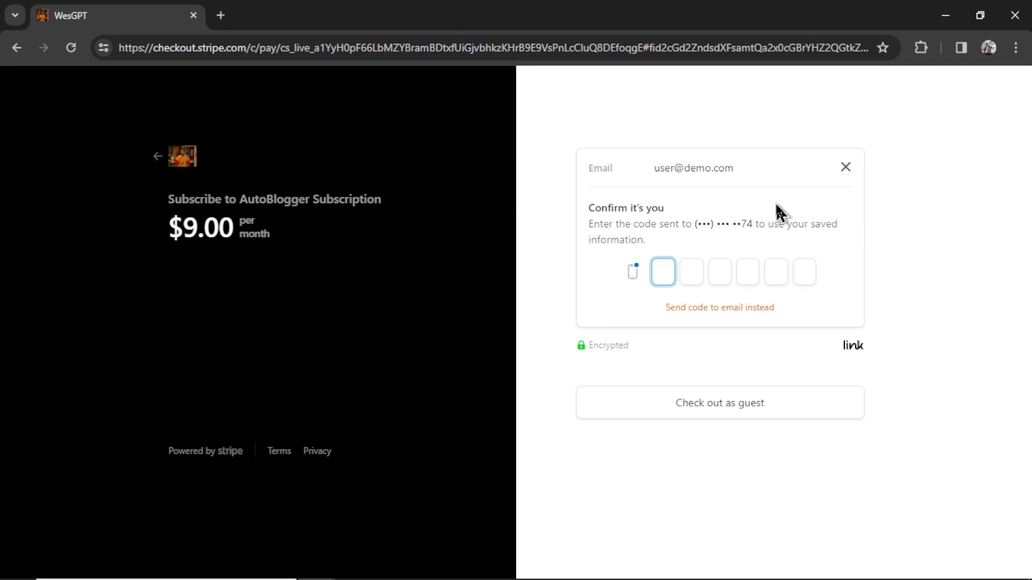
Step: Leave the Stripe checkout unpaid and return to AutoBlogger's Connections settings
{"action": "left_click", "coordinate": [663, 271]}
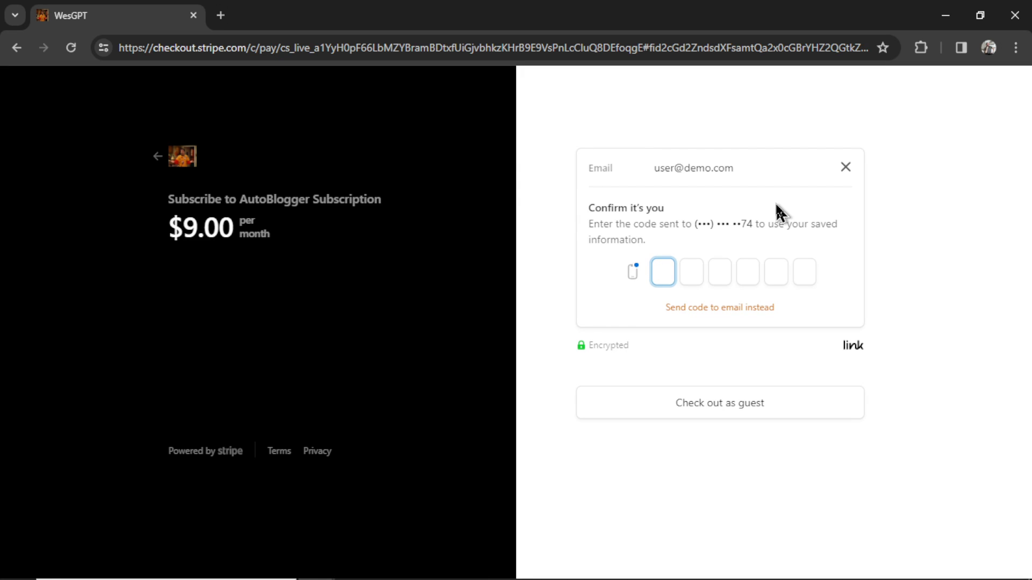
{"action": "left_click", "coordinate": [663, 272]}
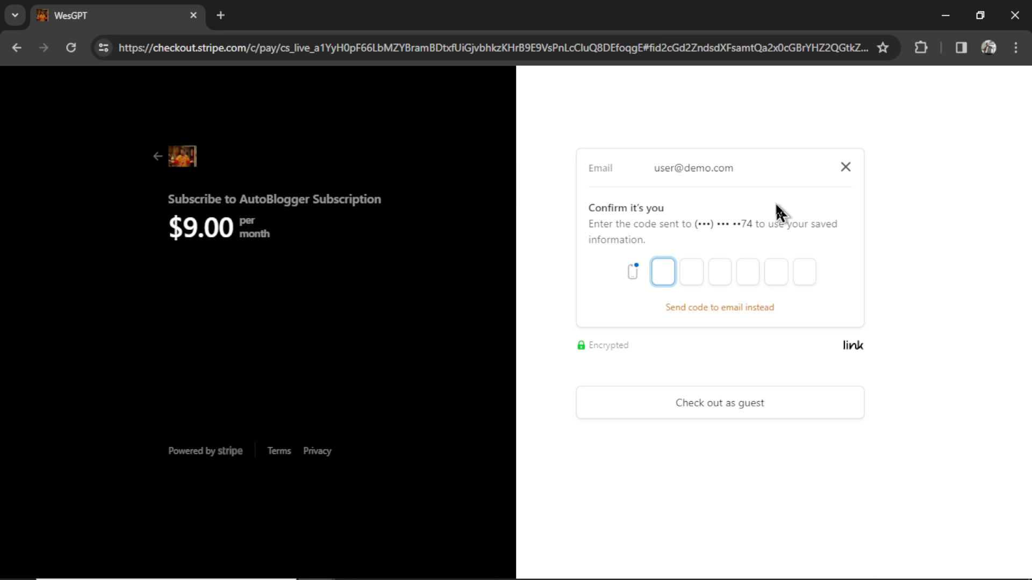
{"action": "left_click", "coordinate": [663, 272]}
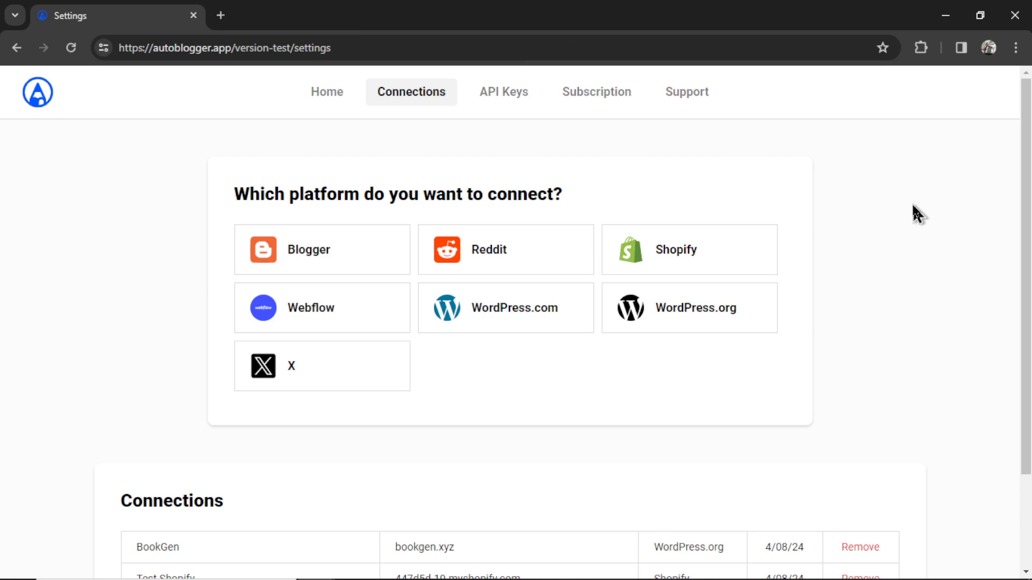
{"action": "mouse_move", "coordinate": [517, 161]}
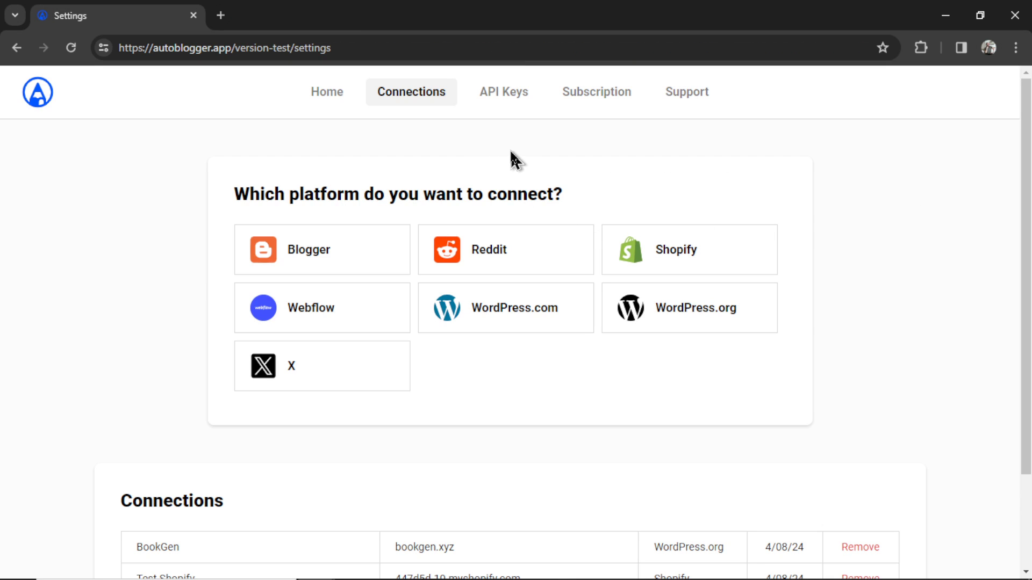
Step: View the active subscription with its Manage Subscription option
{"action": "left_click", "coordinate": [602, 91]}
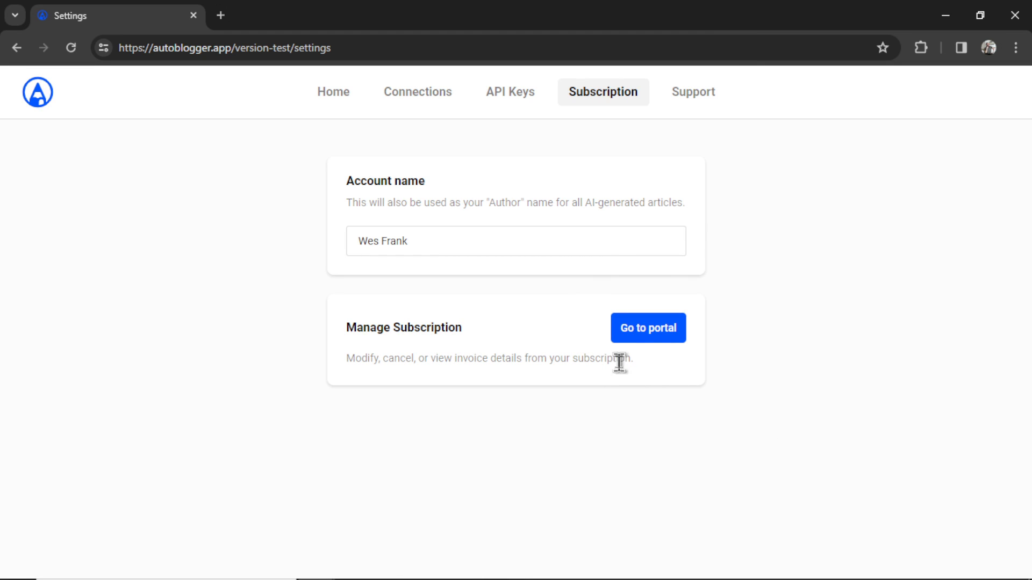
{"action": "mouse_move", "coordinate": [627, 357]}
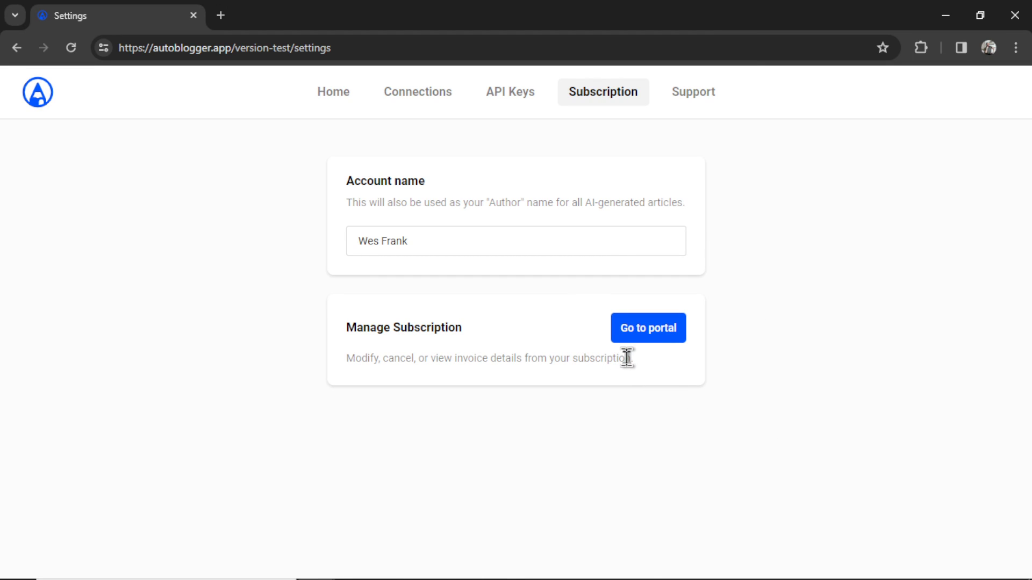
{"action": "mouse_move", "coordinate": [617, 384]}
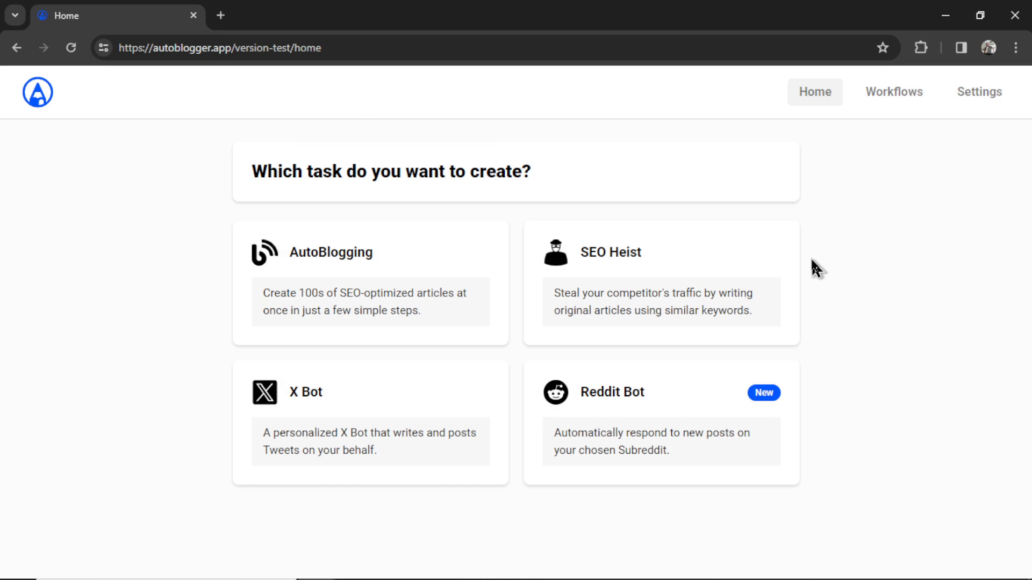
{"action": "mouse_move", "coordinate": [769, 270]}
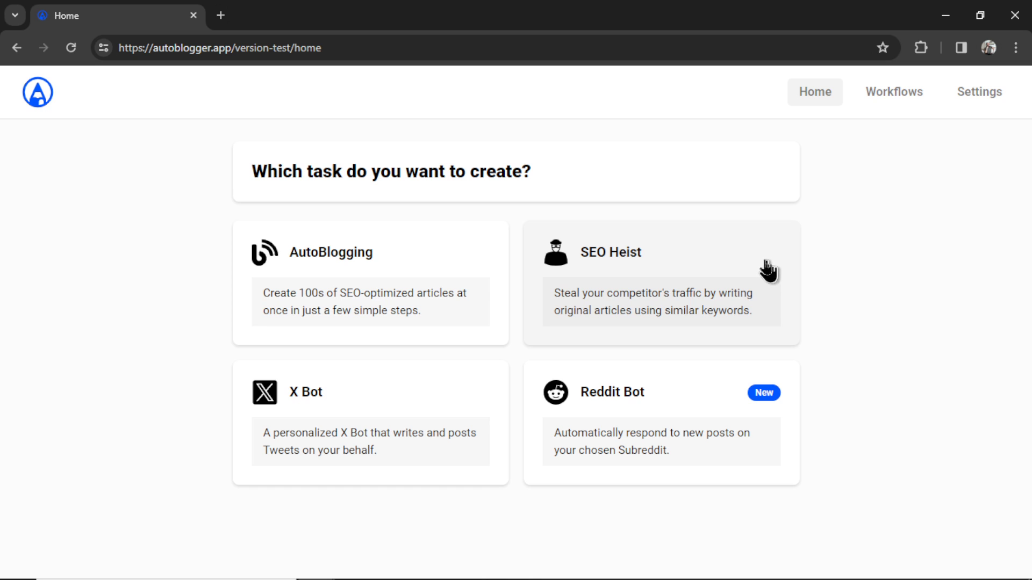
{"action": "mouse_move", "coordinate": [655, 304]}
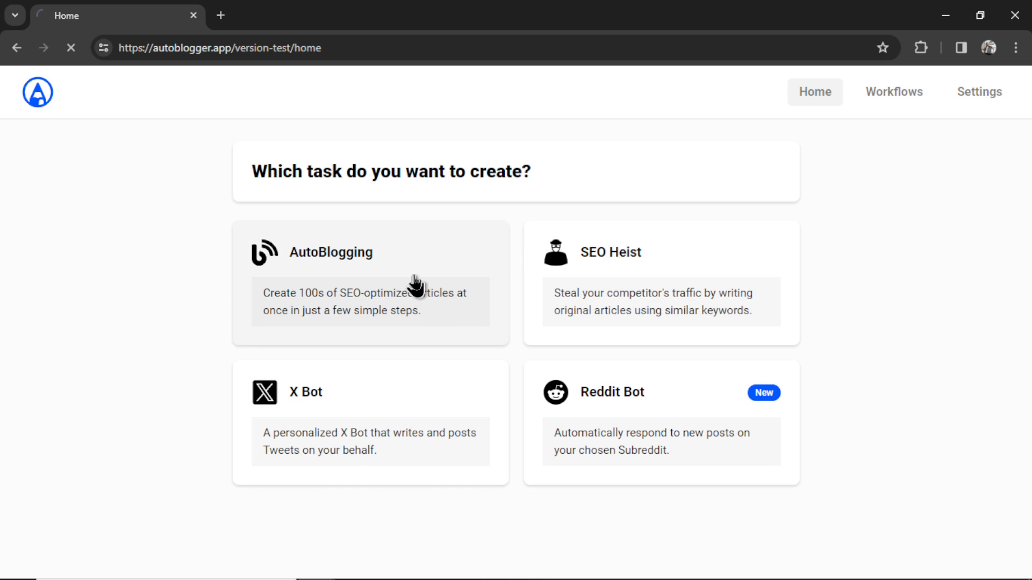
Step: Open the BookGen AutoBlogging workflow and switch off its Published toggle
{"action": "left_click", "coordinate": [370, 251]}
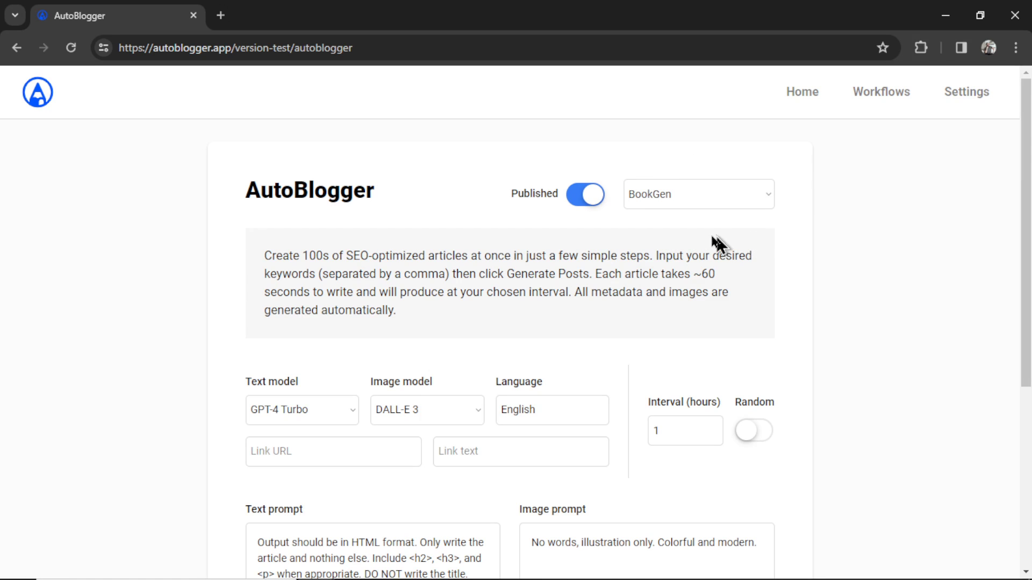
{"action": "mouse_move", "coordinate": [687, 239]}
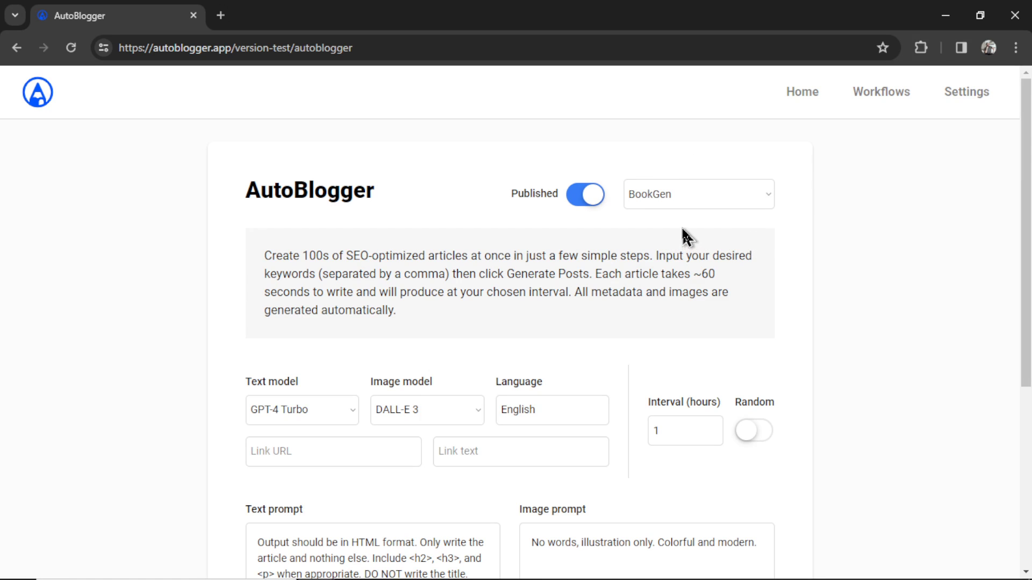
{"action": "mouse_move", "coordinate": [597, 222]}
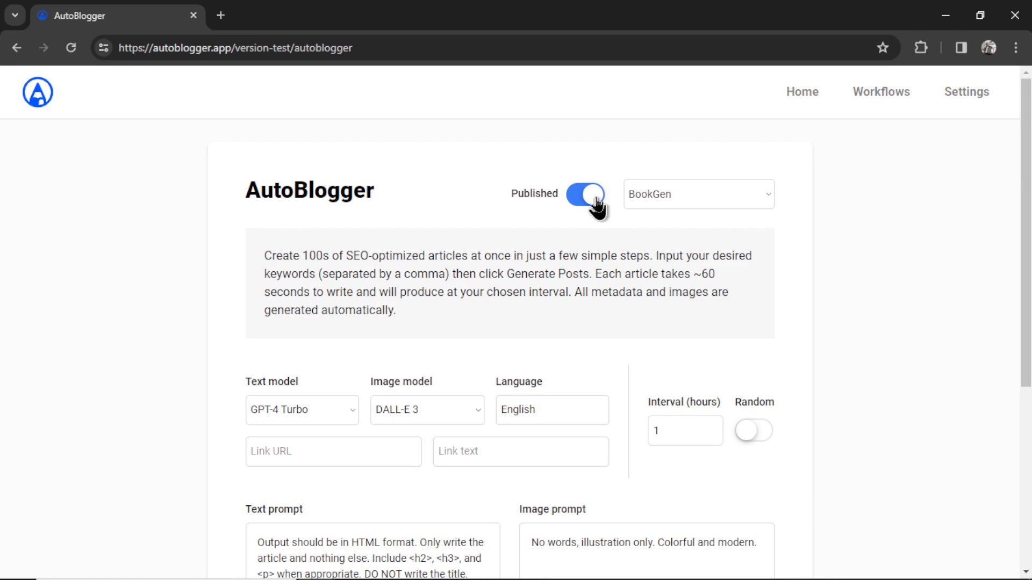
{"action": "left_click", "coordinate": [583, 194]}
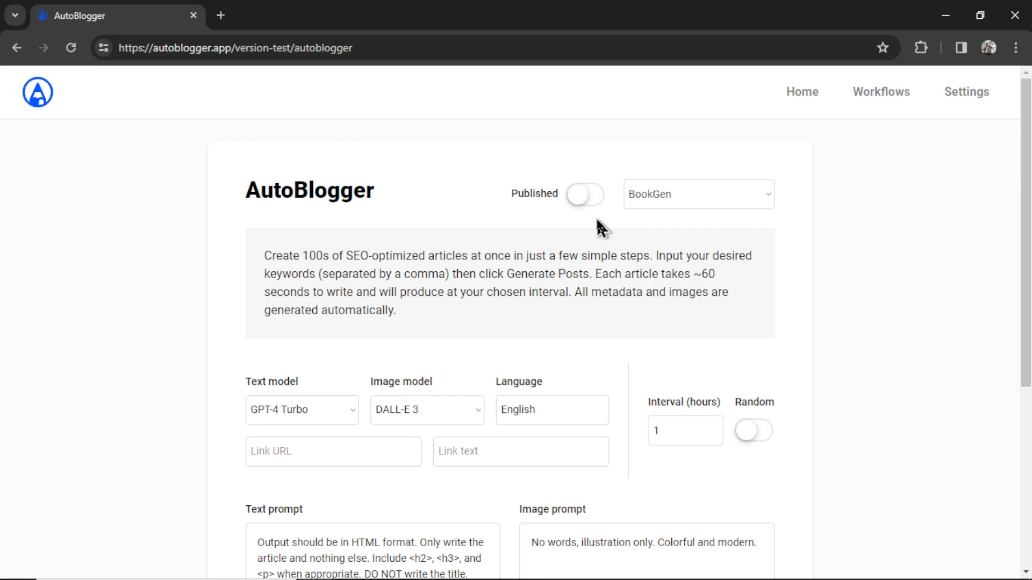
{"action": "scroll", "scroll_direction": "down", "scroll_amount": 3}
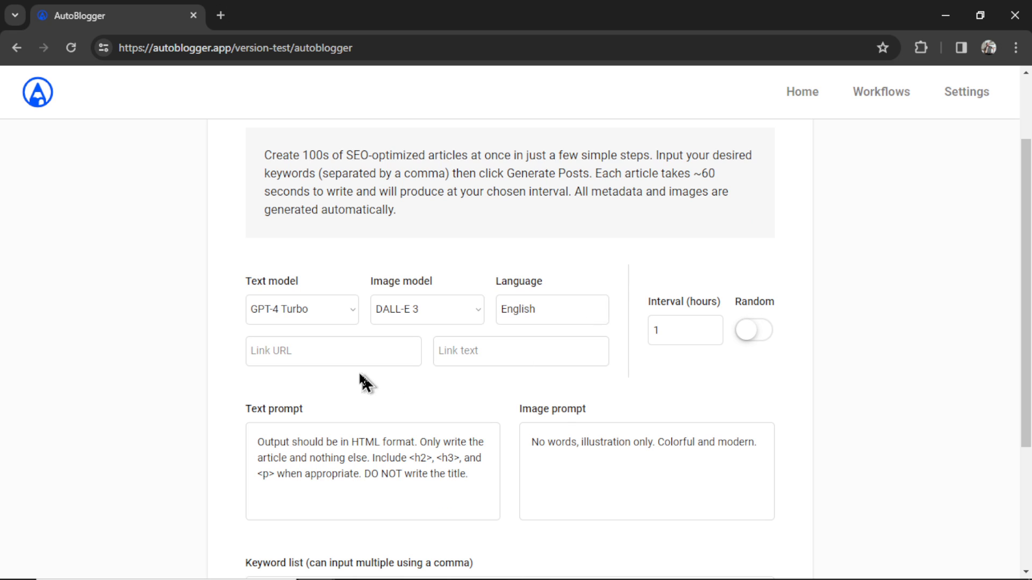
Step: Set the text model to Gemini Pro and the image model to Stable Diffusion 3
{"action": "left_click", "coordinate": [301, 309]}
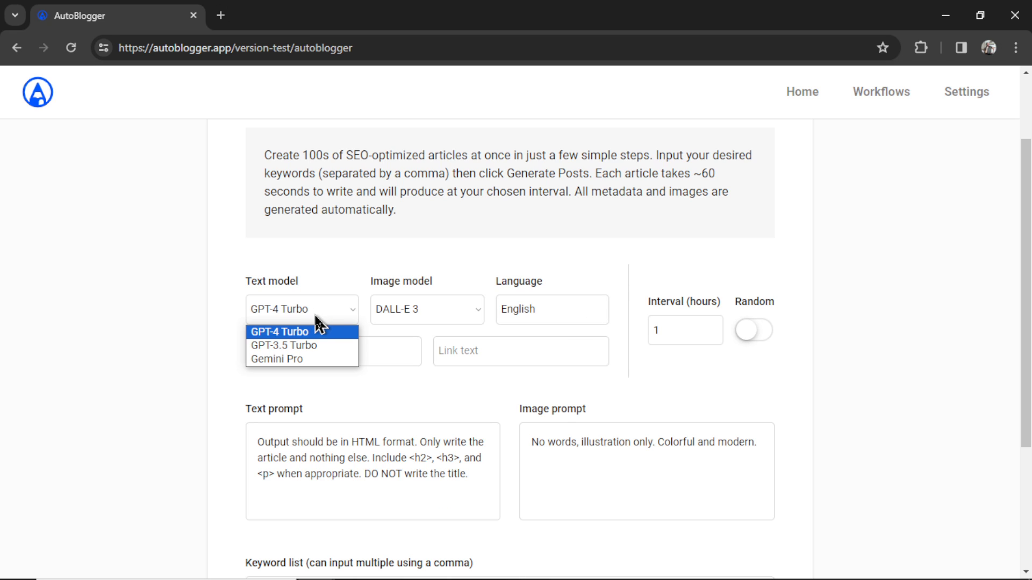
{"action": "left_click", "coordinate": [283, 358]}
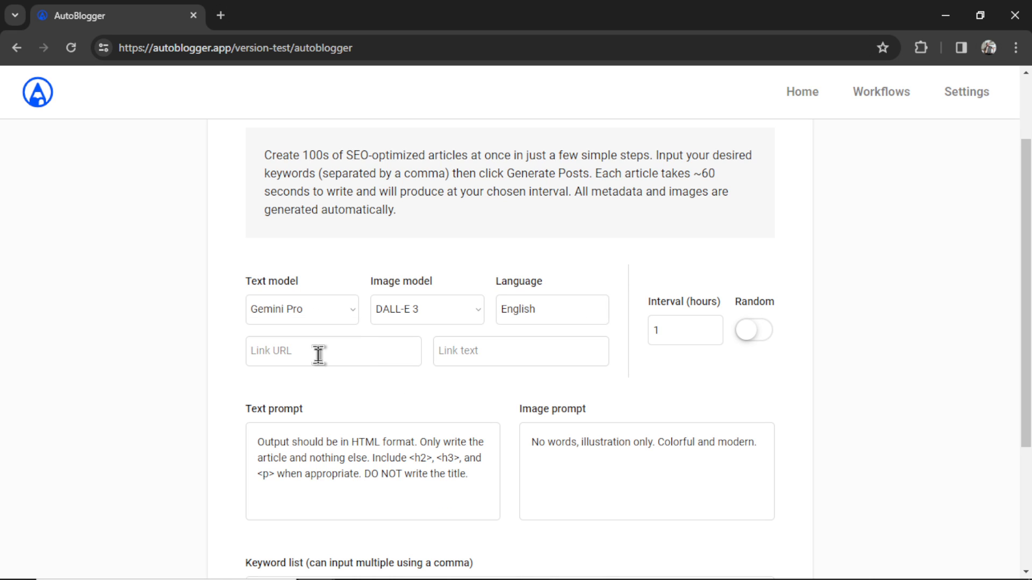
{"action": "left_click", "coordinate": [426, 309]}
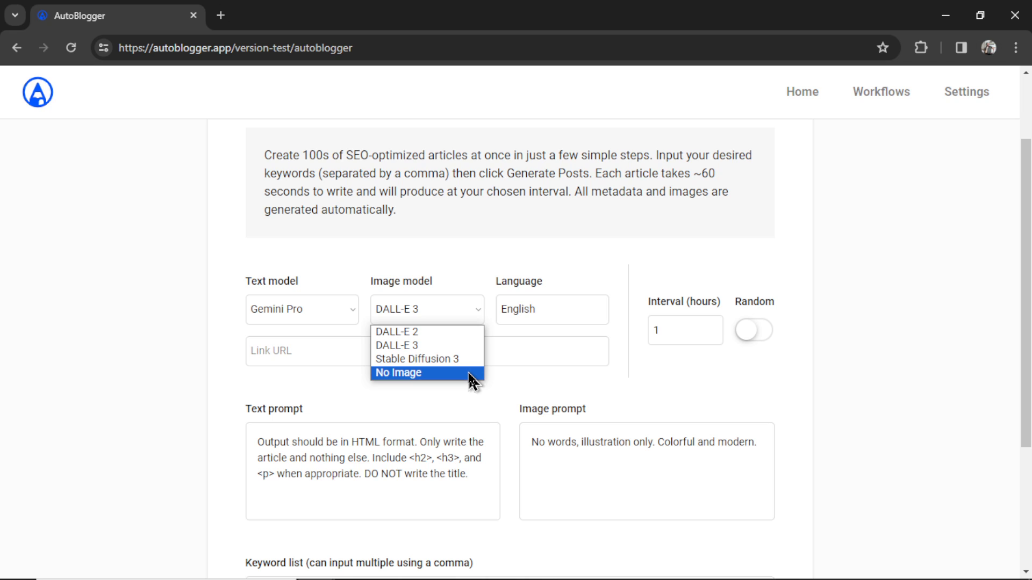
{"action": "left_click", "coordinate": [414, 359]}
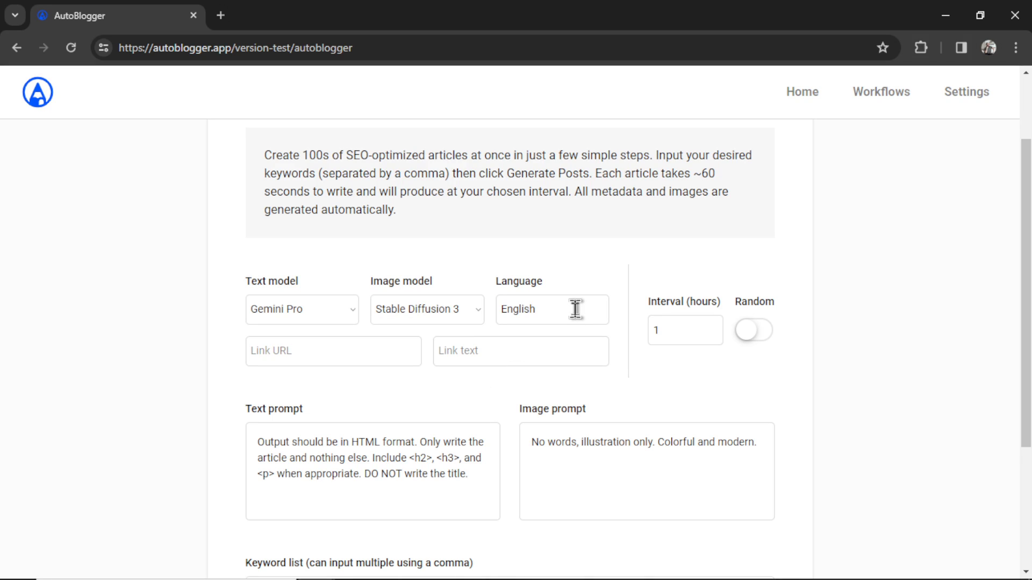
Step: Keep the article language as English in the Language field
{"action": "left_click", "coordinate": [551, 310]}
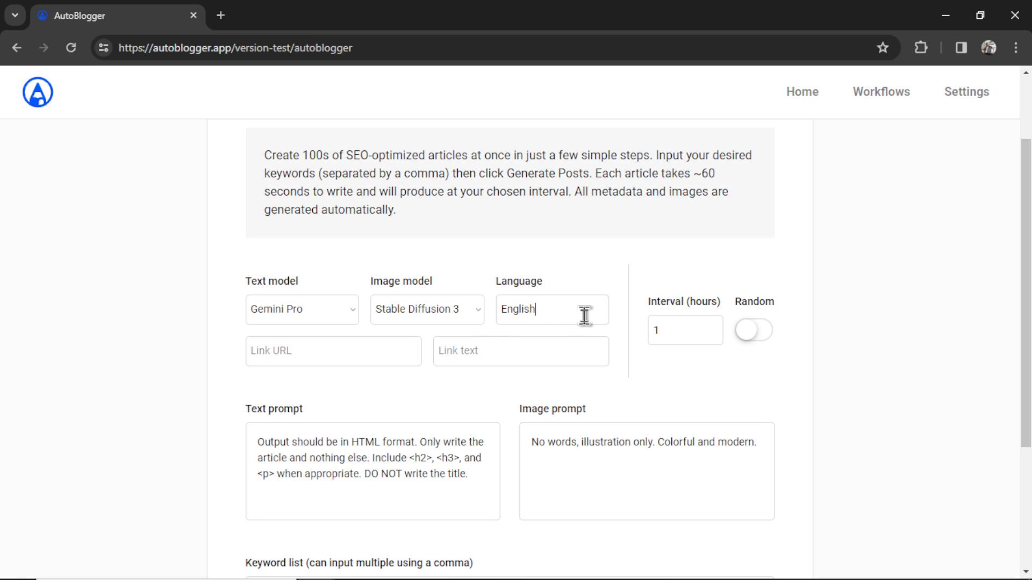
{"action": "type", "text": "K"}
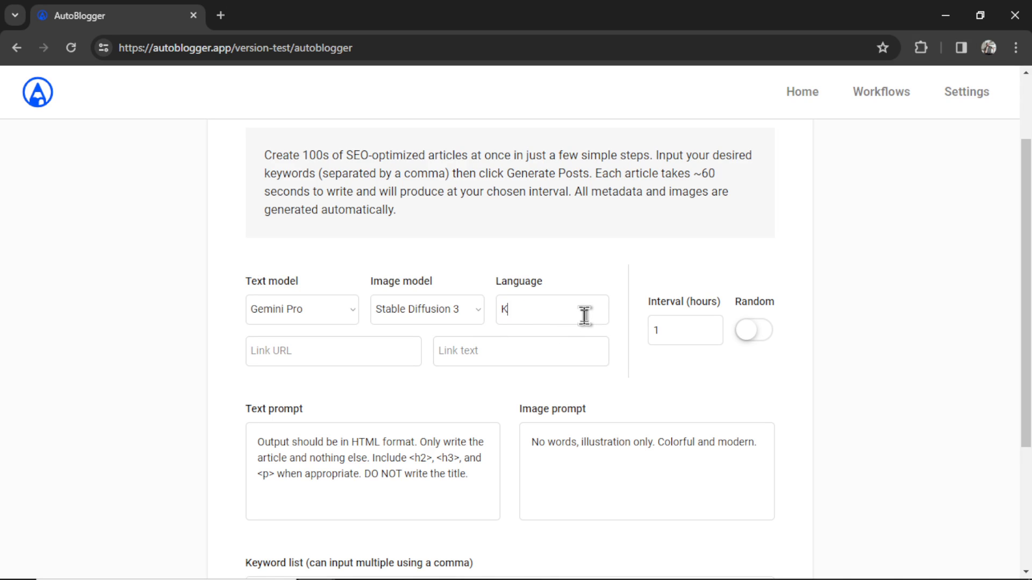
{"action": "type", "text": "English"}
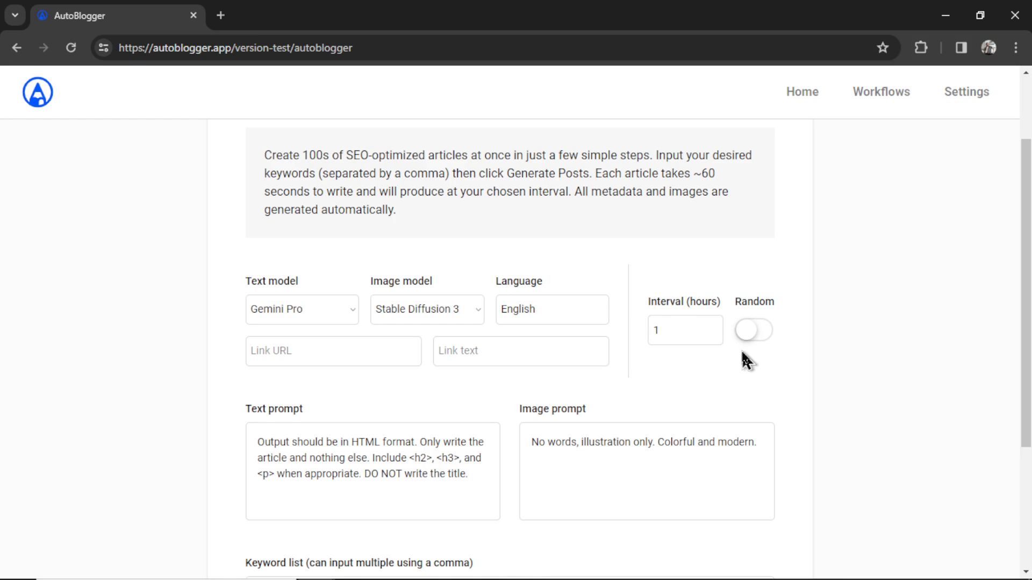
Step: Switch on random posting intervals, greying out the fixed Interval (hours) field
{"action": "left_click", "coordinate": [752, 330]}
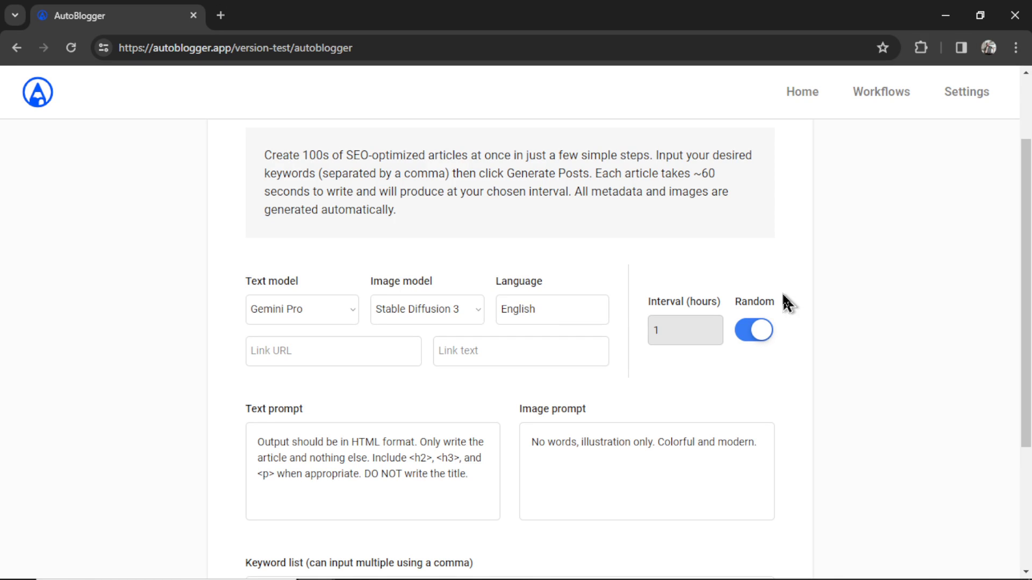
{"action": "mouse_move", "coordinate": [815, 356]}
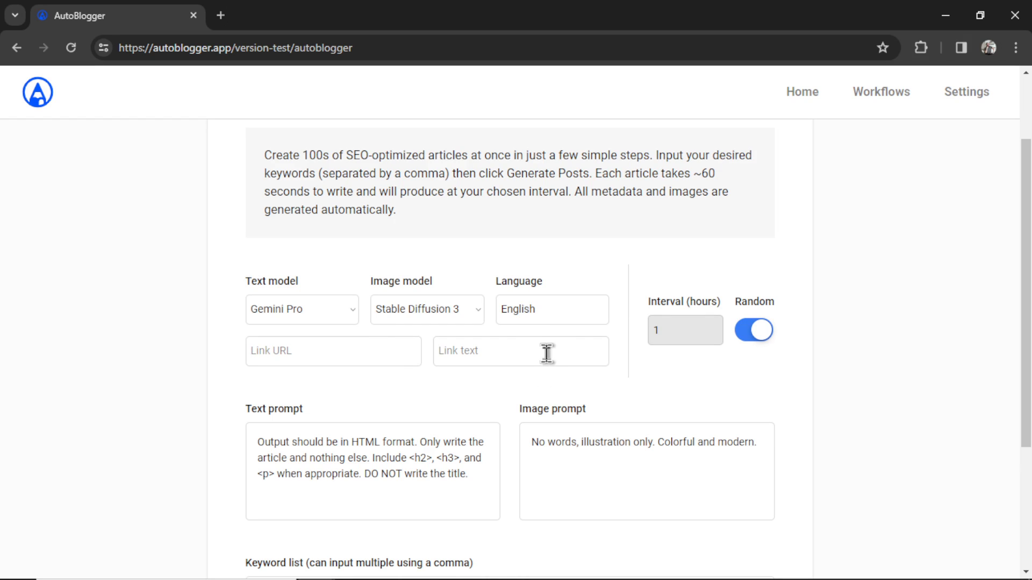
Step: Set the link URL to espn.com with link text 'The BEST sports website on the net'
{"action": "type", "text": "espn.com"}
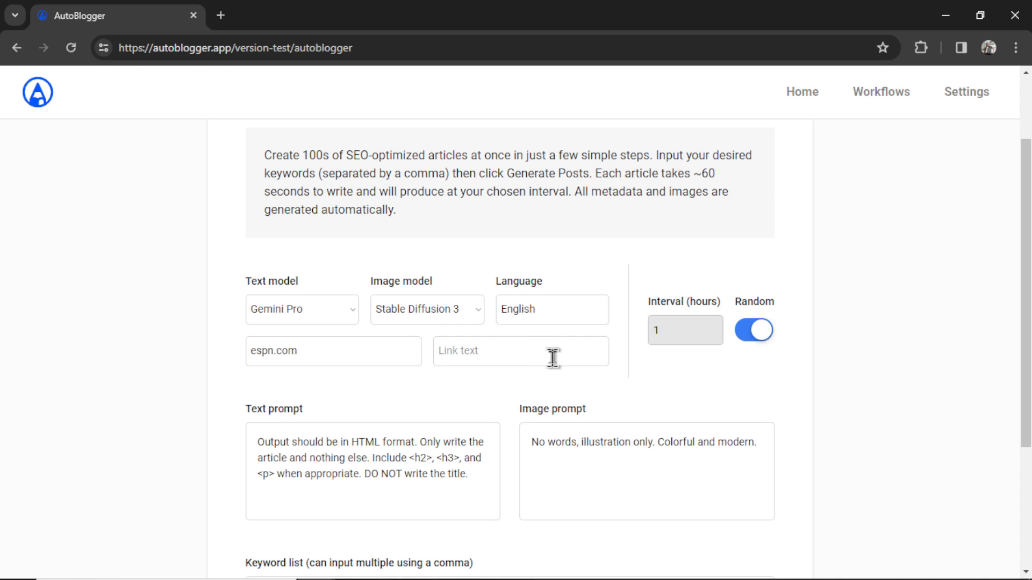
{"action": "type", "text": "The BEST sports website on the net"}
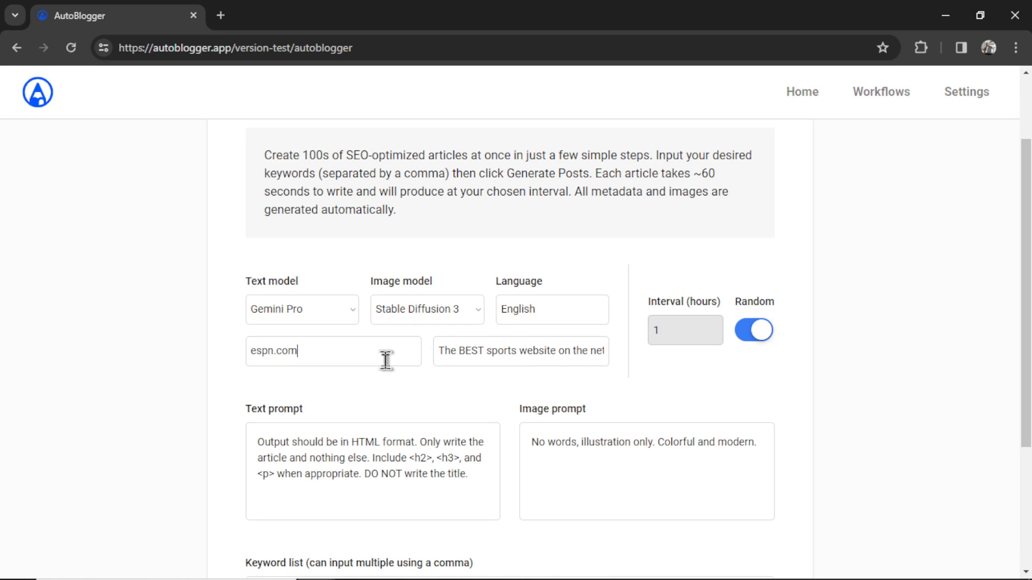
{"action": "scroll", "scroll_direction": "down", "scroll_amount": 3}
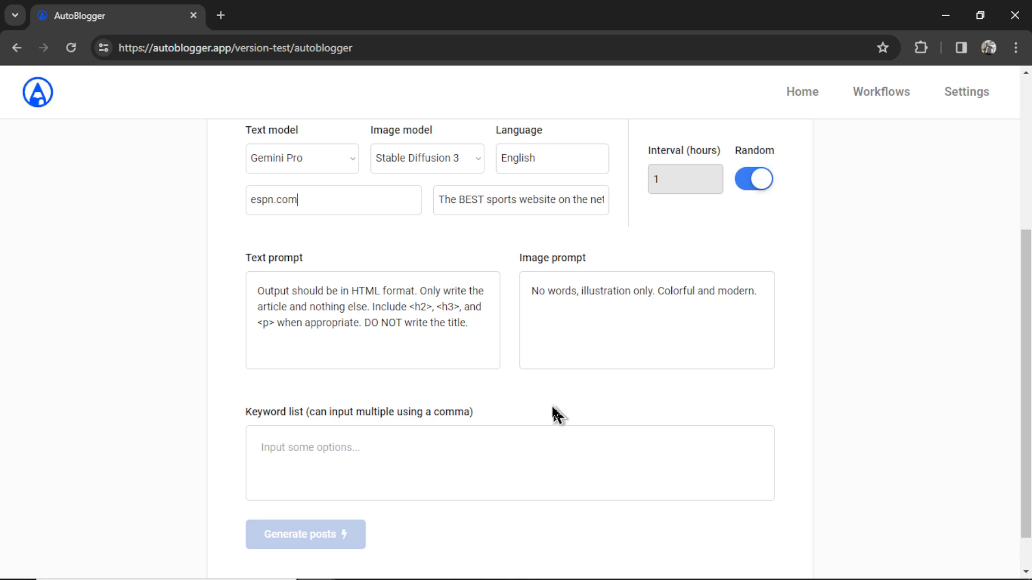
{"action": "mouse_move", "coordinate": [755, 309]}
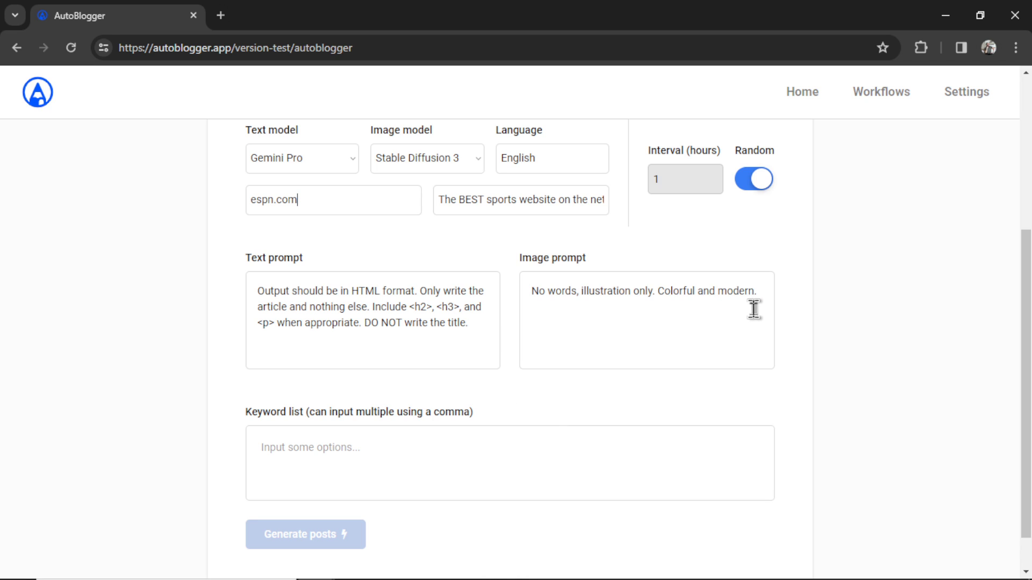
{"action": "mouse_move", "coordinate": [488, 333]}
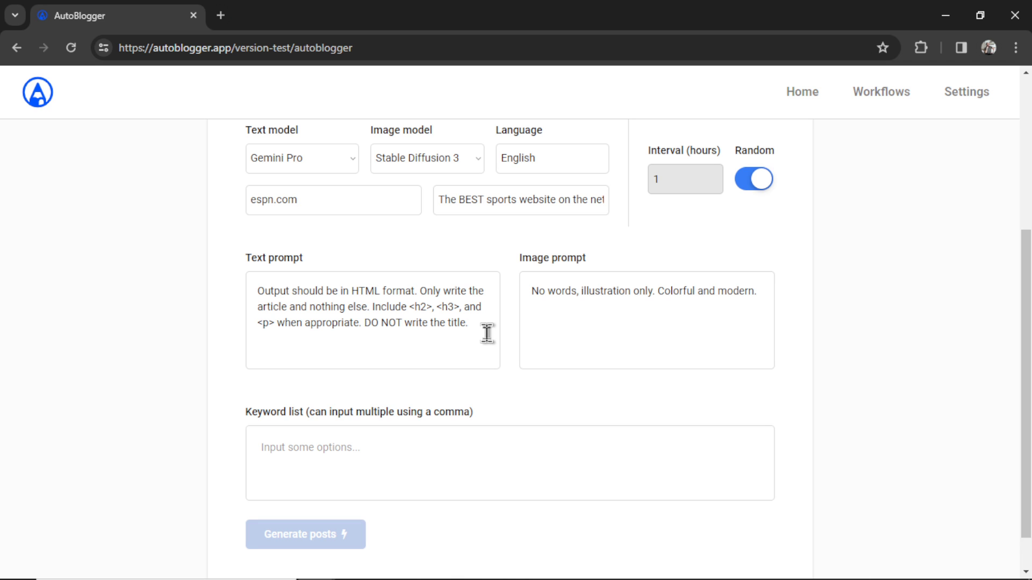
{"action": "left_click", "coordinate": [329, 200]}
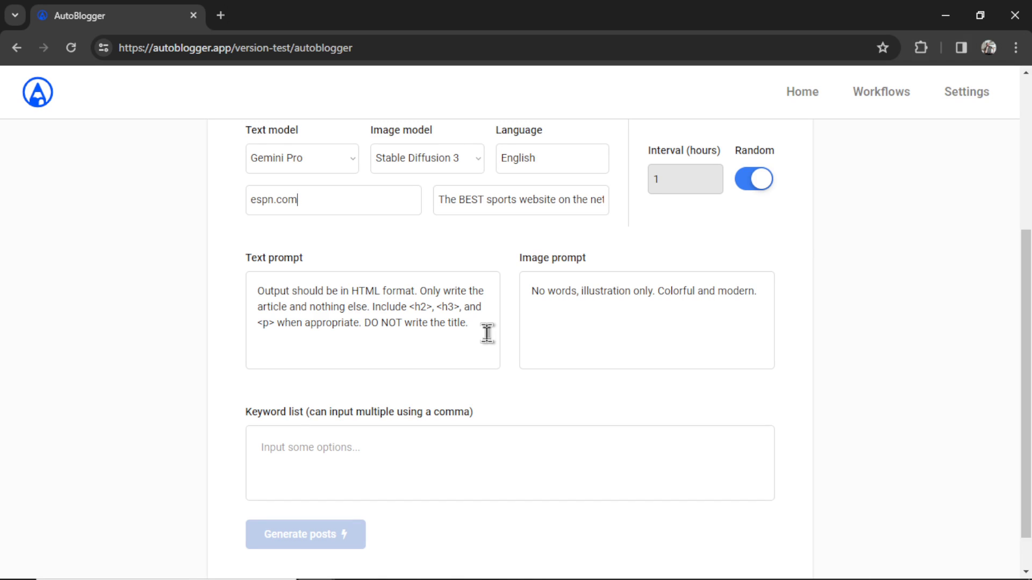
{"action": "type", "text": "Be FUNNY"}
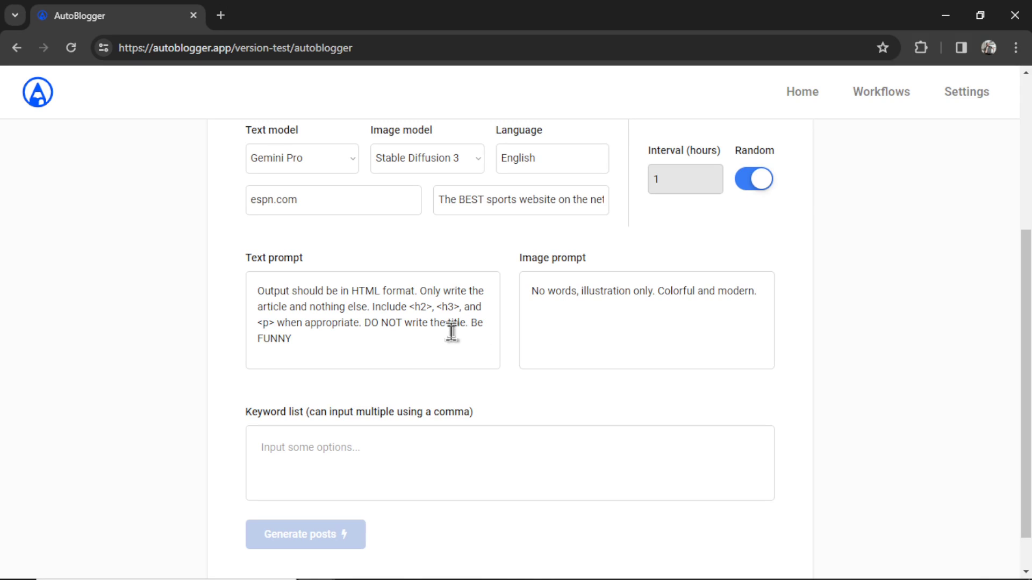
{"action": "type", "text": "Write in a professional style"}
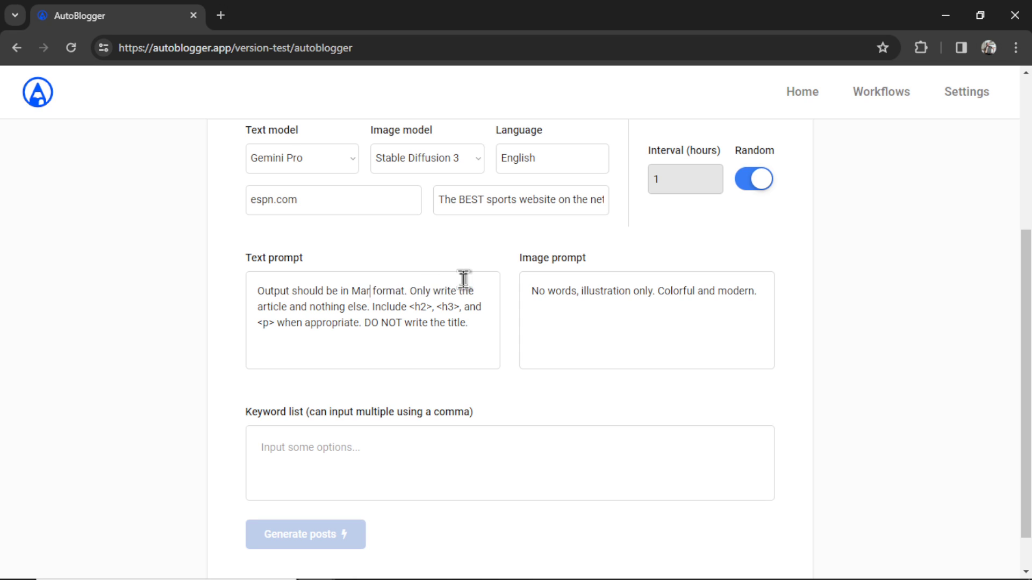
{"action": "type", "text": "HTML"}
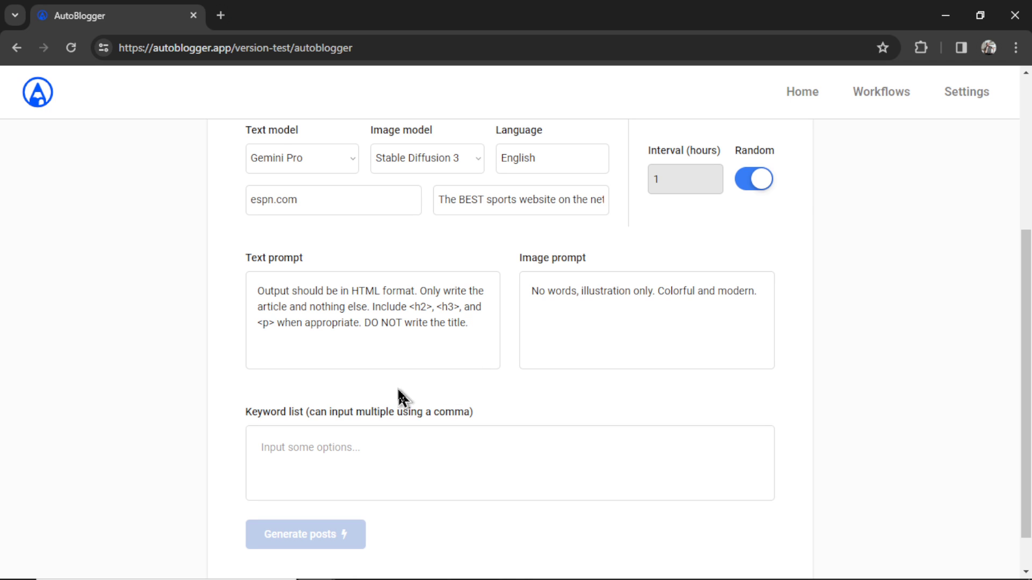
{"action": "mouse_move", "coordinate": [763, 291]}
{"action": "type", "text": "Make it minimalistic"}
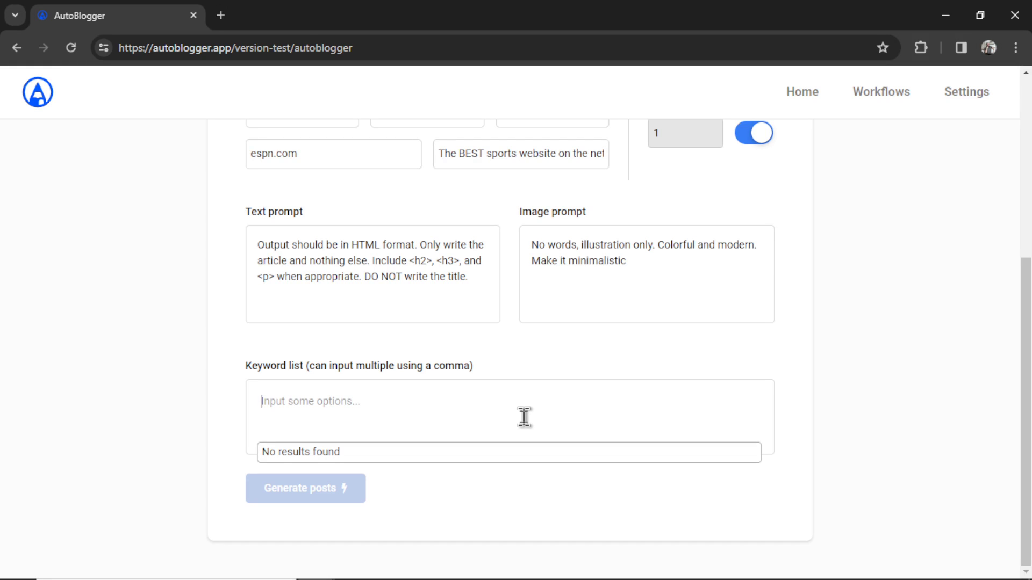
Step: Enter the fruit keywords apple, mango, pear, grape, pineapple, cherry, orange and lemon
{"action": "type", "text": "a"}
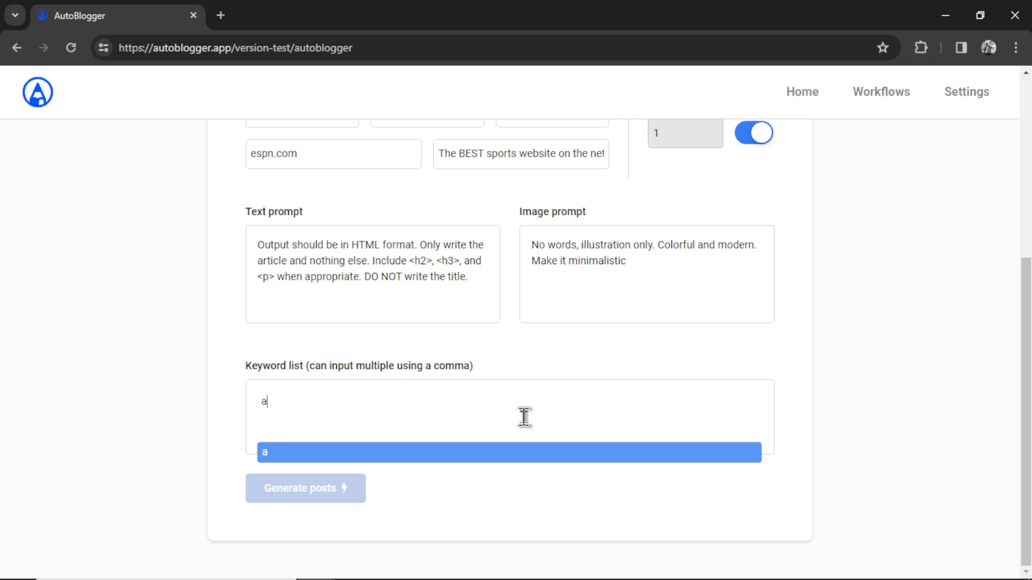
{"action": "type", "text": "mango pear grape pineapple"}
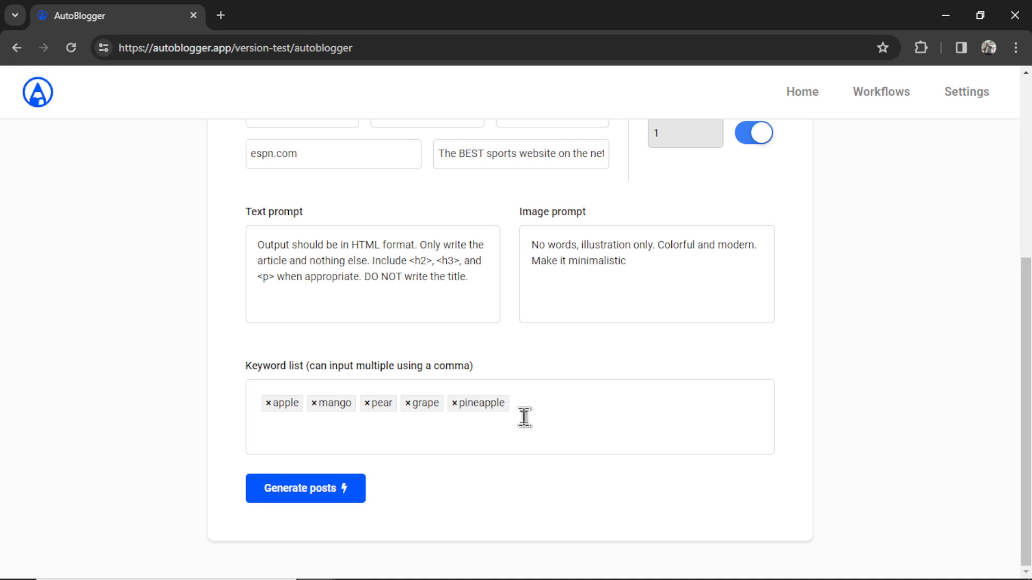
{"action": "type", "text": "cherry"}
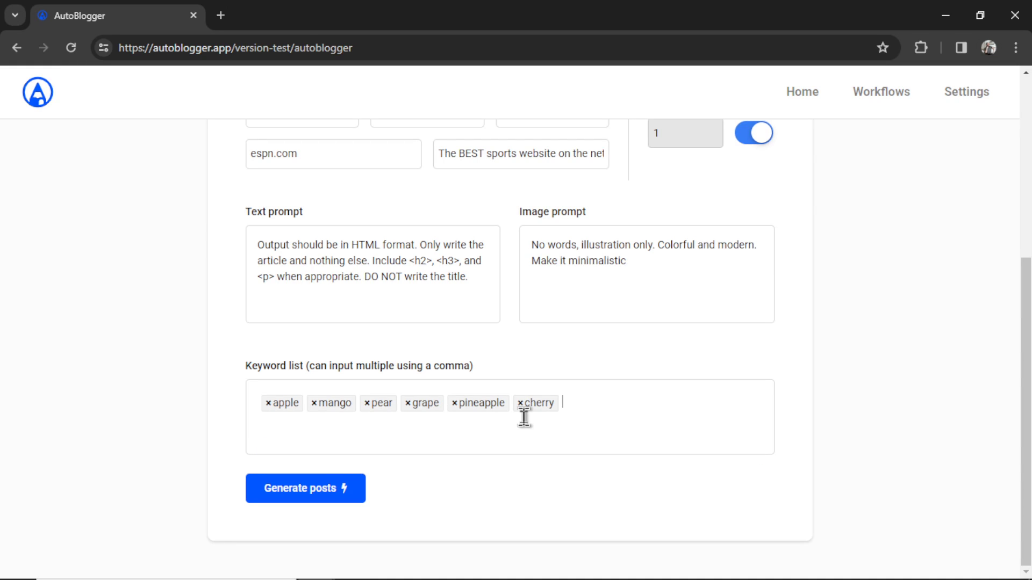
{"action": "type", "text": "orange"}
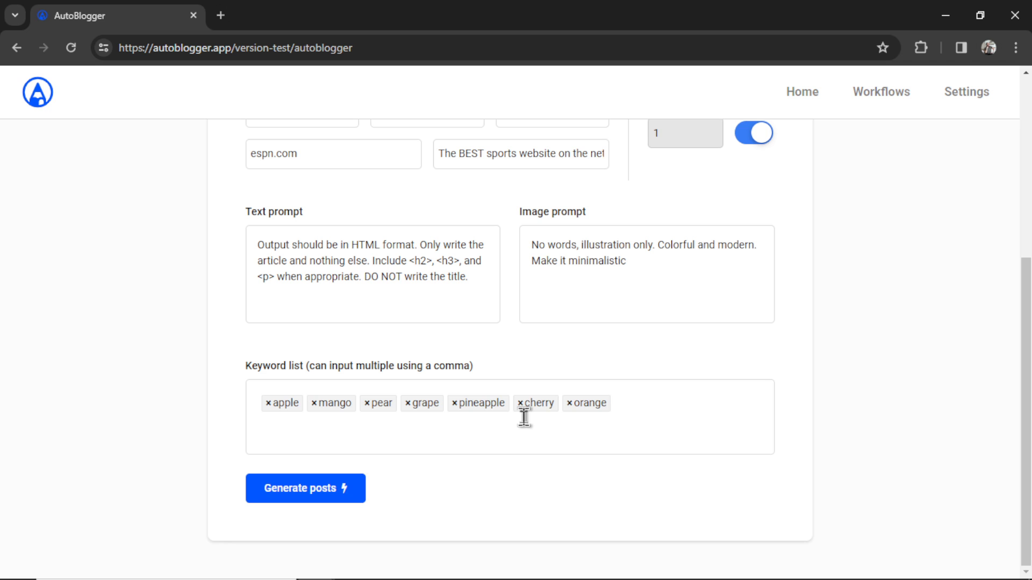
{"action": "type", "text": "lemon"}
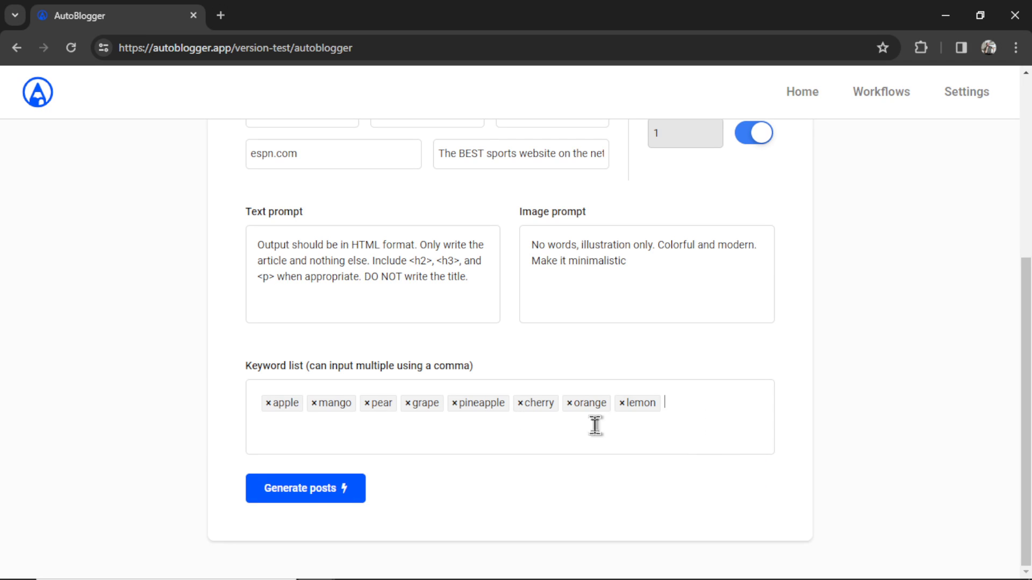
{"action": "mouse_move", "coordinate": [702, 388]}
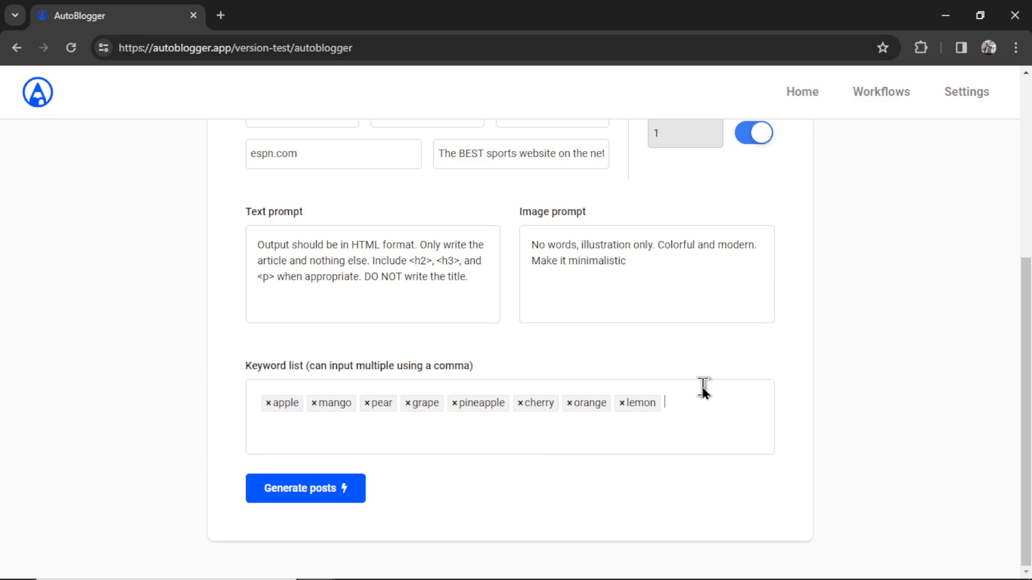
{"action": "mouse_move", "coordinate": [468, 408]}
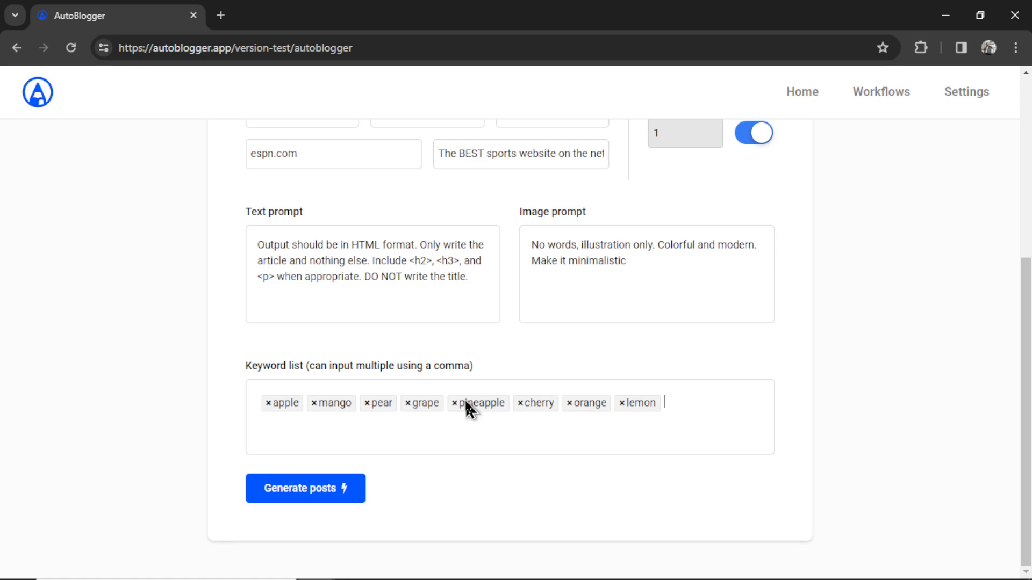
{"action": "scroll", "scroll_direction": "up", "scroll_amount": 3}
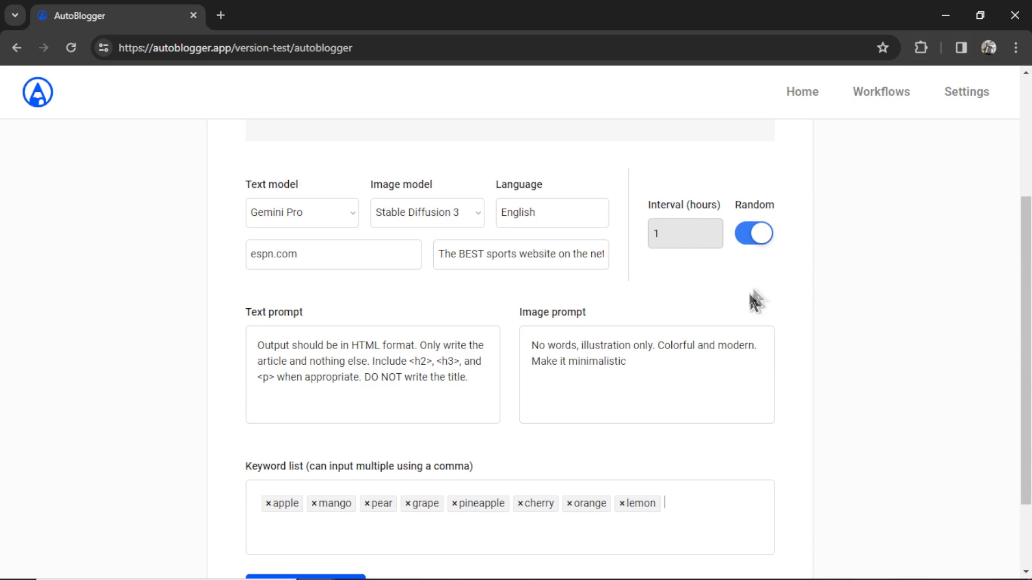
{"action": "mouse_move", "coordinate": [747, 273]}
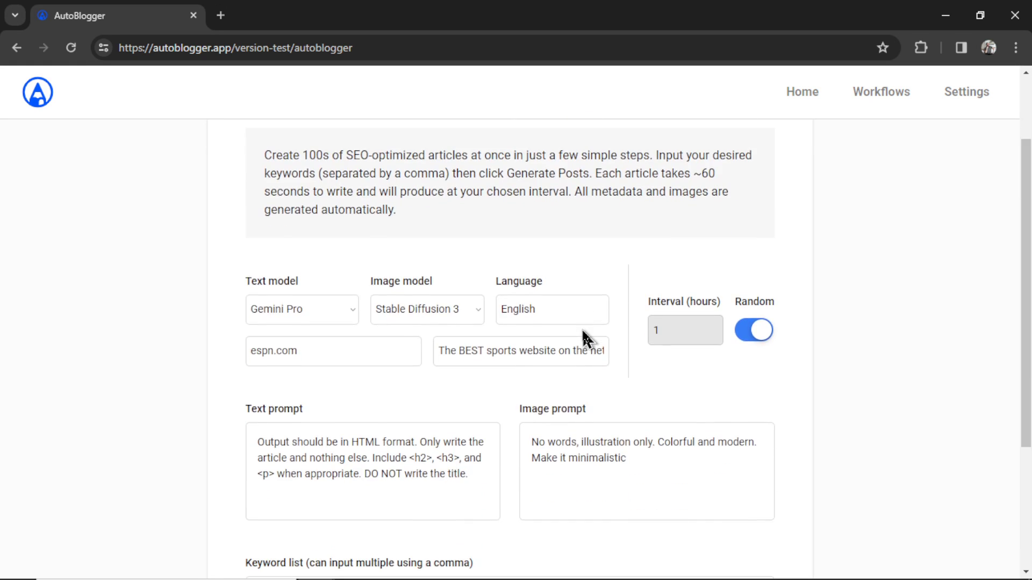
{"action": "scroll", "scroll_direction": "down", "scroll_amount": 3}
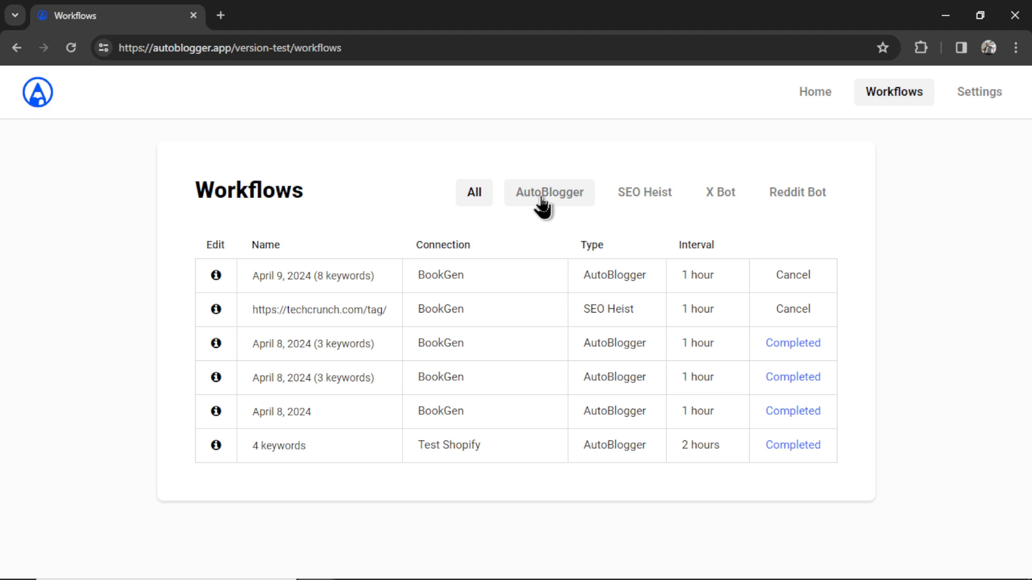
Step: Browse the AutoBlogger, X Bot and Reddit Bot workflow filters, then return to the full list
{"action": "left_click", "coordinate": [548, 192]}
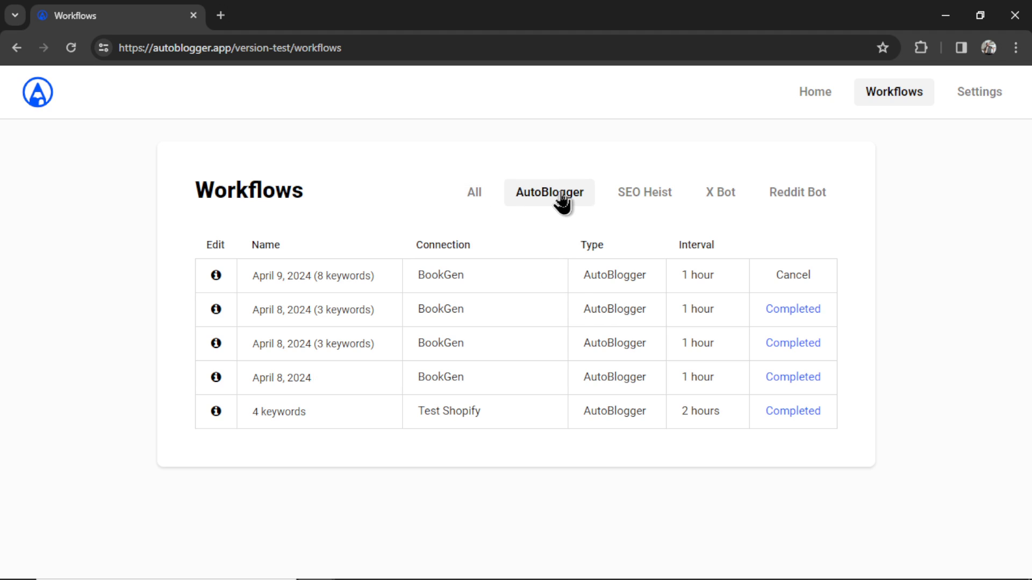
{"action": "left_click", "coordinate": [643, 192]}
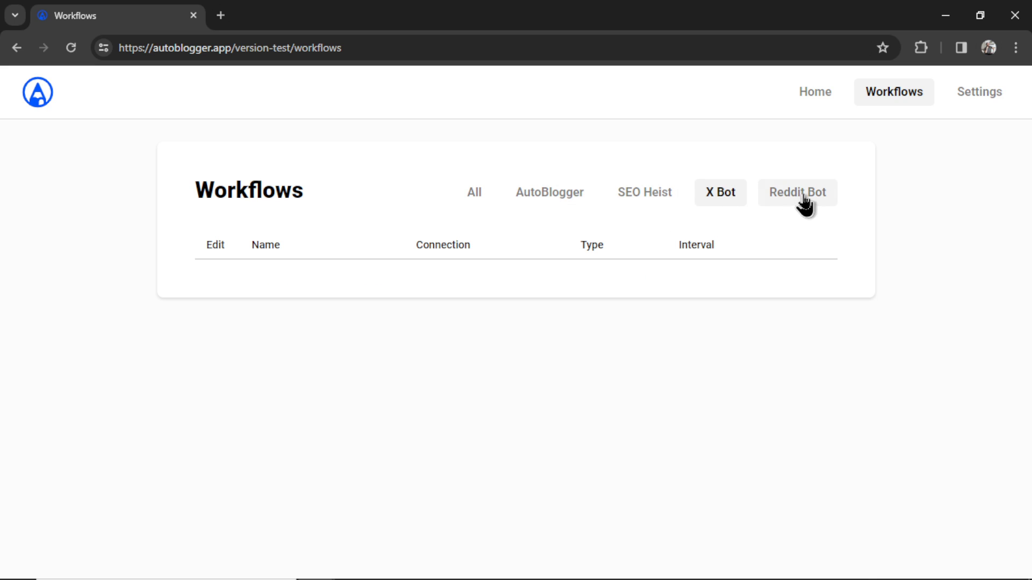
{"action": "left_click", "coordinate": [797, 192]}
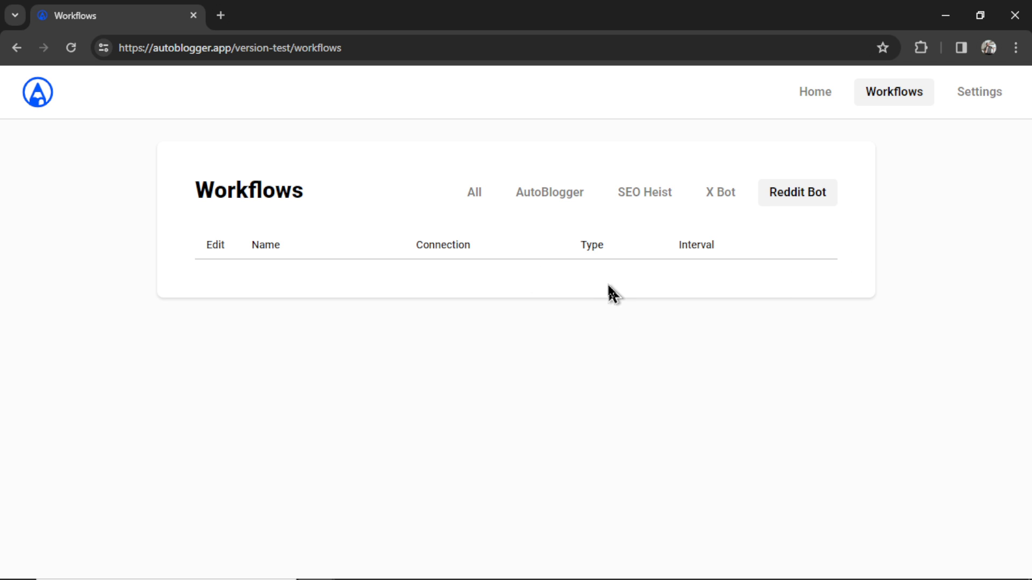
{"action": "left_click", "coordinate": [473, 192]}
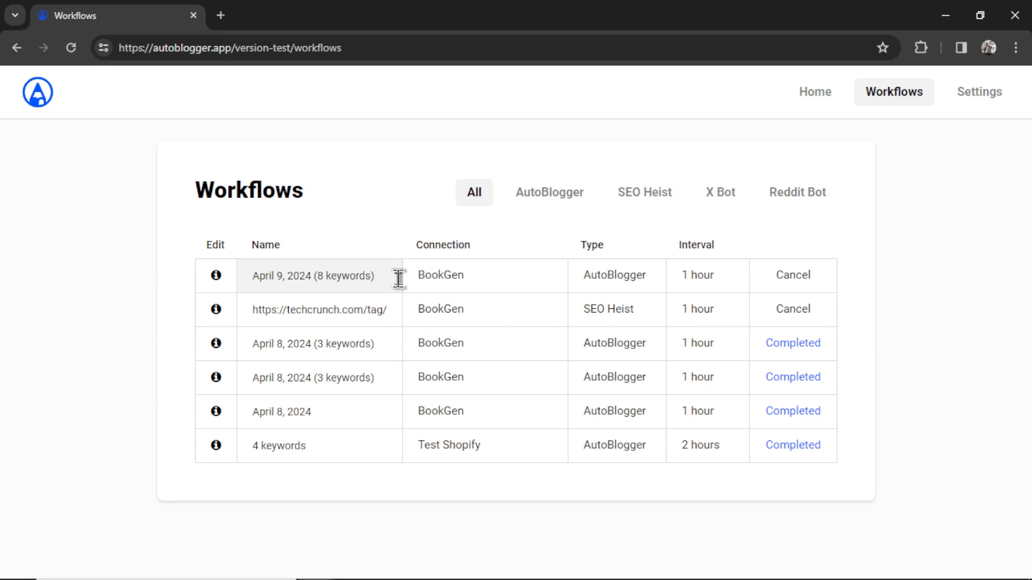
{"action": "mouse_move", "coordinate": [345, 286]}
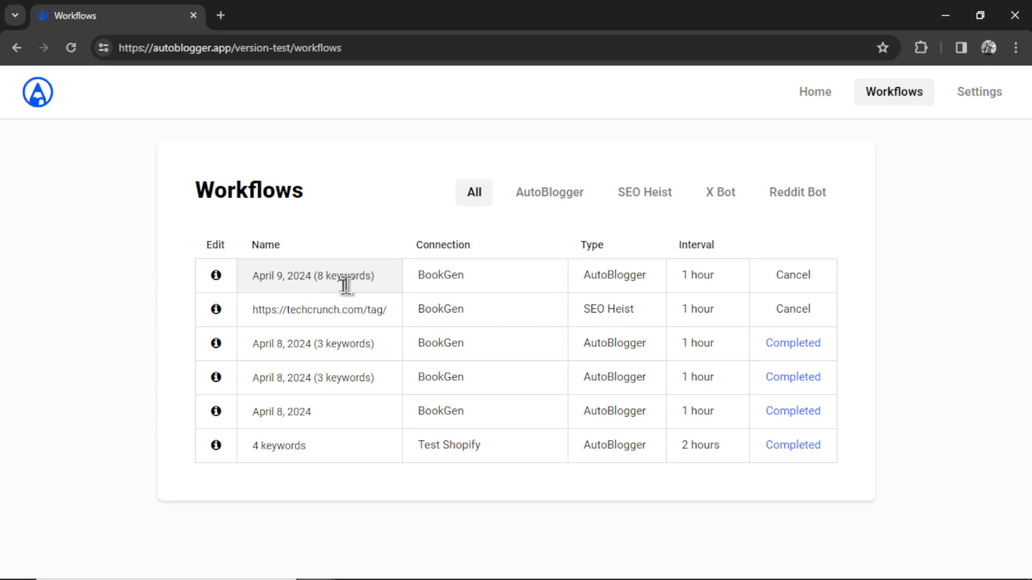
Step: Rename the April 9, 2024 (8 keywords) workflow to 'Fruit Workflow'
{"action": "double_click", "coordinate": [342, 276]}
{"action": "type", "text": "Fruit Workflow"}
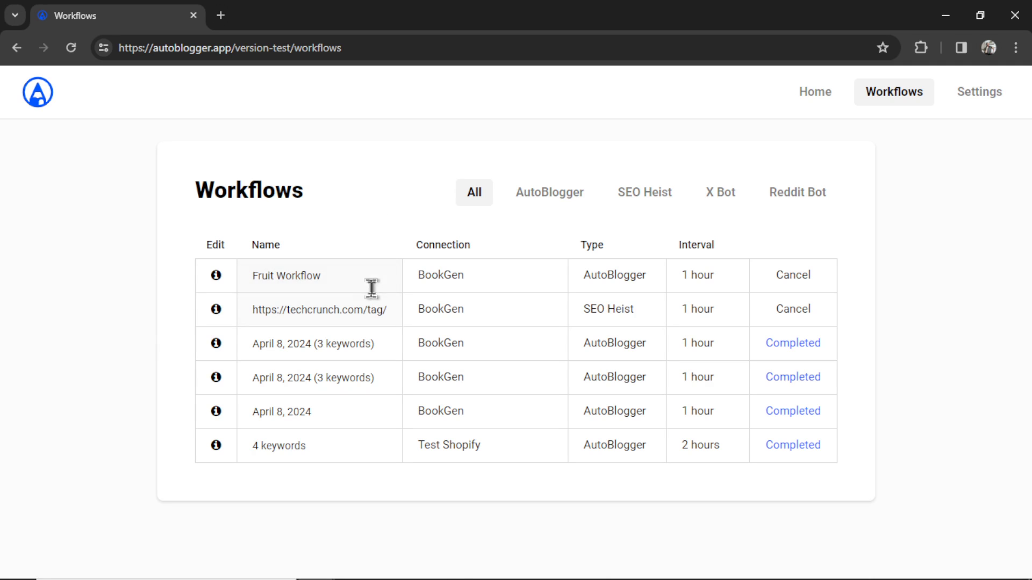
{"action": "mouse_move", "coordinate": [219, 280]}
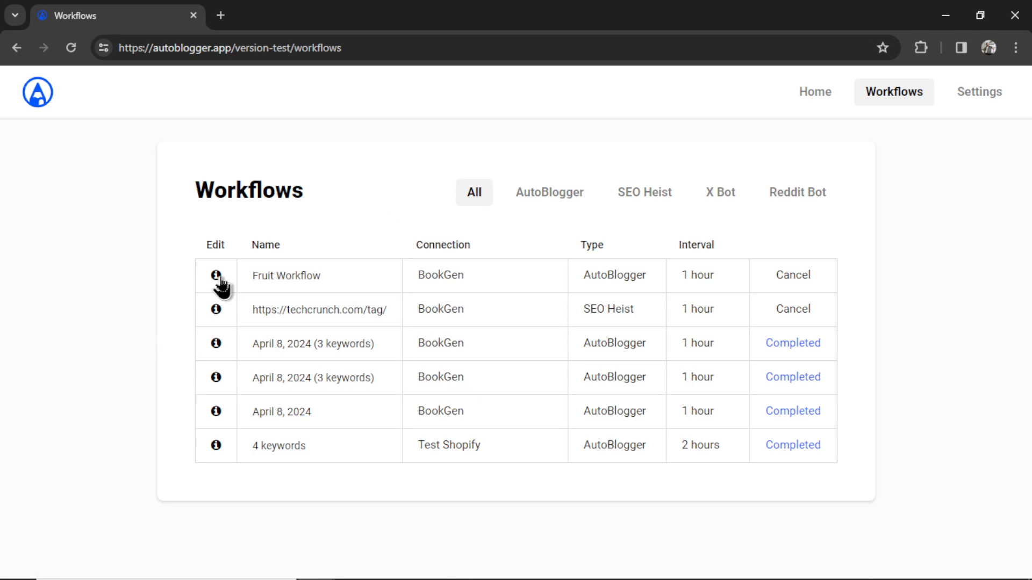
Step: Set Fruit Workflow to random off, 2-hour interval, GPT-4 Turbo, No Image and Spanish language
{"action": "left_click", "coordinate": [216, 275]}
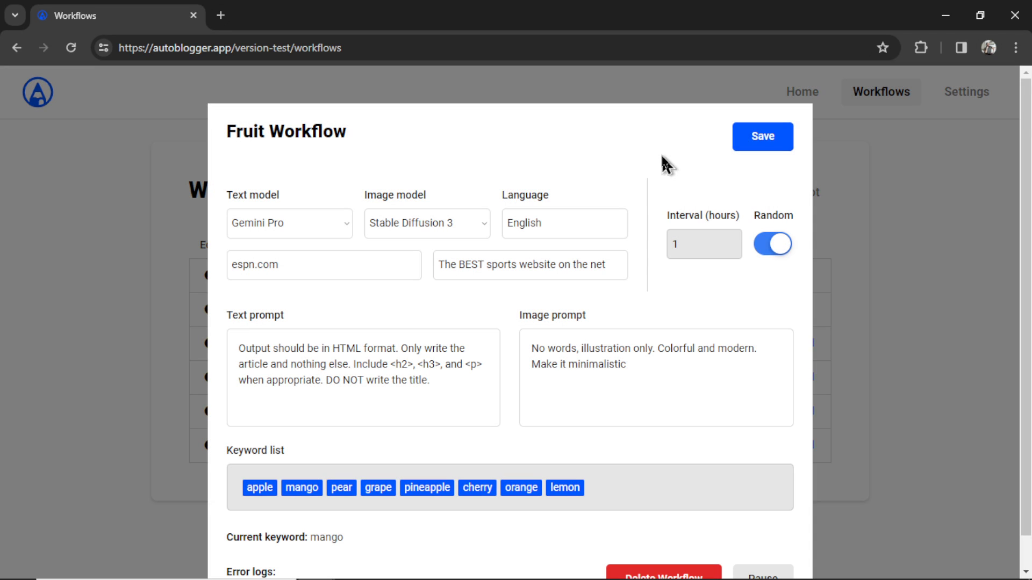
{"action": "mouse_move", "coordinate": [648, 191]}
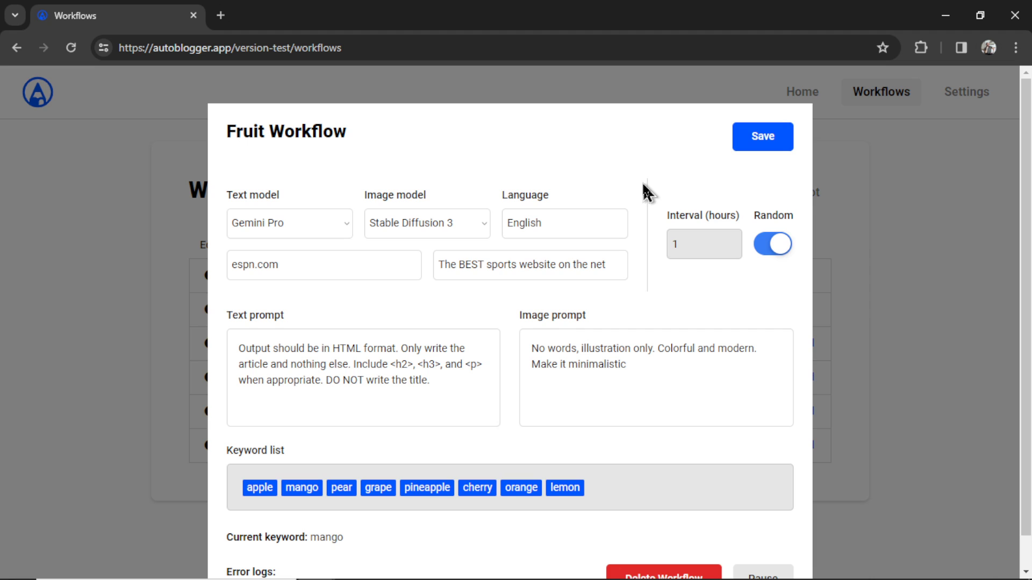
{"action": "mouse_move", "coordinate": [611, 323]}
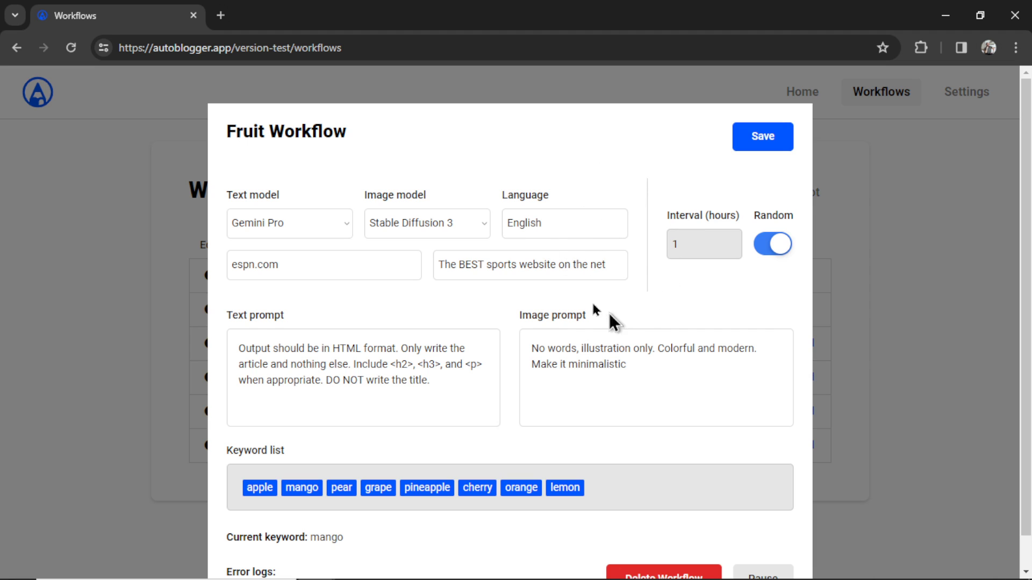
{"action": "mouse_move", "coordinate": [750, 280]}
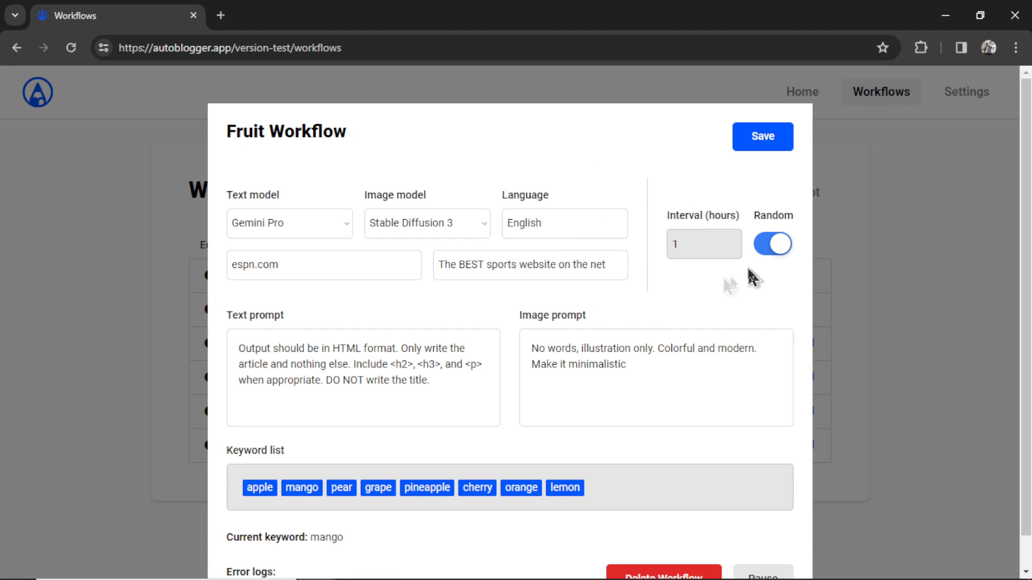
{"action": "mouse_move", "coordinate": [687, 319]}
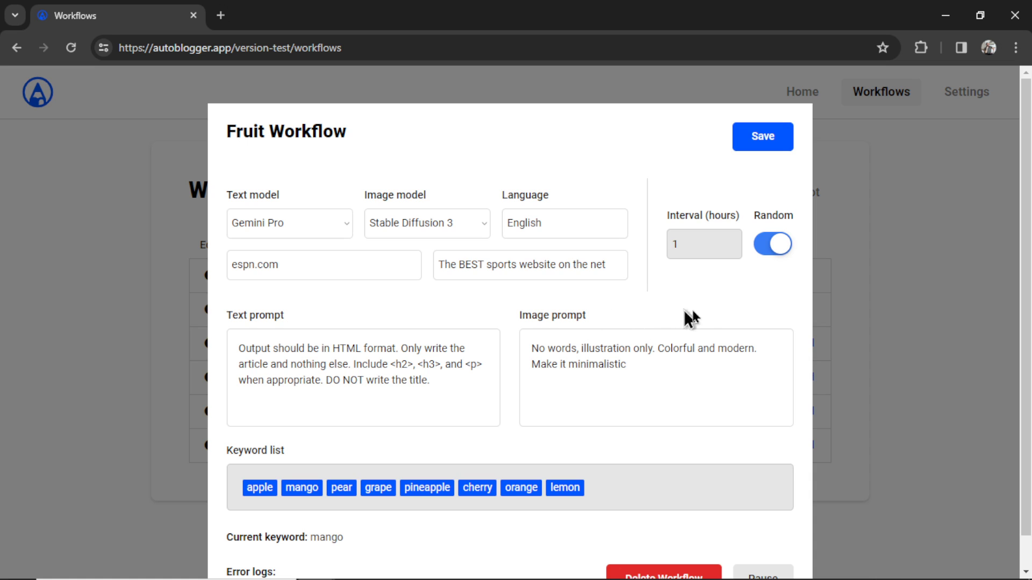
{"action": "mouse_move", "coordinate": [779, 256]}
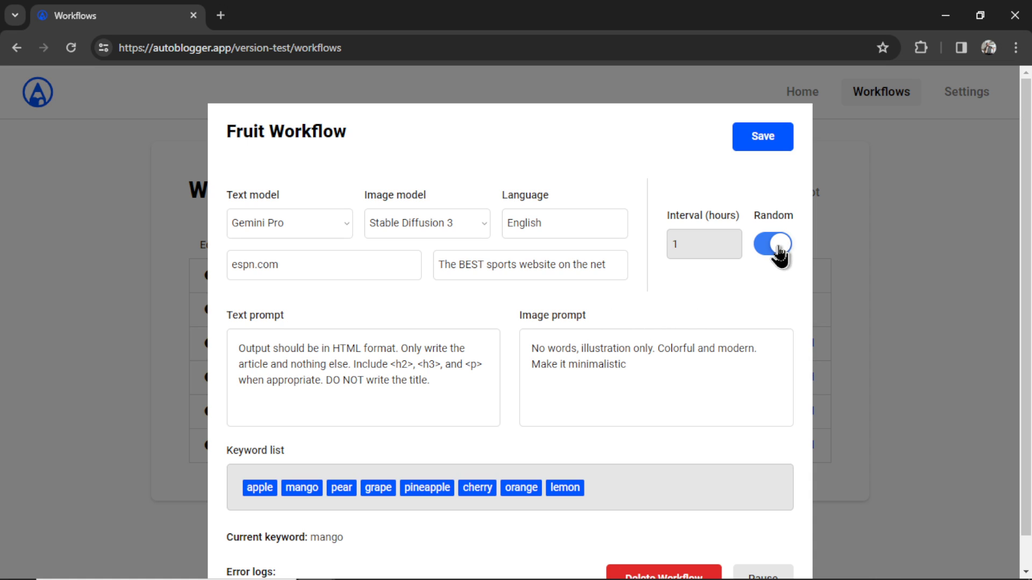
{"action": "left_click", "coordinate": [773, 244]}
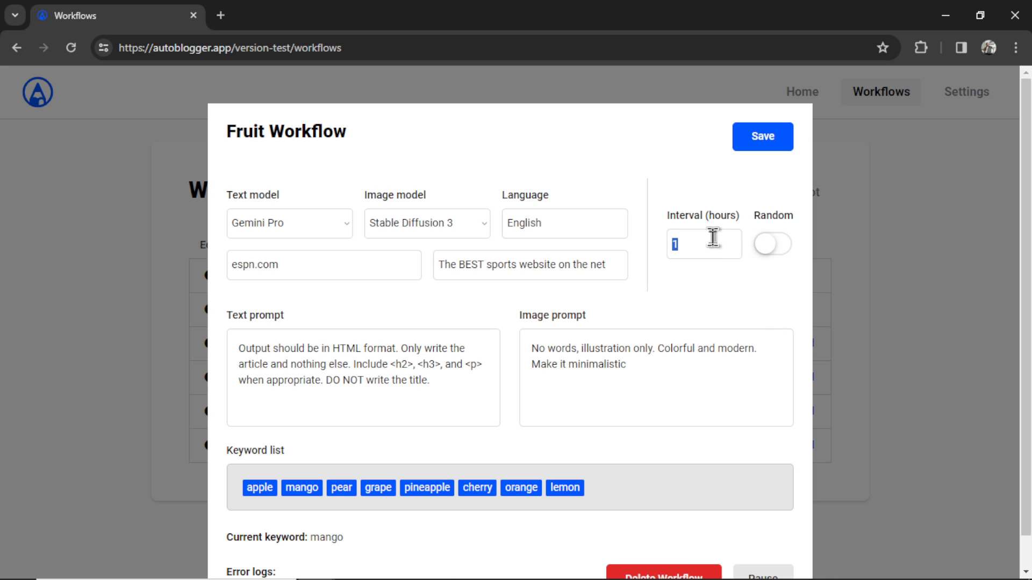
{"action": "type", "text": "2"}
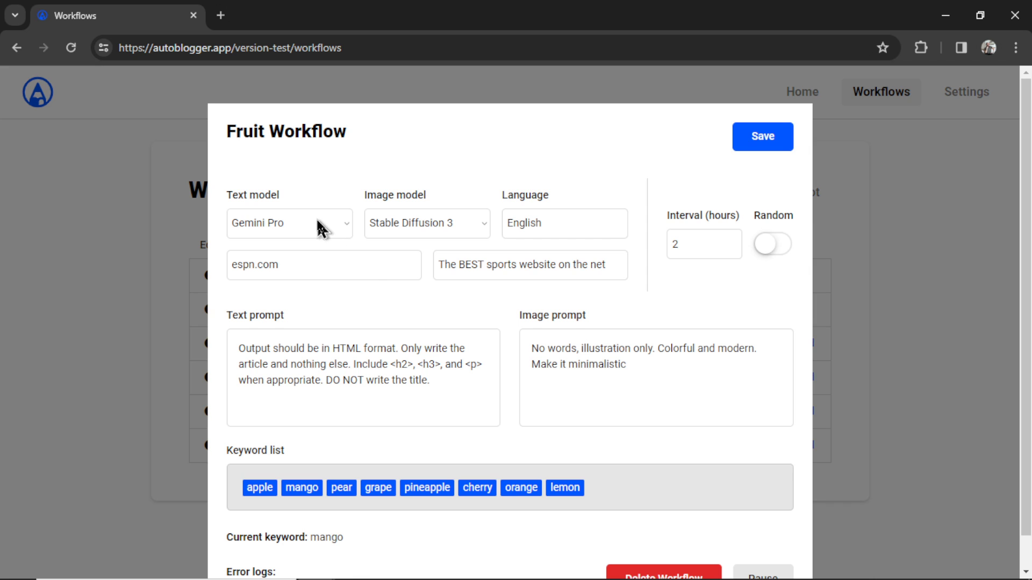
{"action": "left_click", "coordinate": [290, 223]}
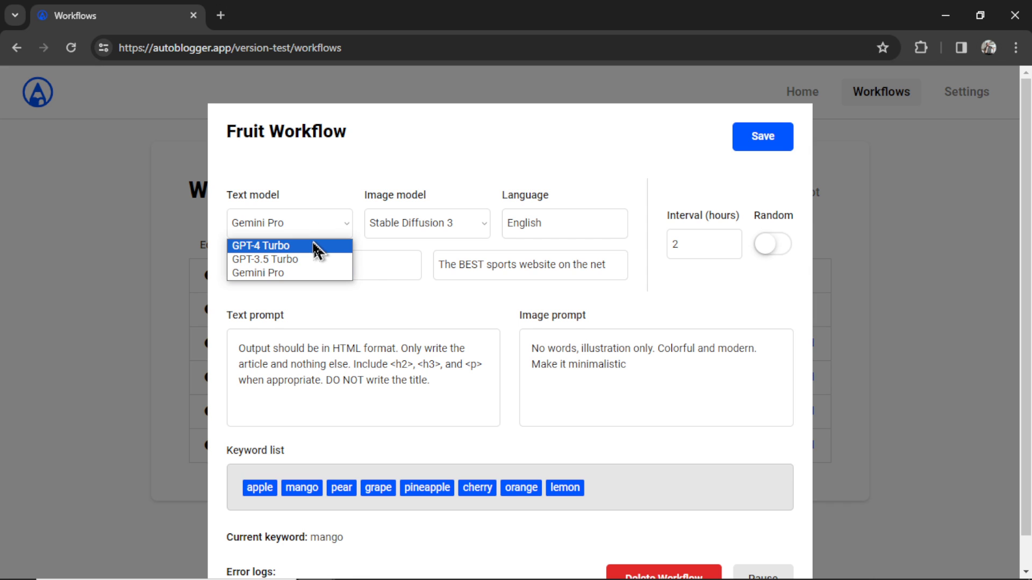
{"action": "left_click", "coordinate": [262, 245]}
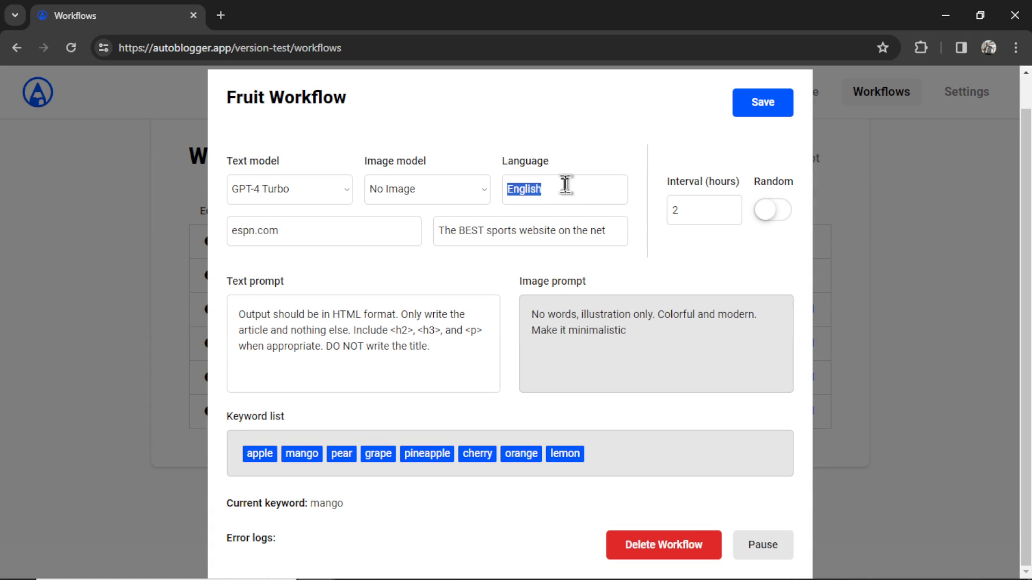
{"action": "type", "text": "Spanish"}
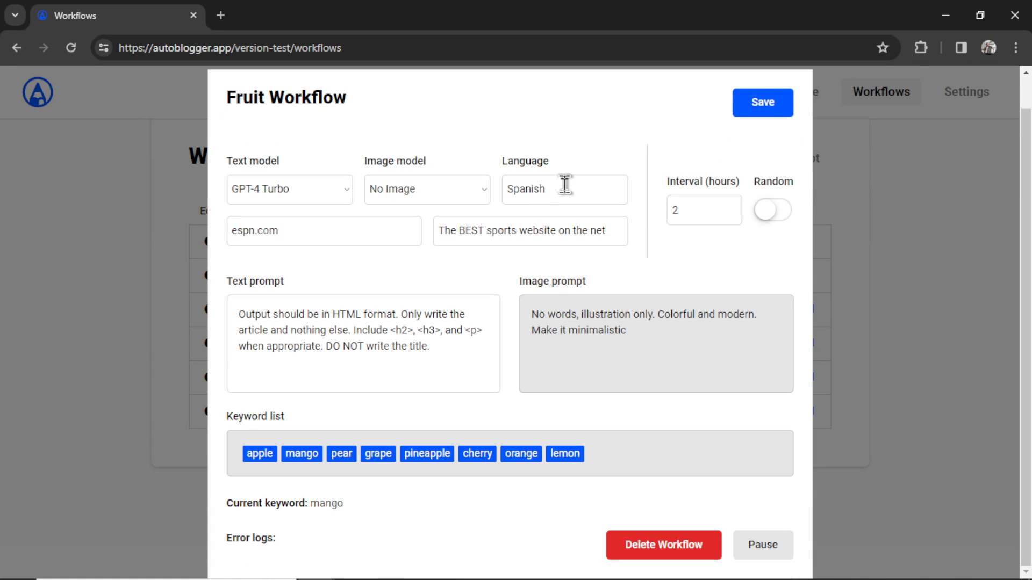
{"action": "mouse_move", "coordinate": [658, 380]}
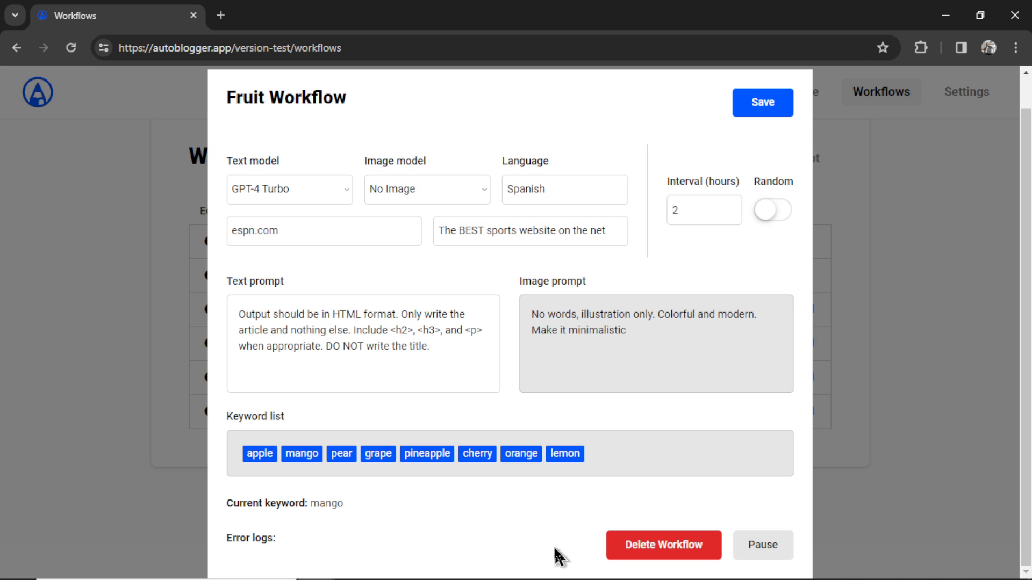
{"action": "mouse_move", "coordinate": [734, 542]}
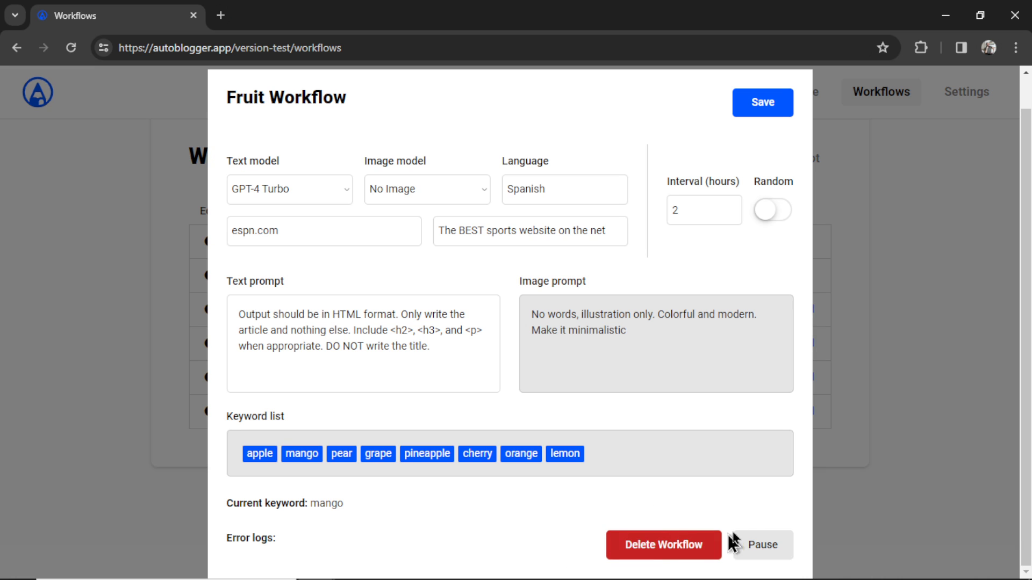
Step: Pause Fruit Workflow, then reopen its settings and resume it
{"action": "left_click", "coordinate": [758, 545]}
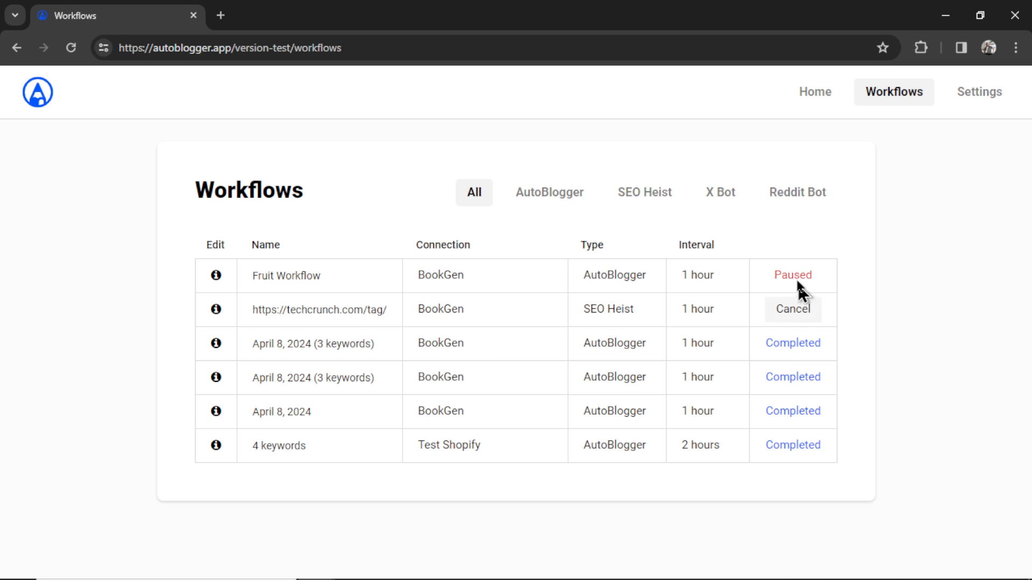
{"action": "mouse_move", "coordinate": [604, 301]}
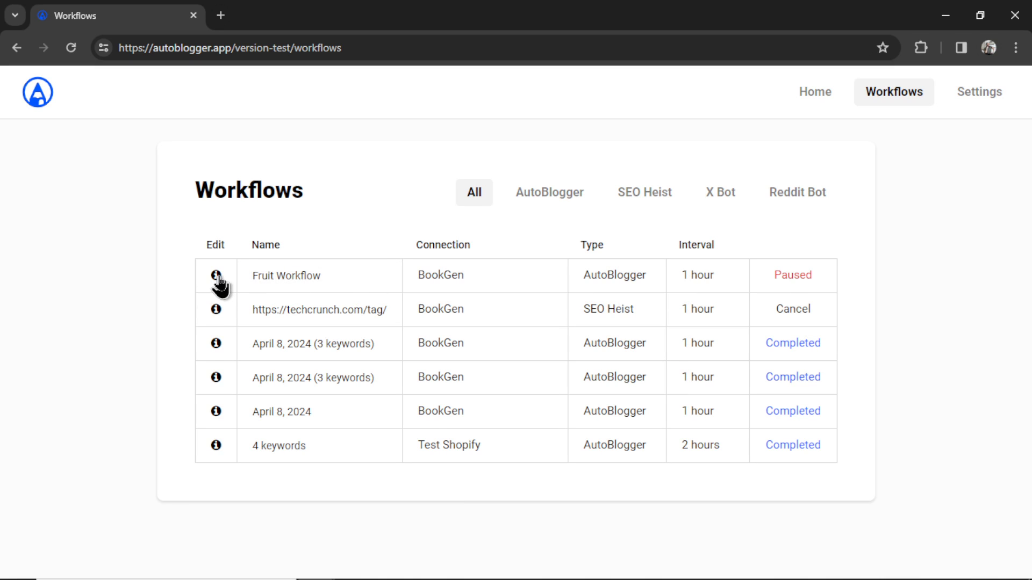
{"action": "left_click", "coordinate": [216, 275]}
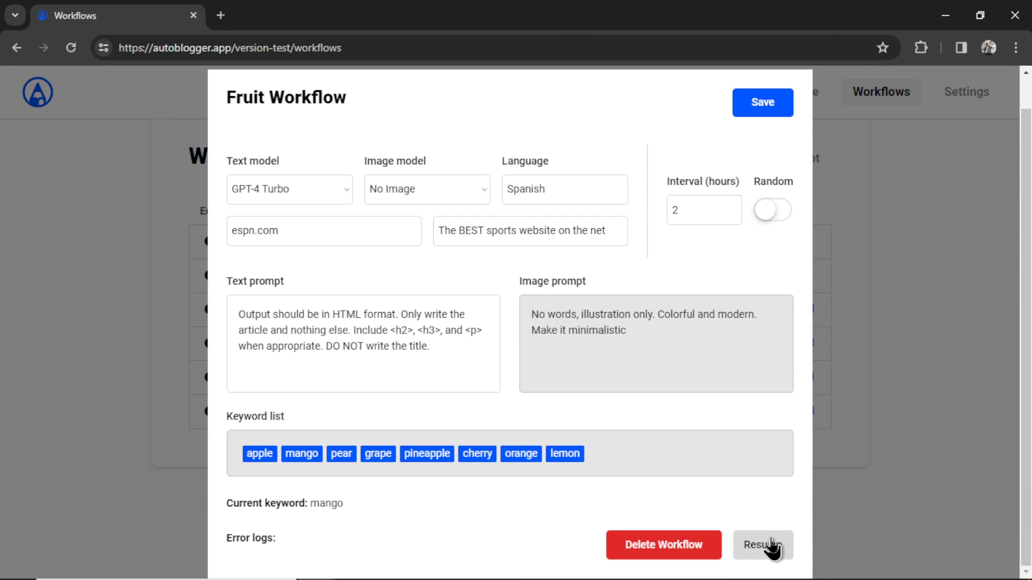
{"action": "left_click", "coordinate": [763, 545]}
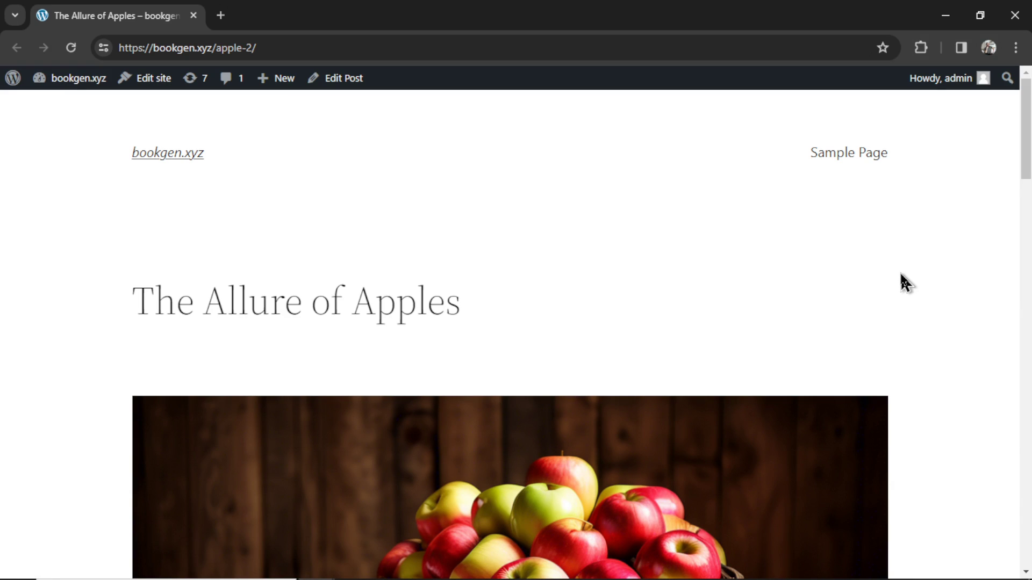
Step: Scroll through 'The Allure of Apples' post, past its apple basket image and A Culinary Delight section
{"action": "scroll", "scroll_direction": "down", "scroll_amount": 3}
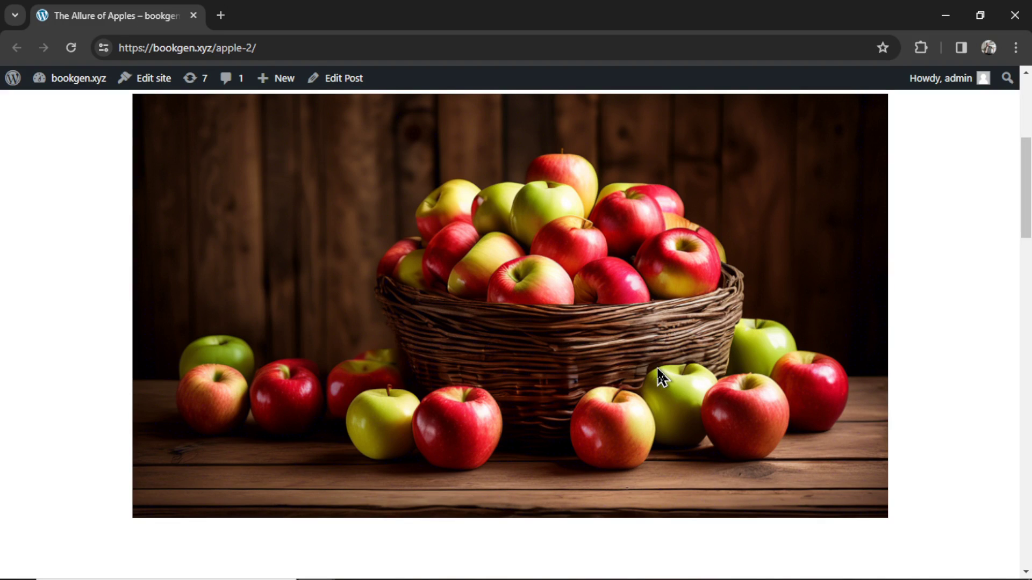
{"action": "scroll", "scroll_direction": "down", "scroll_amount": 3}
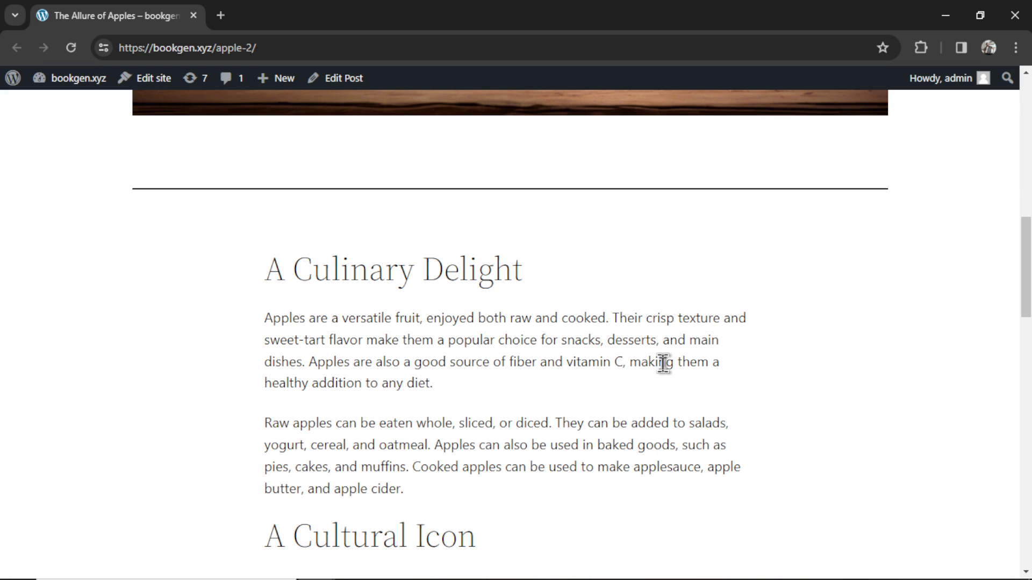
{"action": "scroll", "scroll_direction": "down", "scroll_amount": 3}
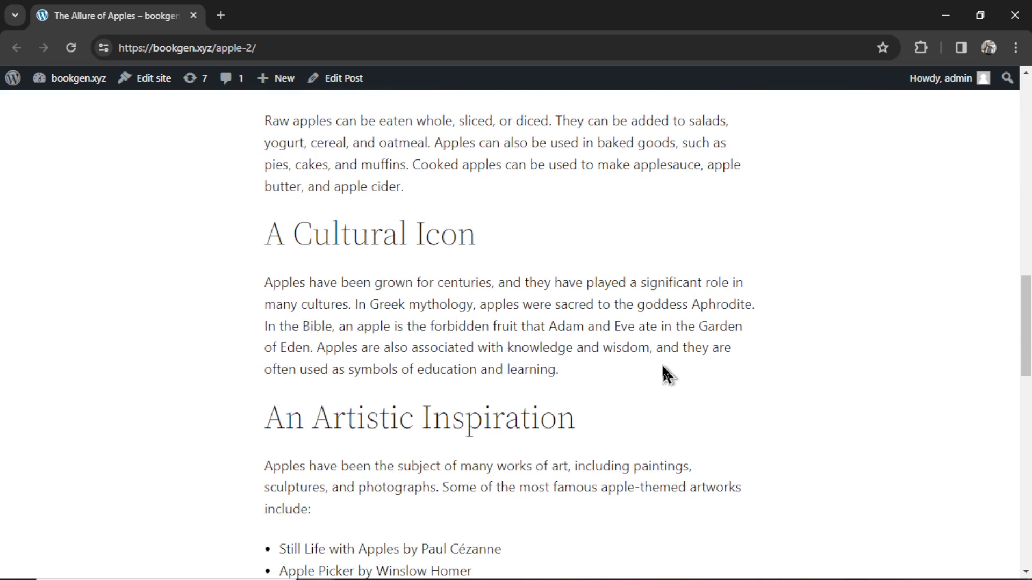
{"action": "scroll", "scroll_direction": "down", "scroll_amount": 3}
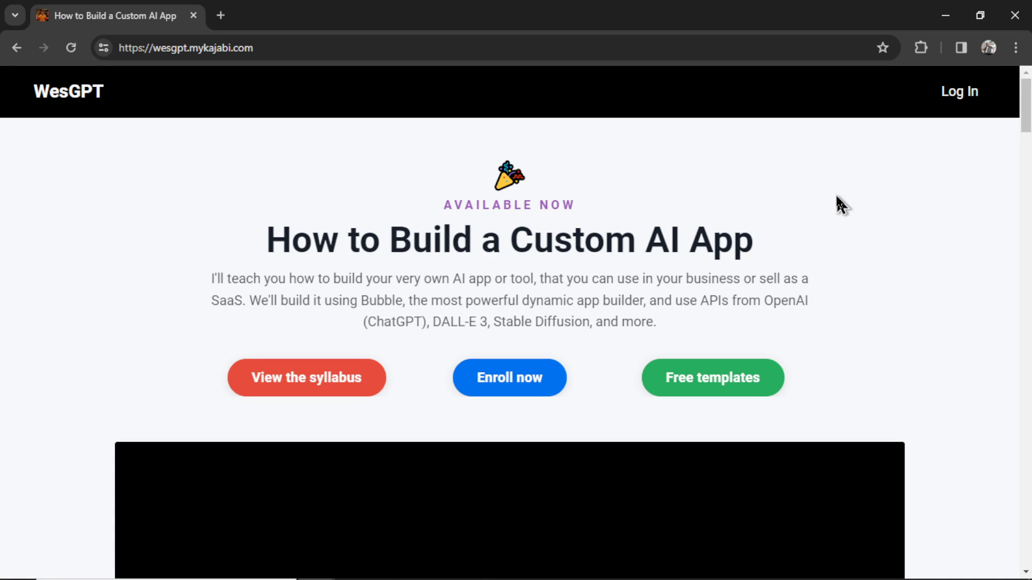
{"action": "mouse_move", "coordinate": [427, 174]}
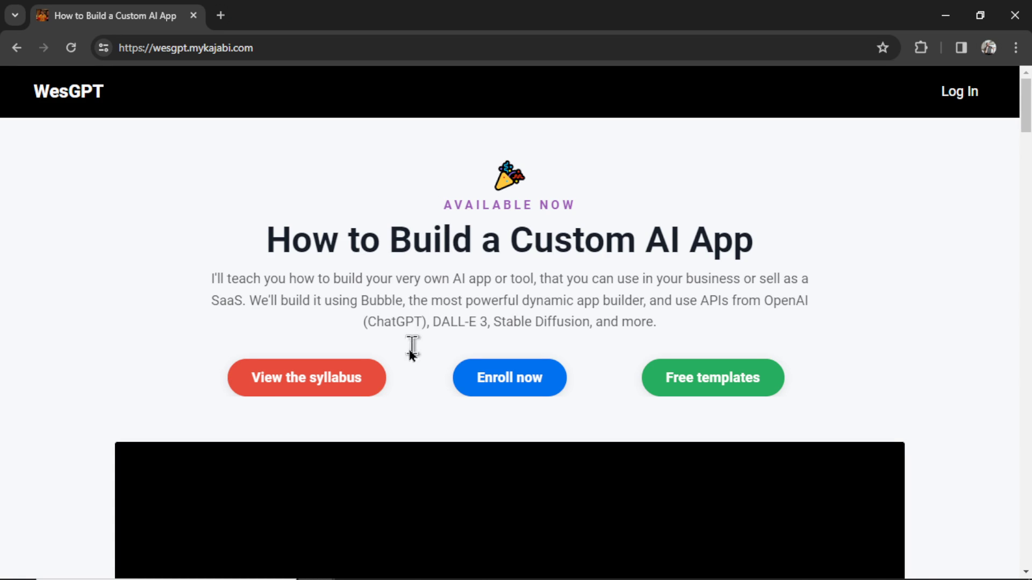
Step: Expand Module 2: Bubble Advanced in the How to Build a Custom AI App syllabus
{"action": "scroll", "scroll_direction": "down", "scroll_amount": 3}
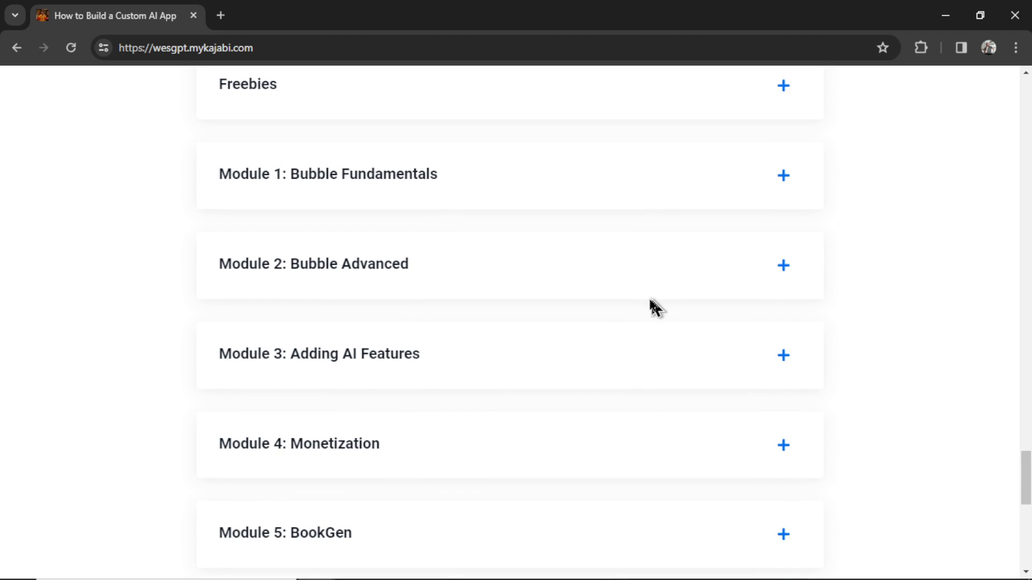
{"action": "left_click", "coordinate": [783, 266]}
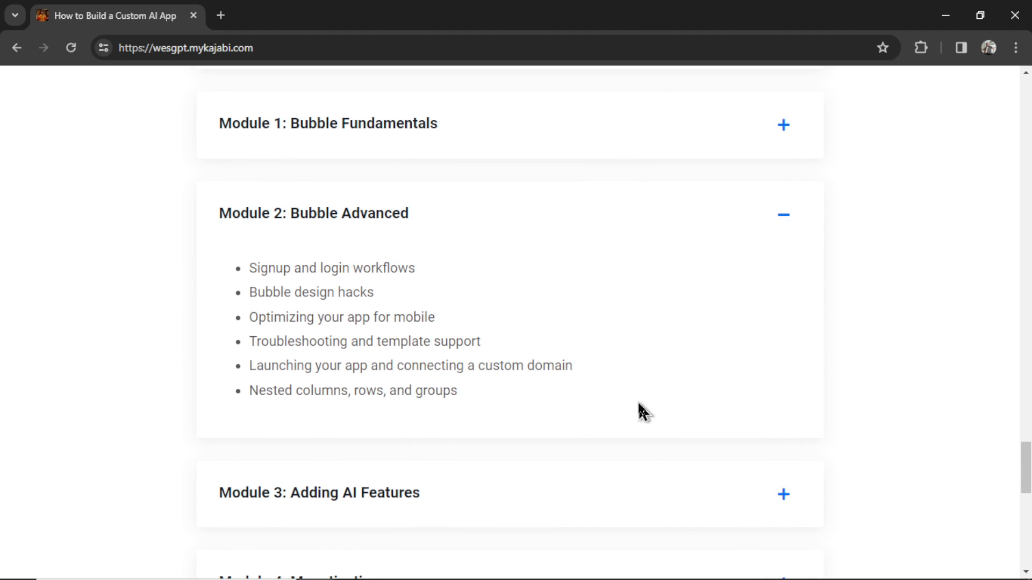